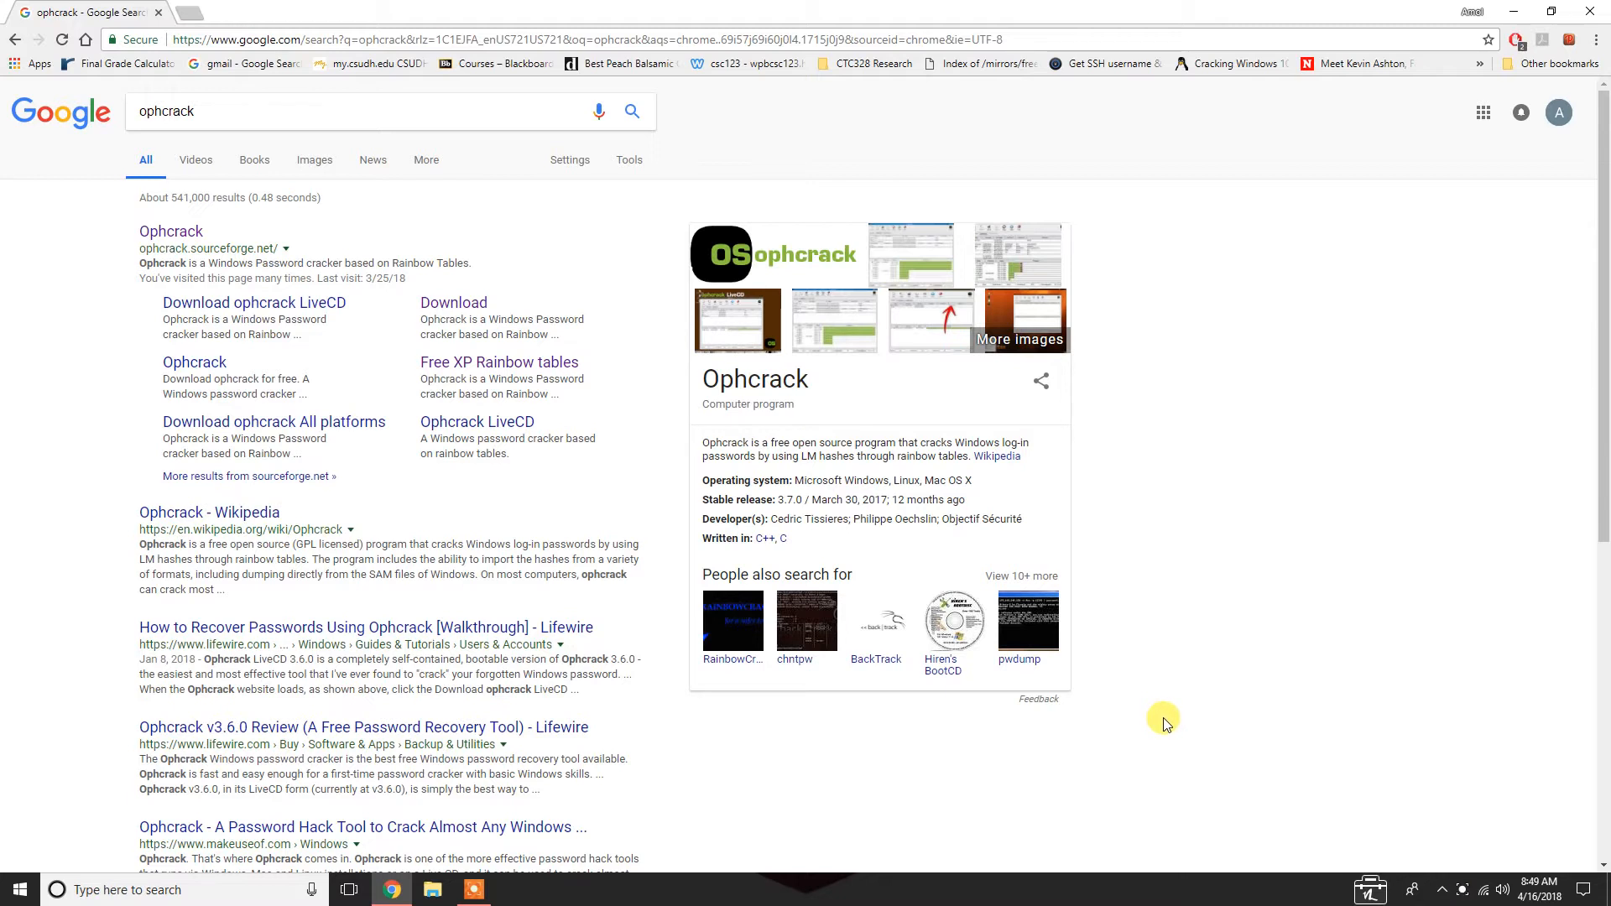
mouse_move(1163, 716)
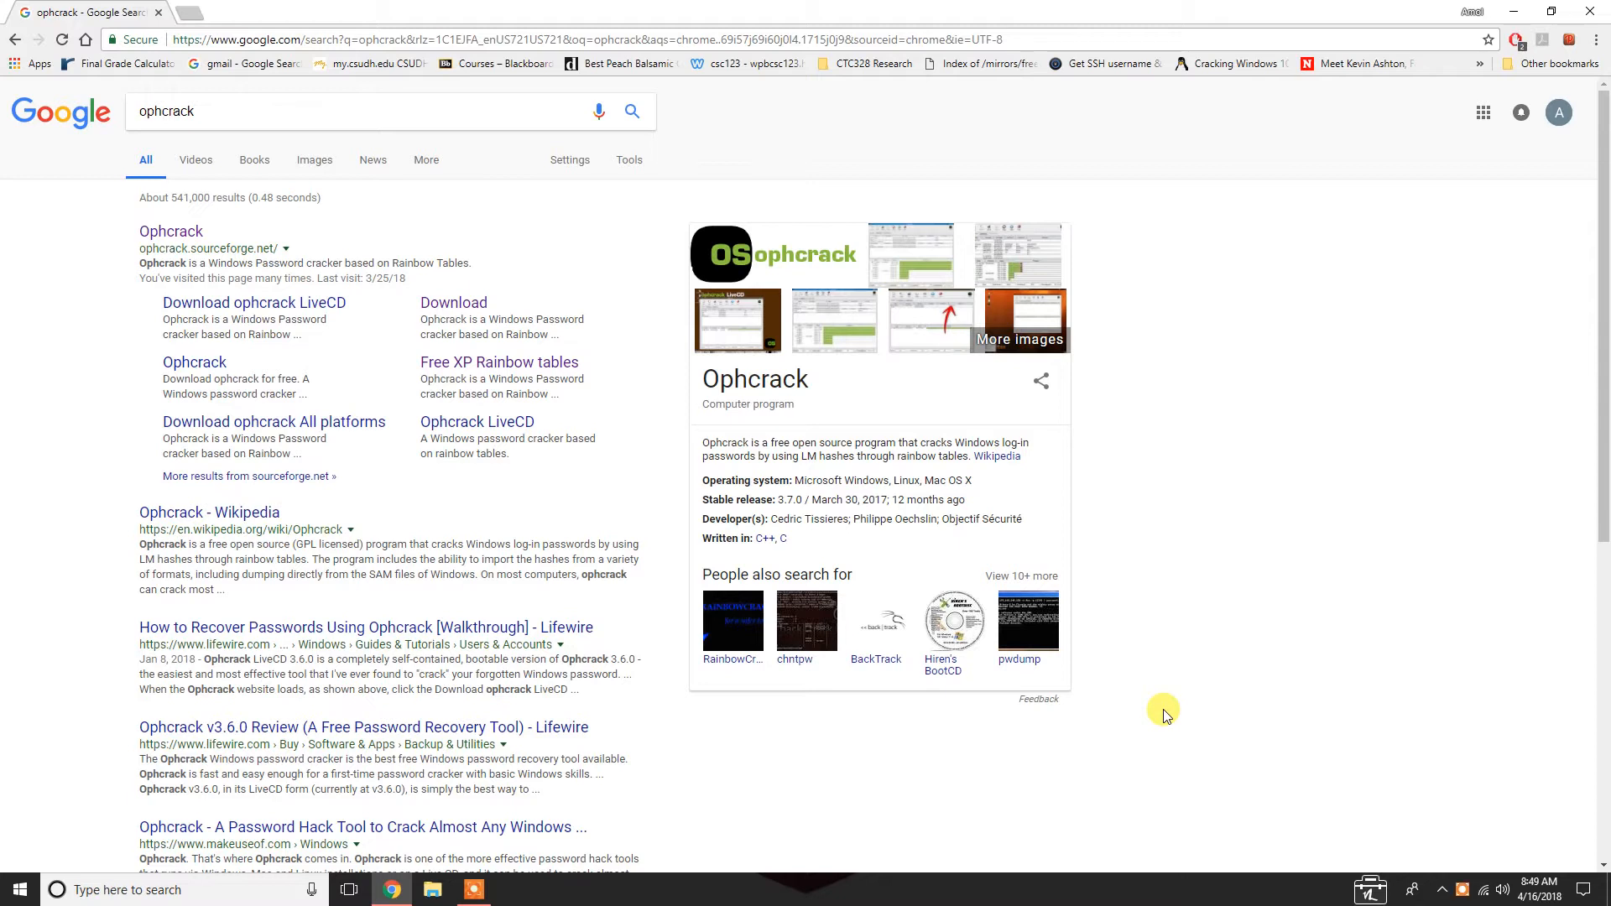
mouse_move(1181, 699)
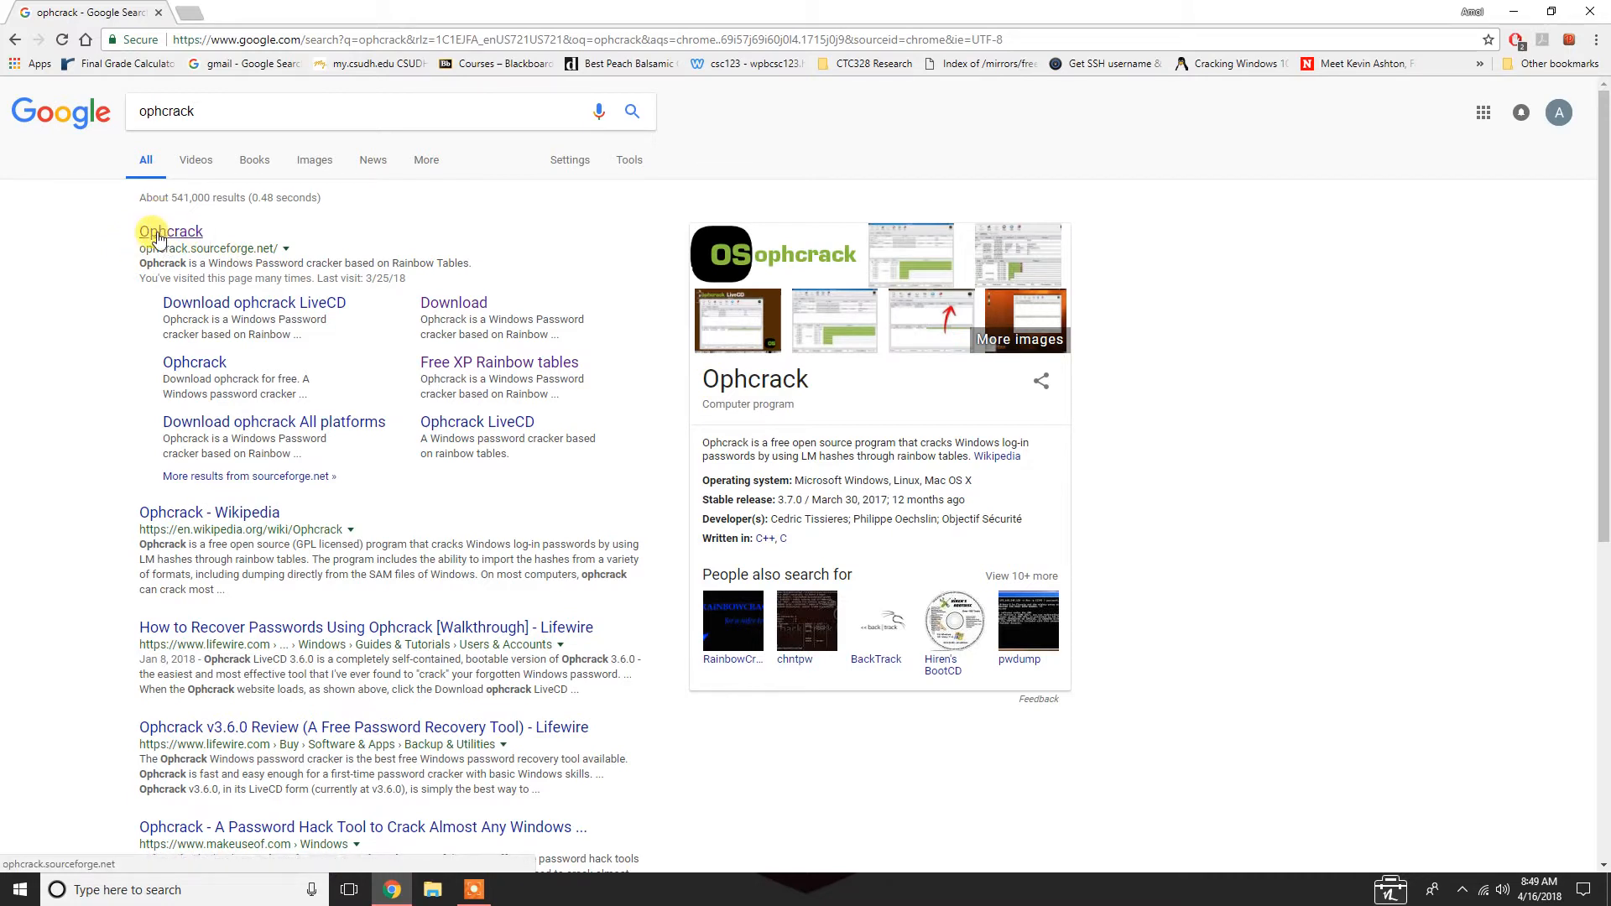
Open the Ophcrack website's Tables page and scroll through the free XP and Vista rainbow tables
left_click(169, 230)
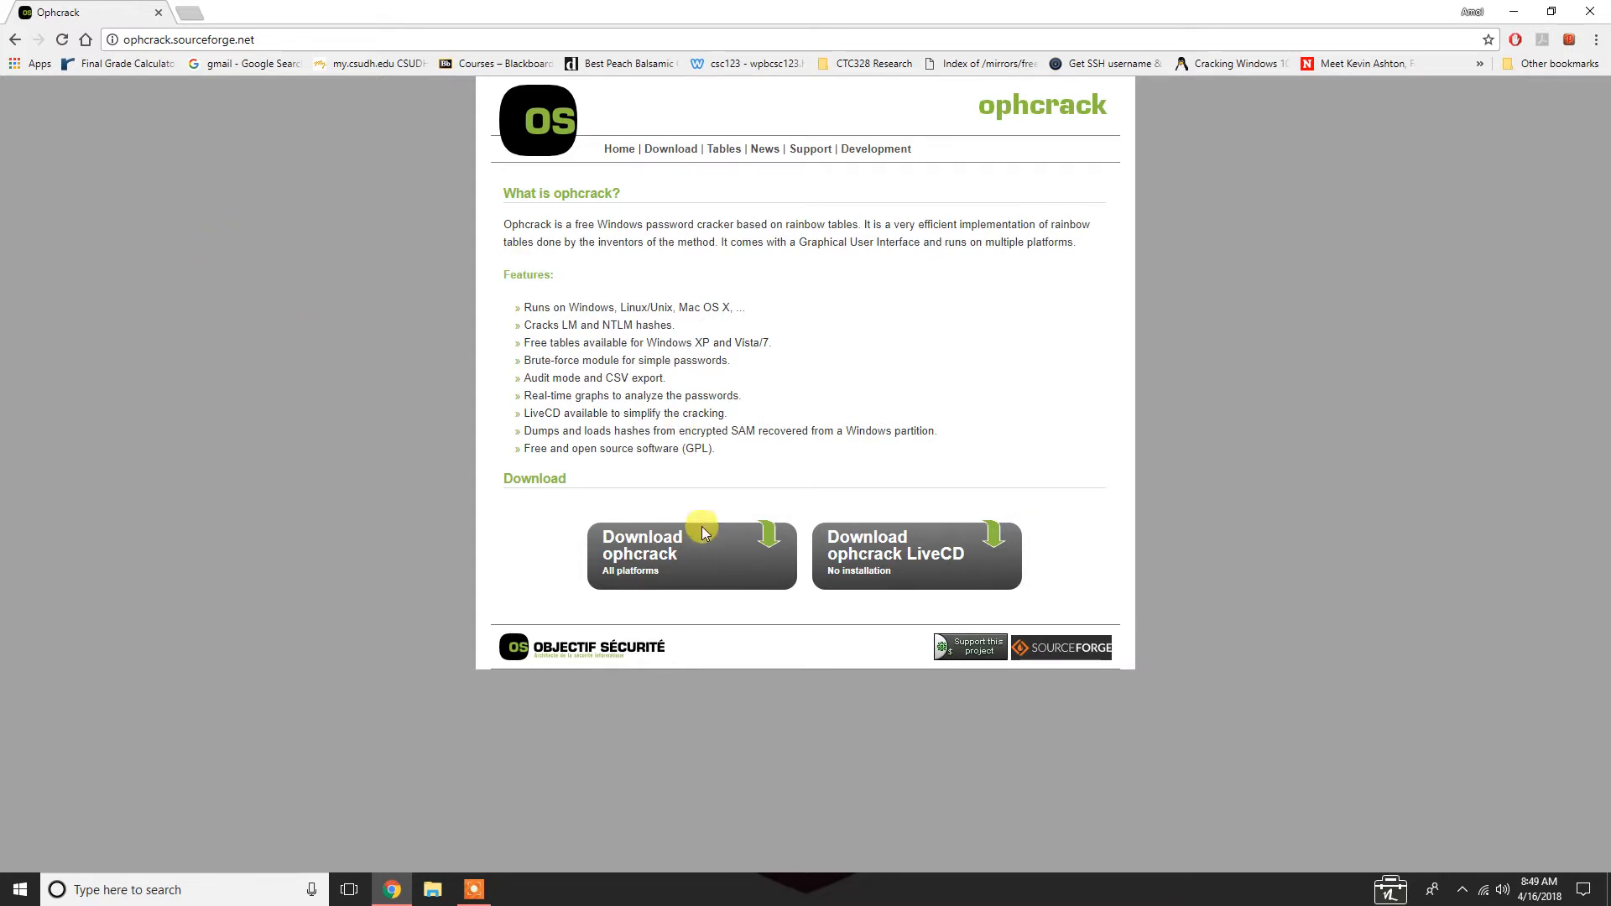
mouse_move(724, 147)
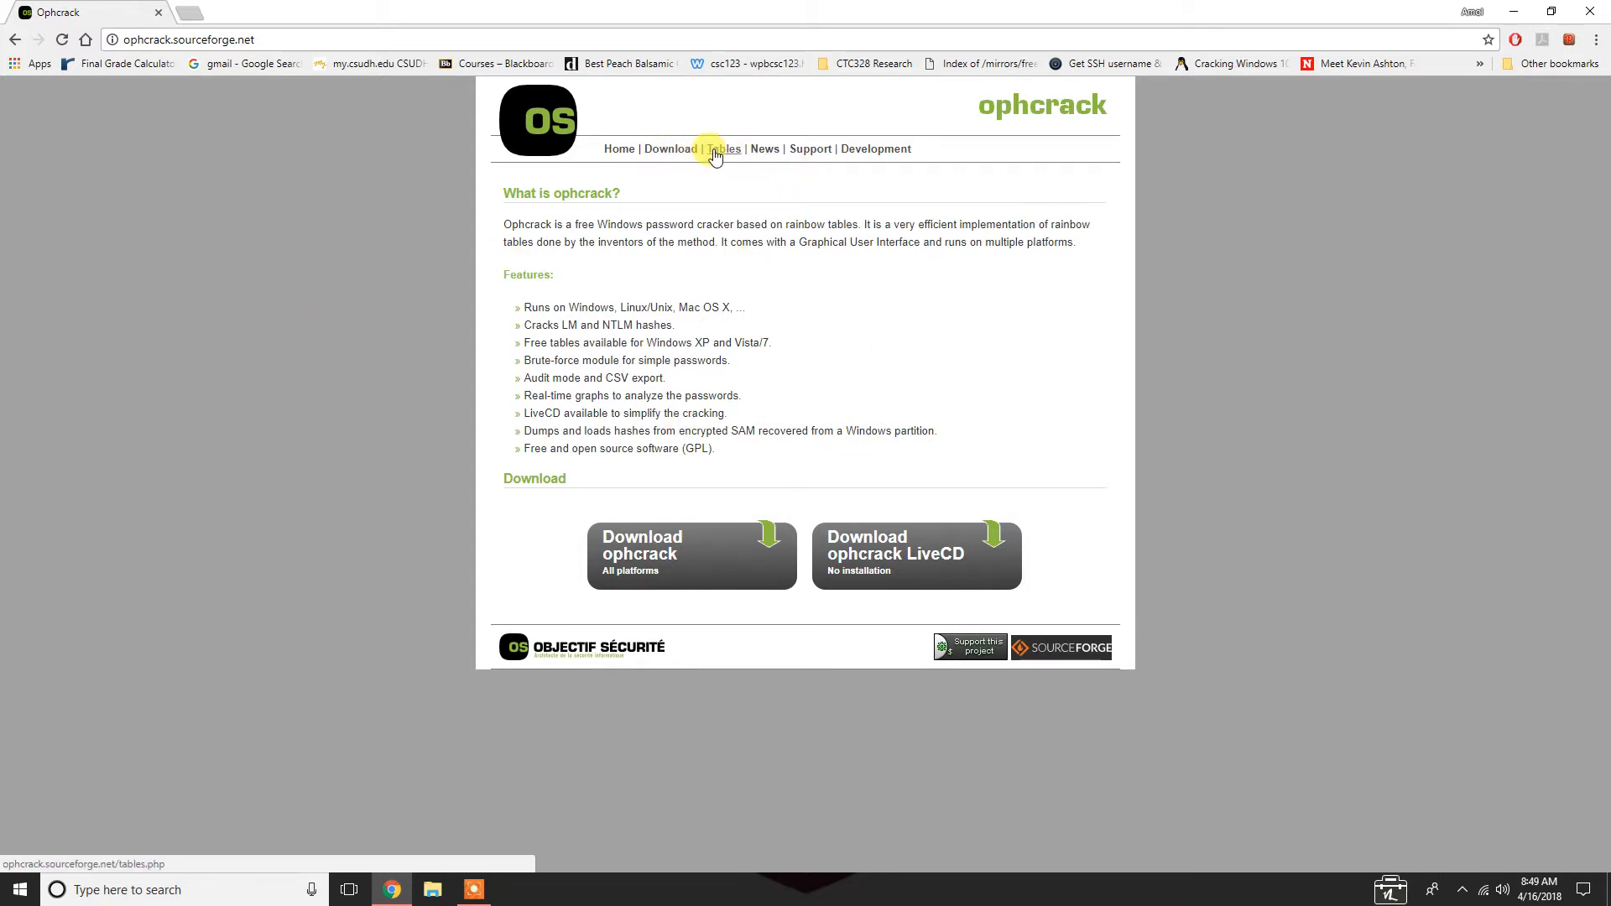
left_click(716, 148)
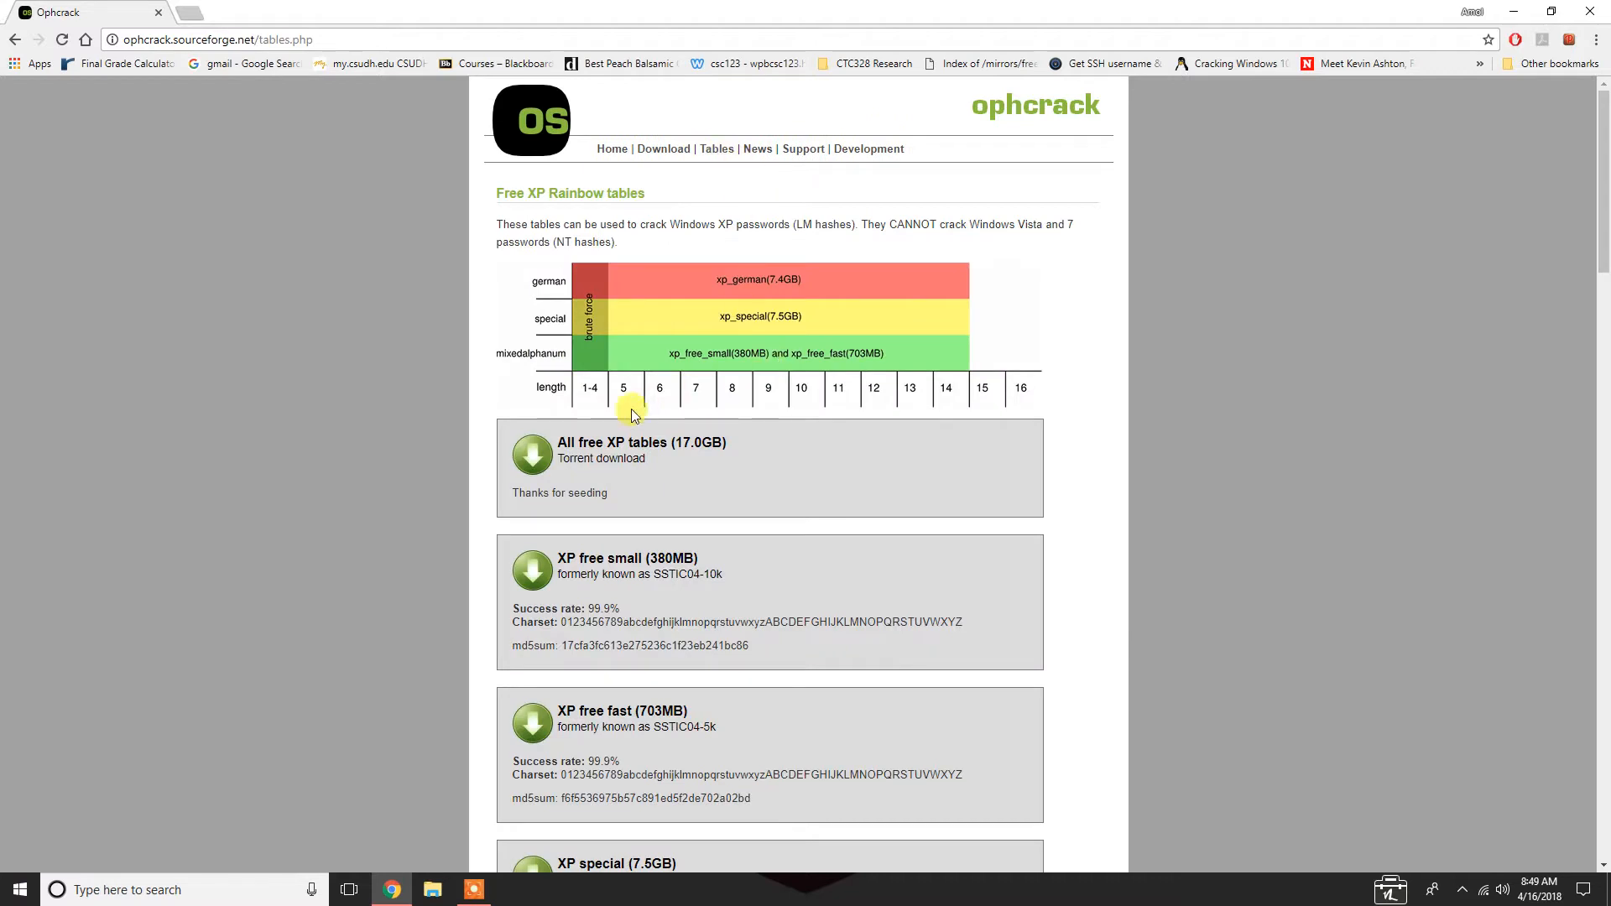
scroll("down", 3)
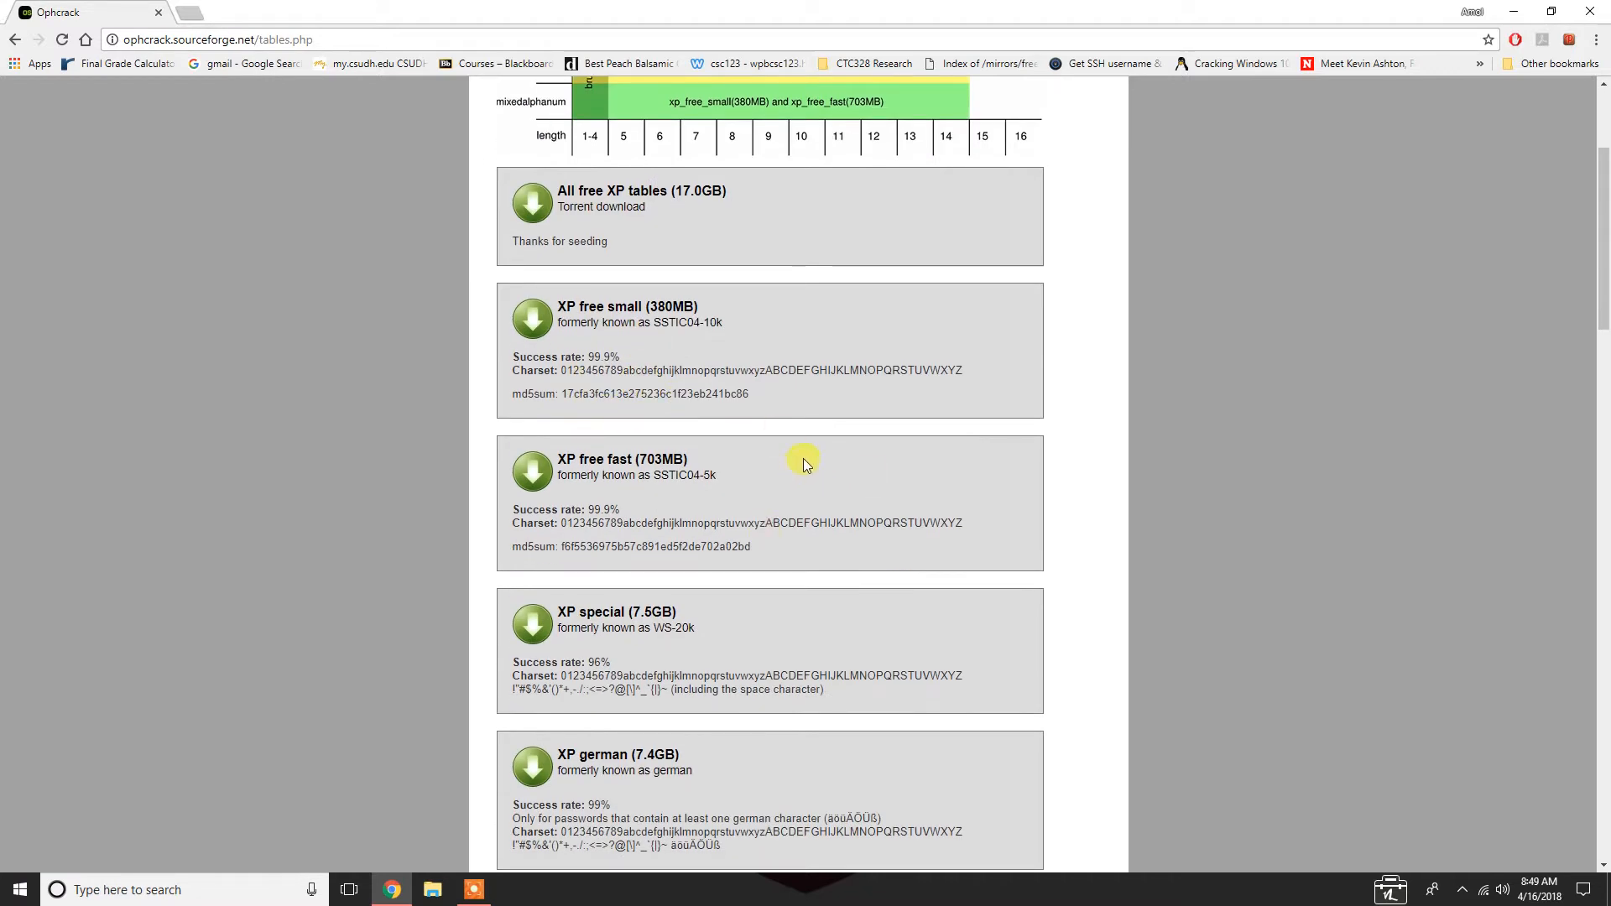
mouse_move(600, 212)
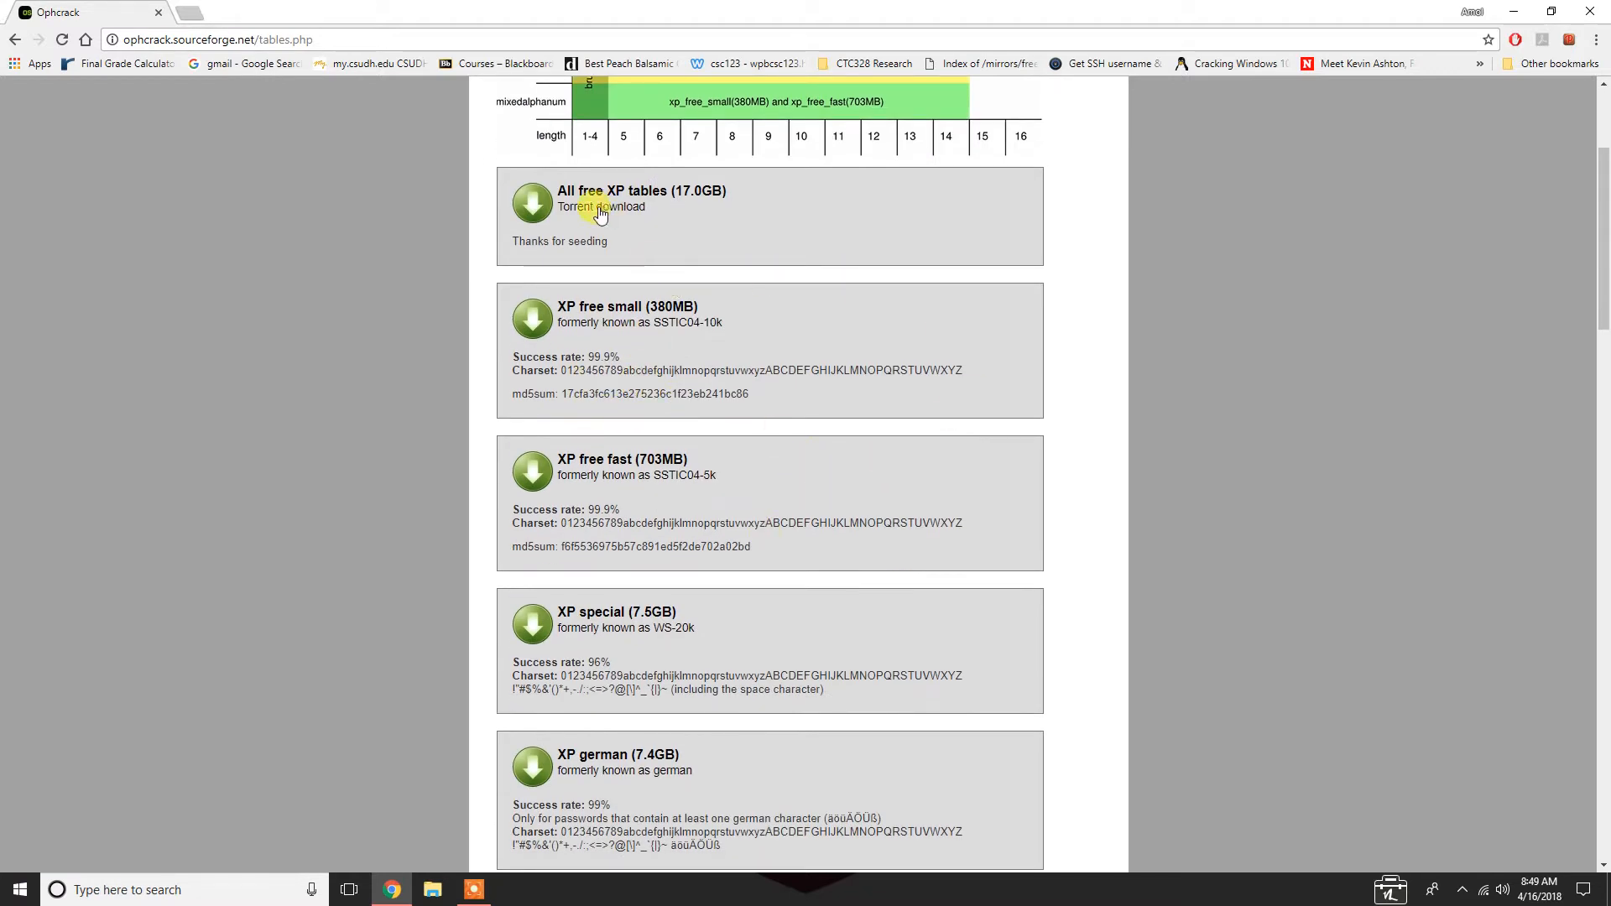
scroll("down", 3)
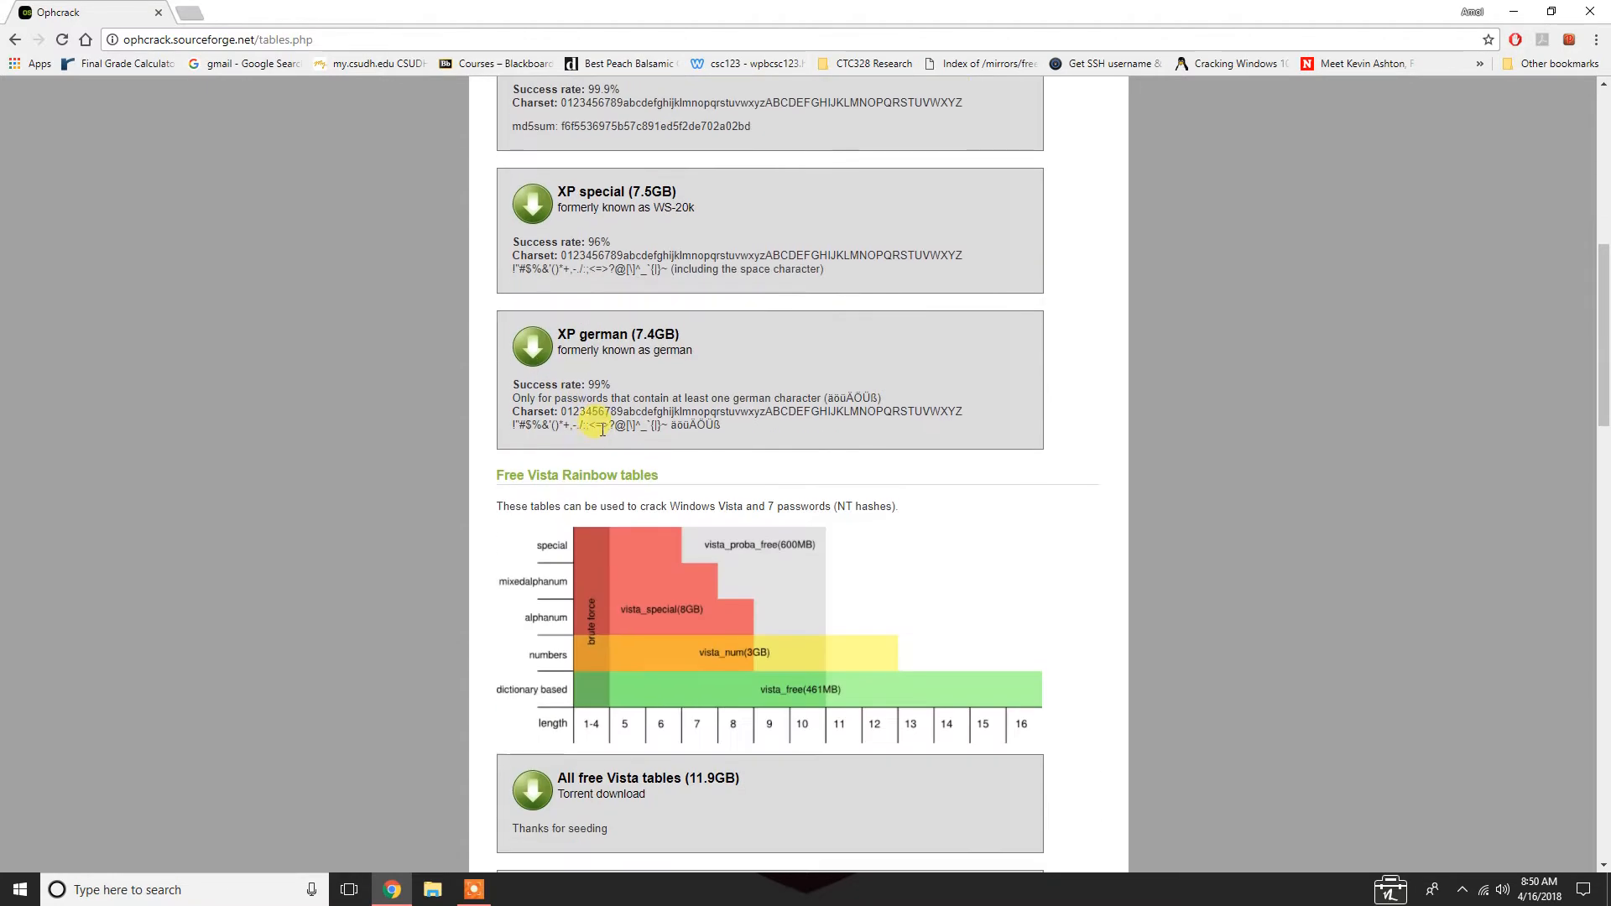
scroll("down", 3)
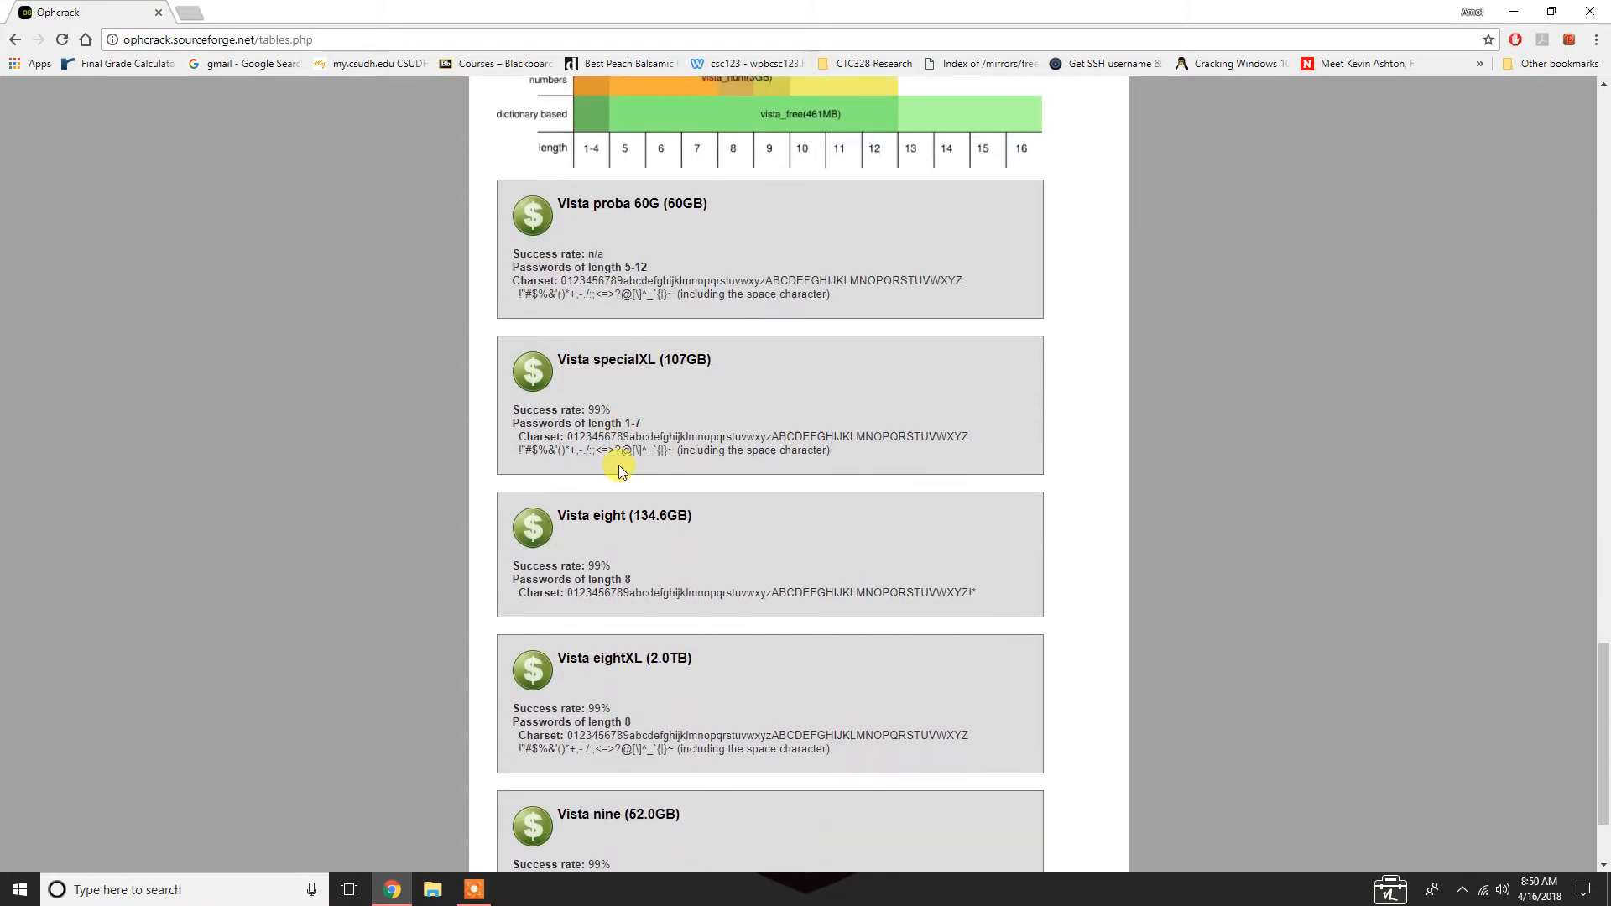
scroll("down", 3)
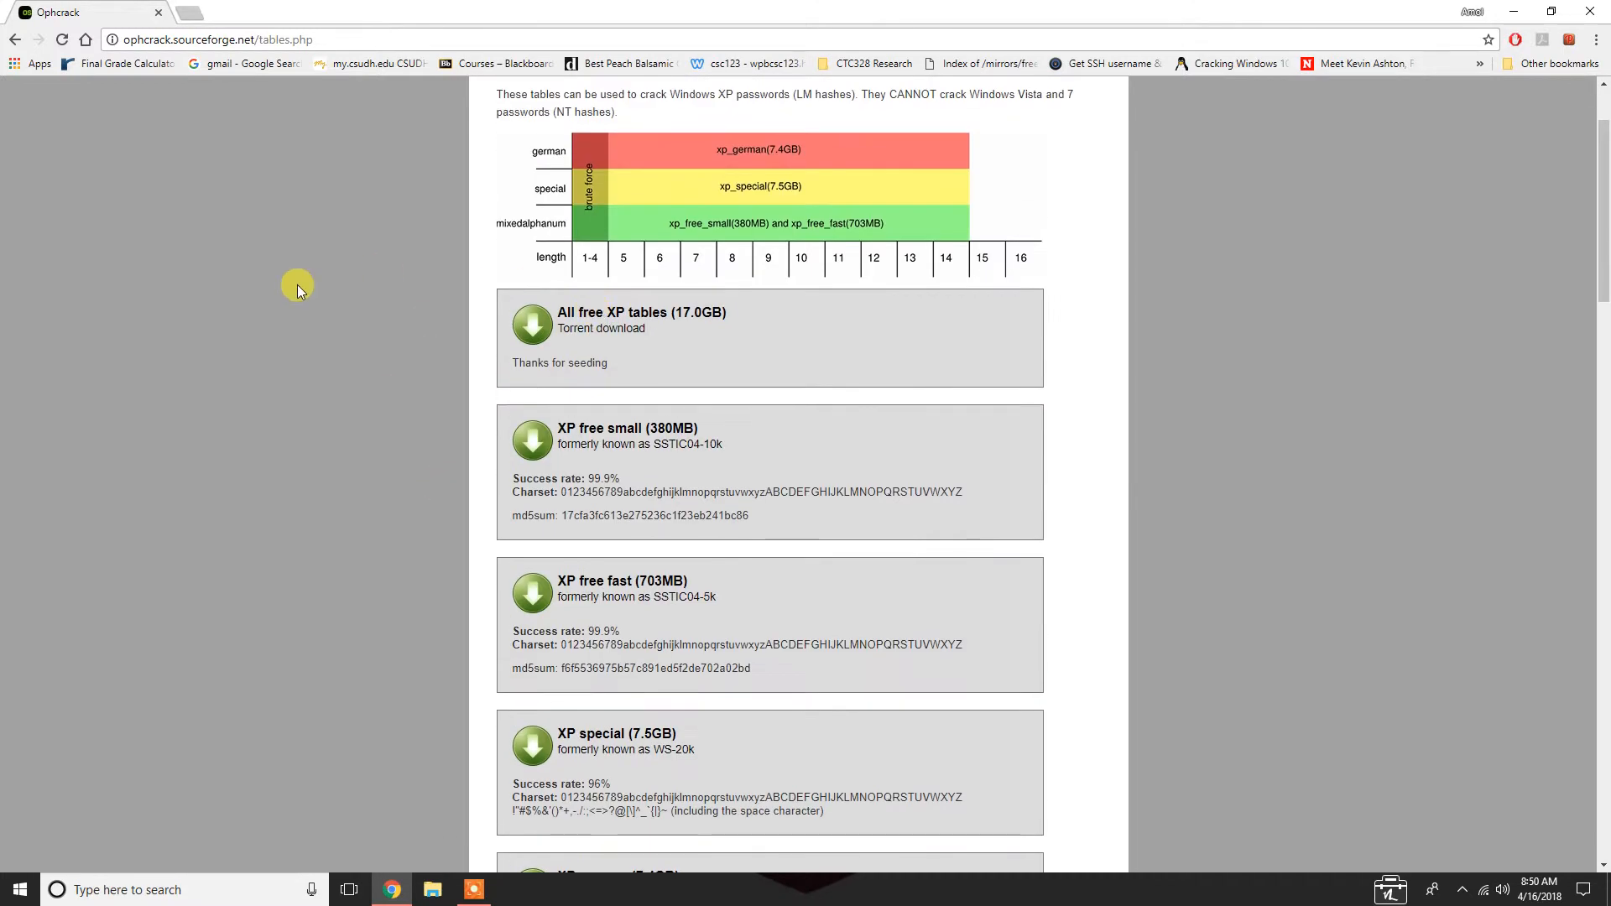
mouse_move(750, 18)
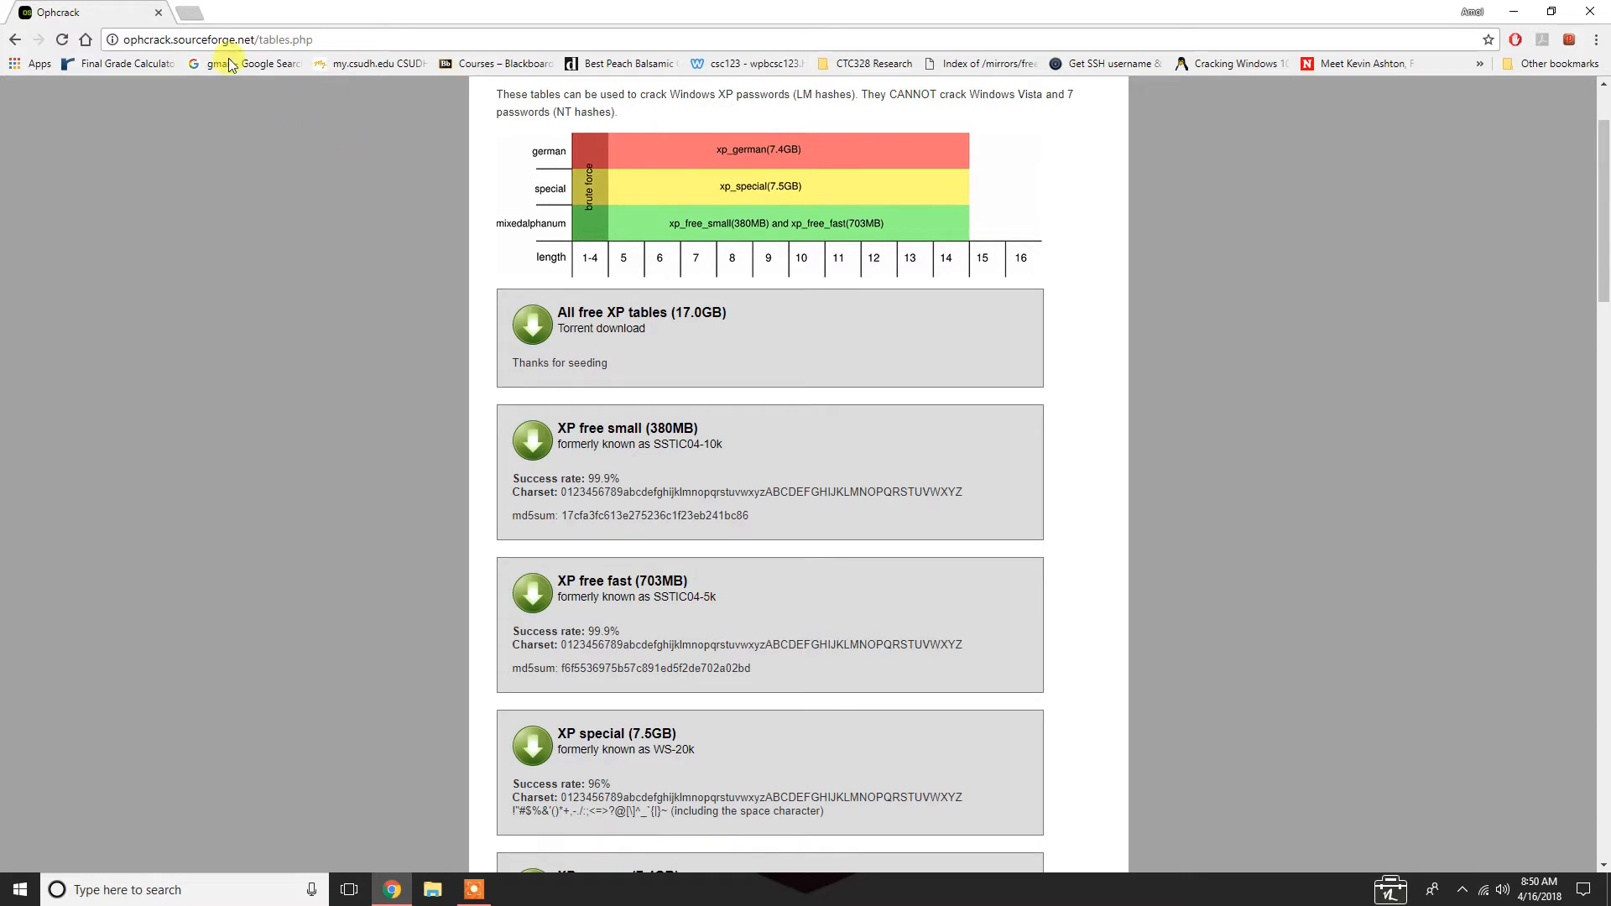
mouse_move(203, 11)
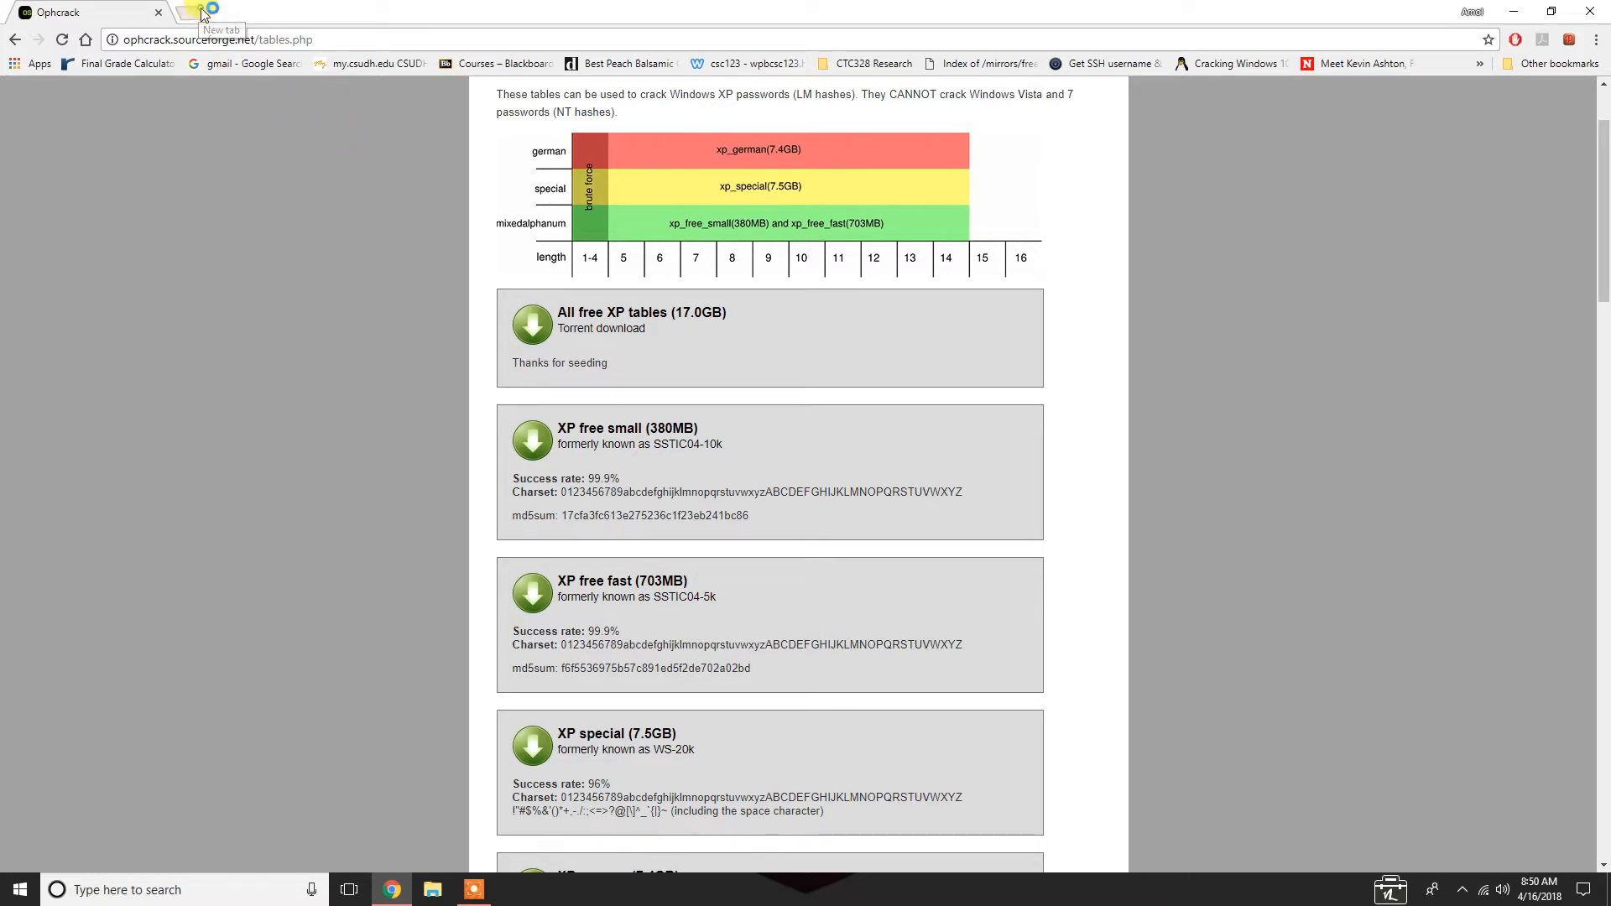
In a new tab, search 'ntlm password generator' and open TobTu's LM/NTLM Hash Generator
left_click(202, 11)
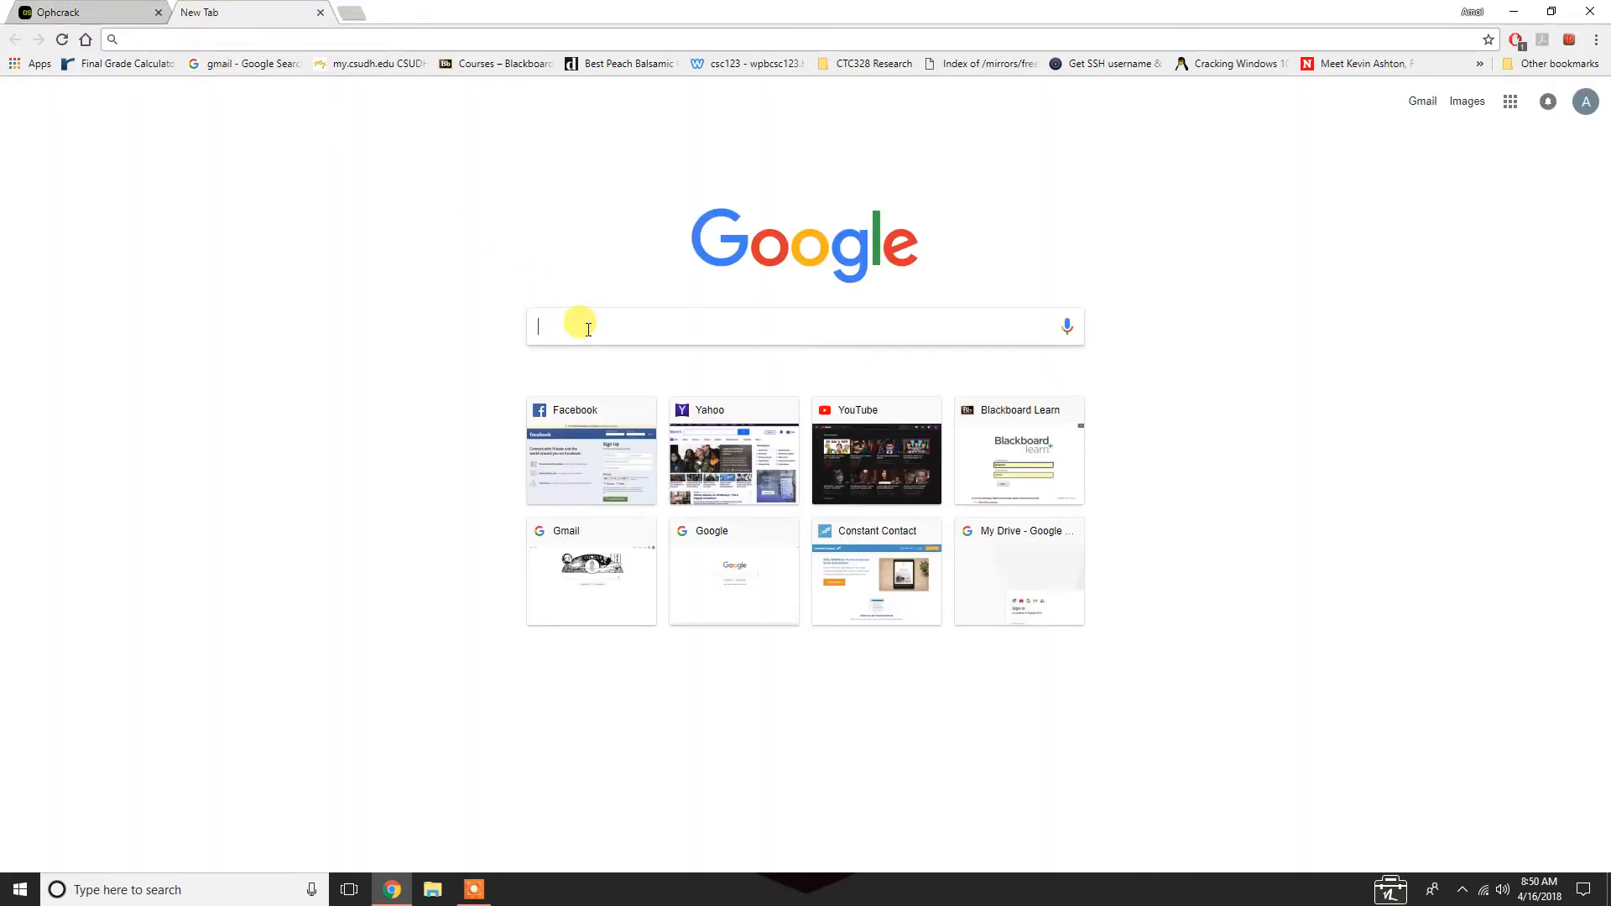
type("ntlm")
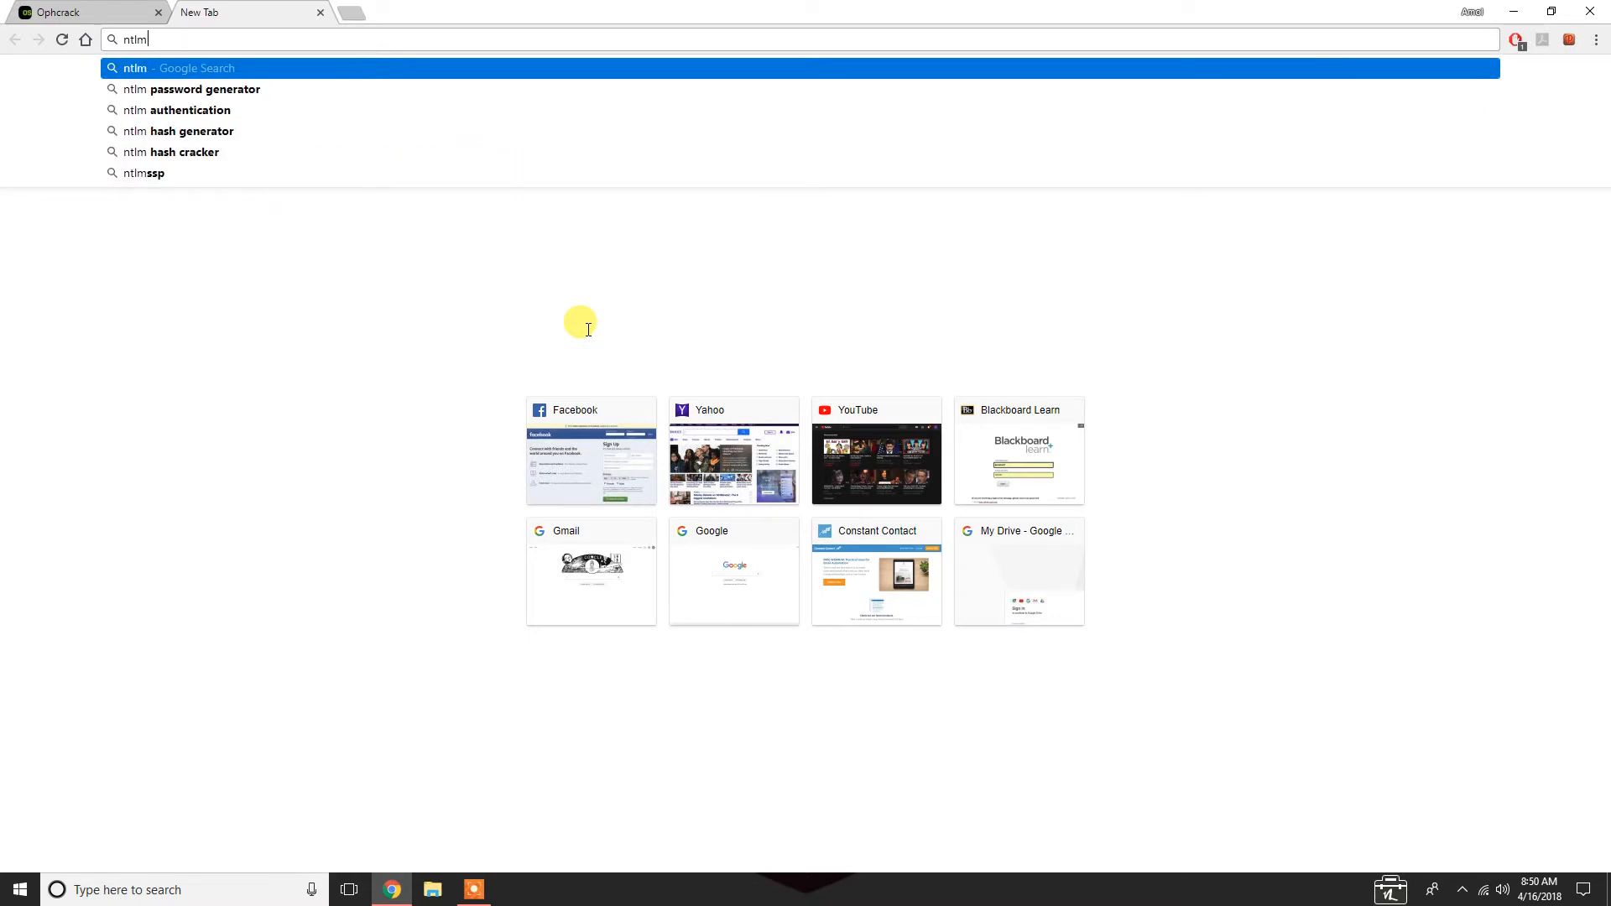
left_click(196, 90)
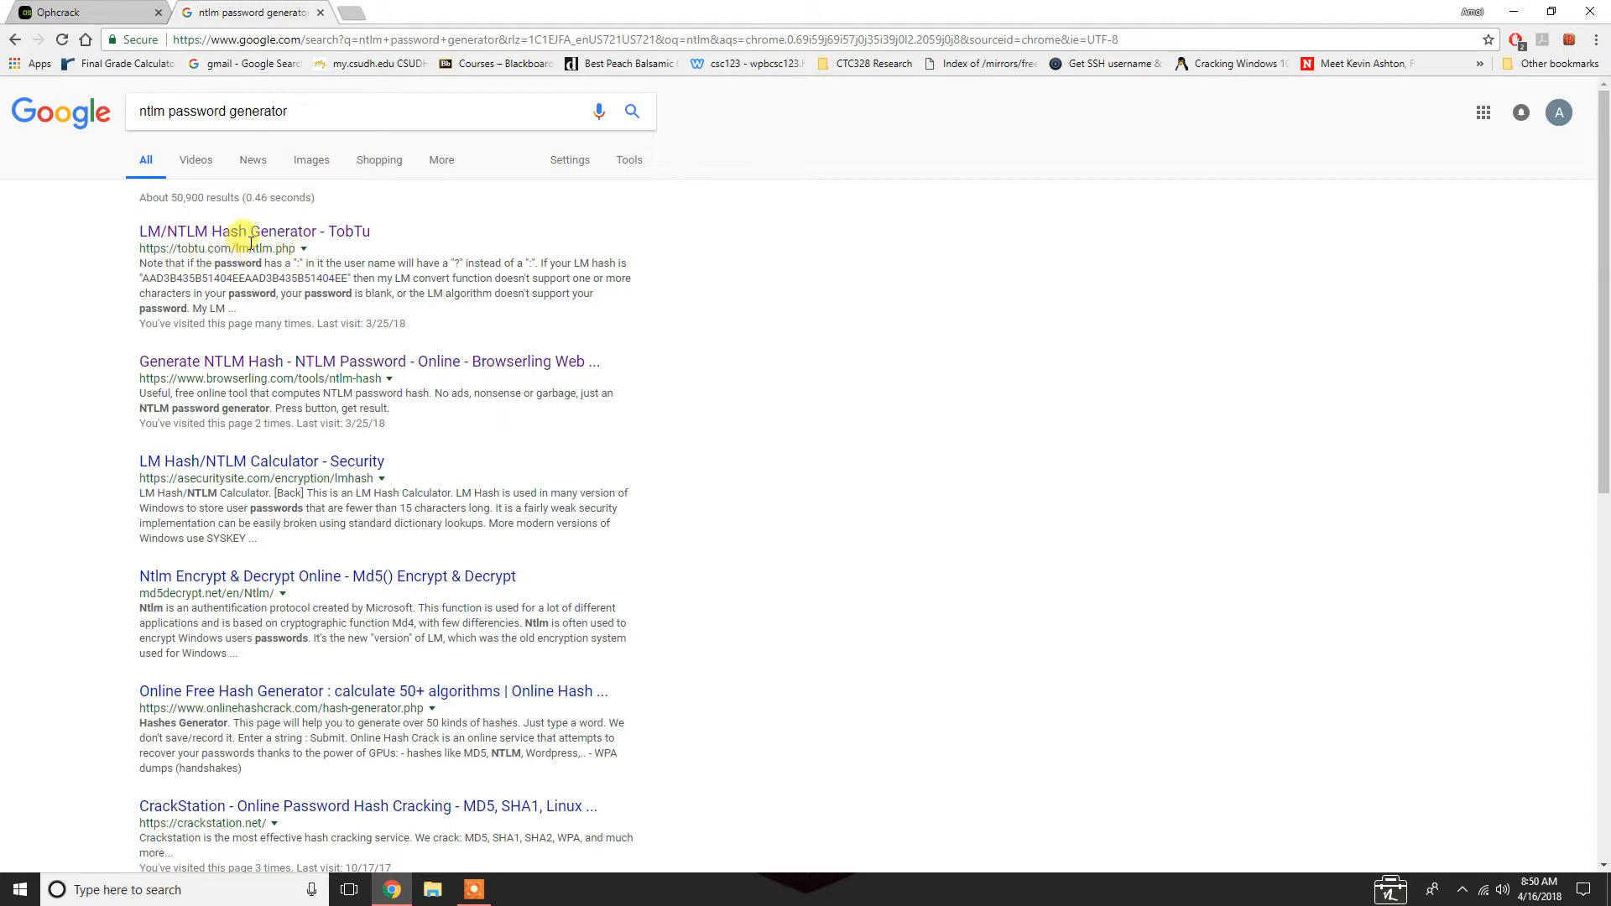
left_click(255, 230)
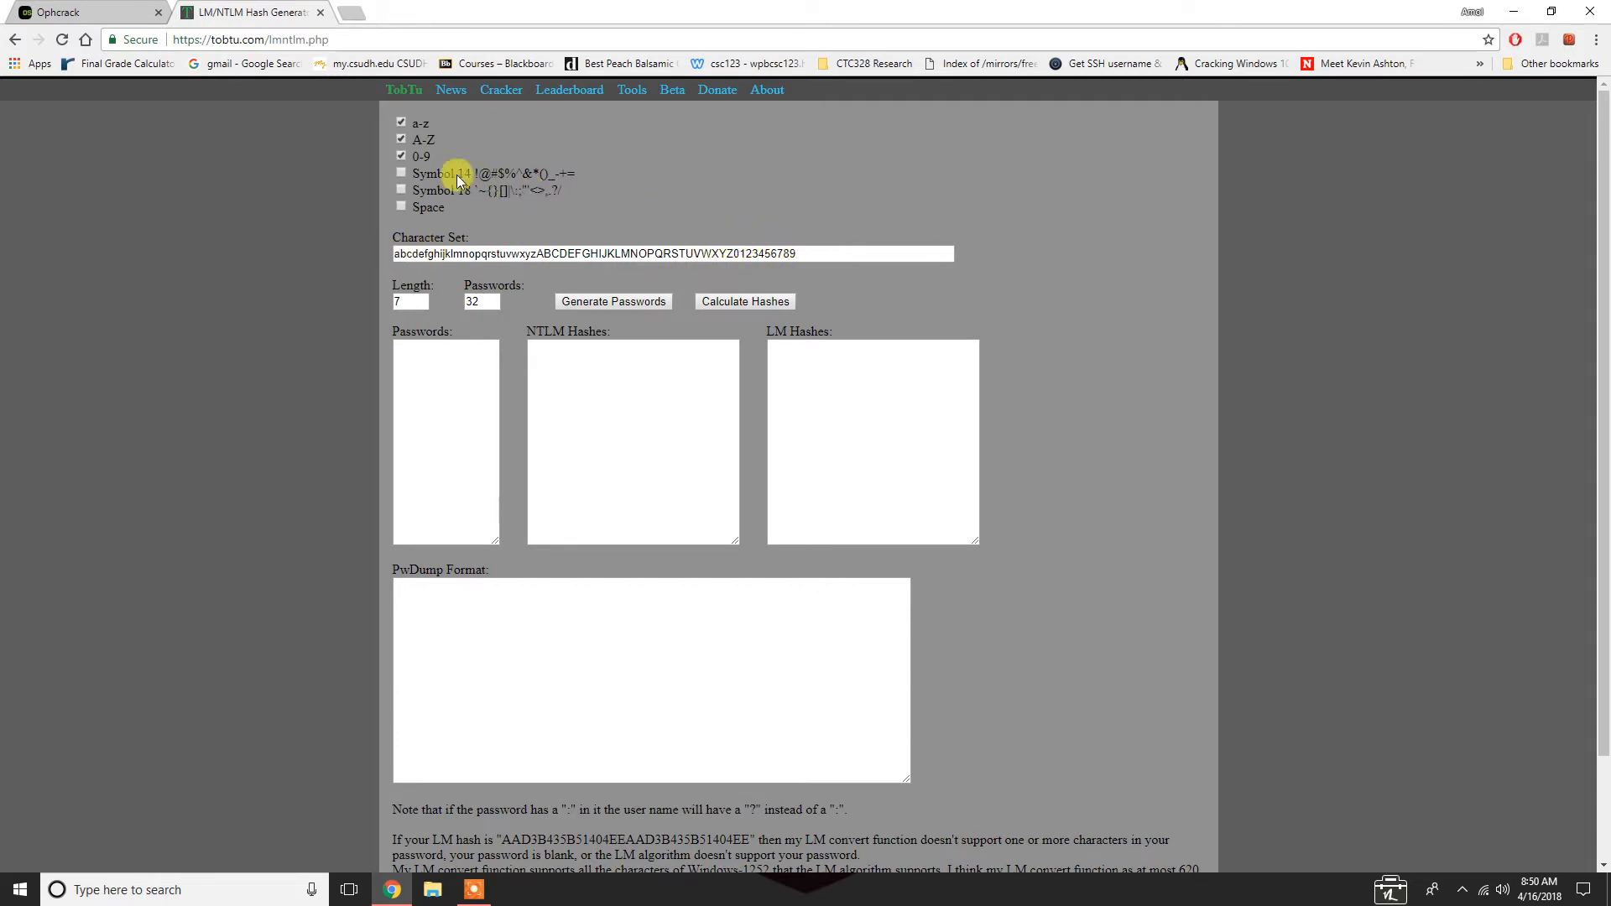
Generate ten 7-character passwords with the 14 symbols included and calculate their hashes
left_click(401, 172)
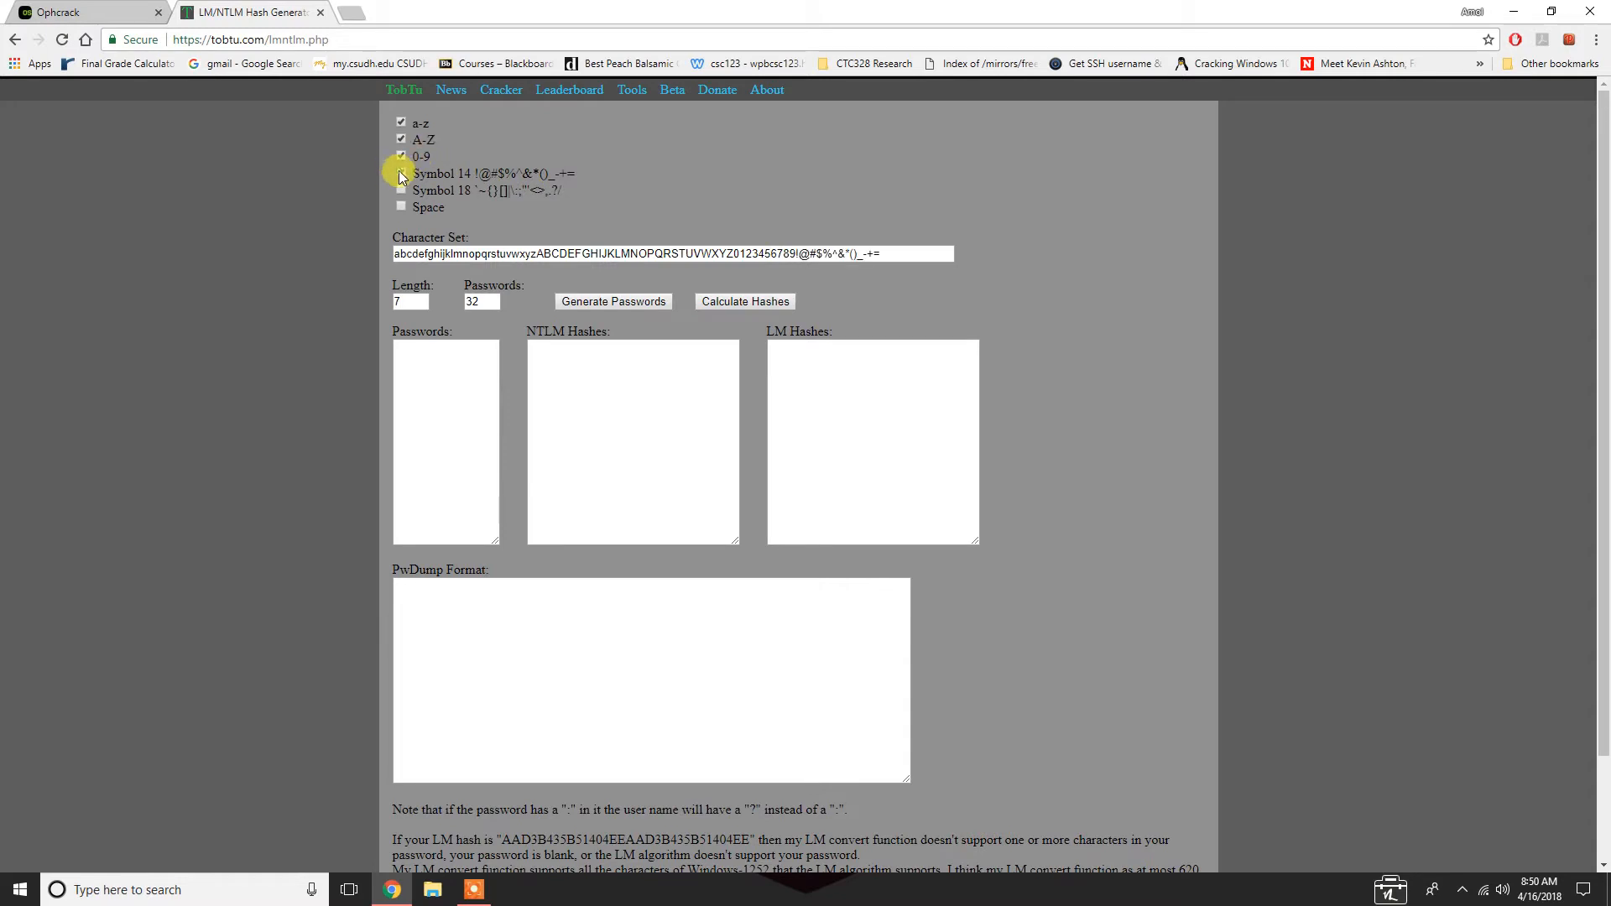
left_click(401, 173)
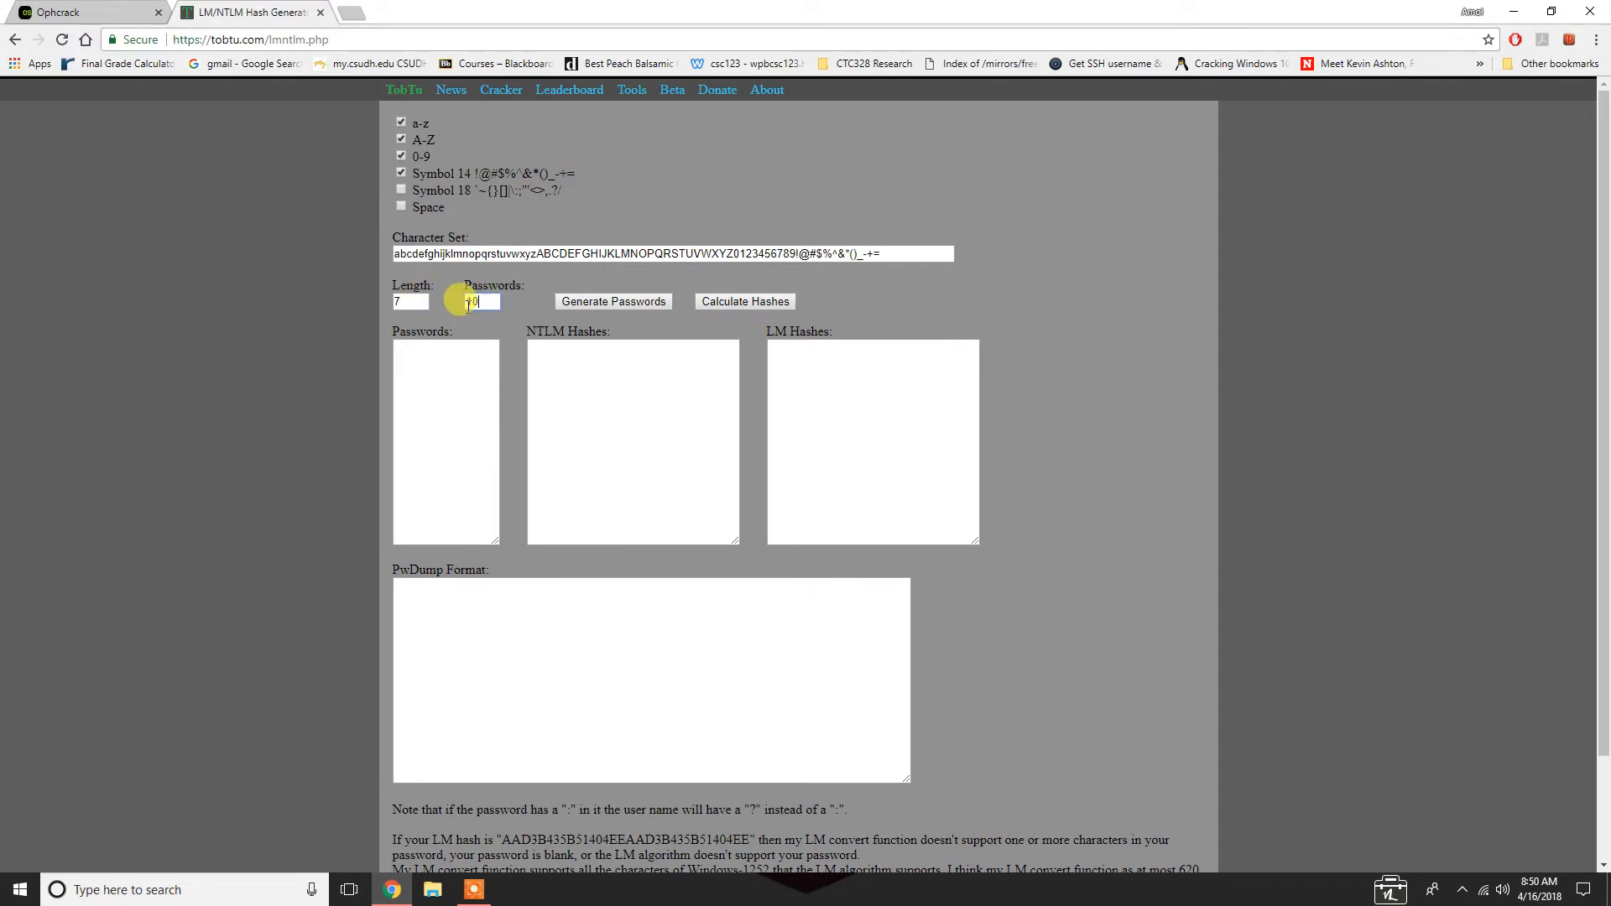
left_click(613, 301)
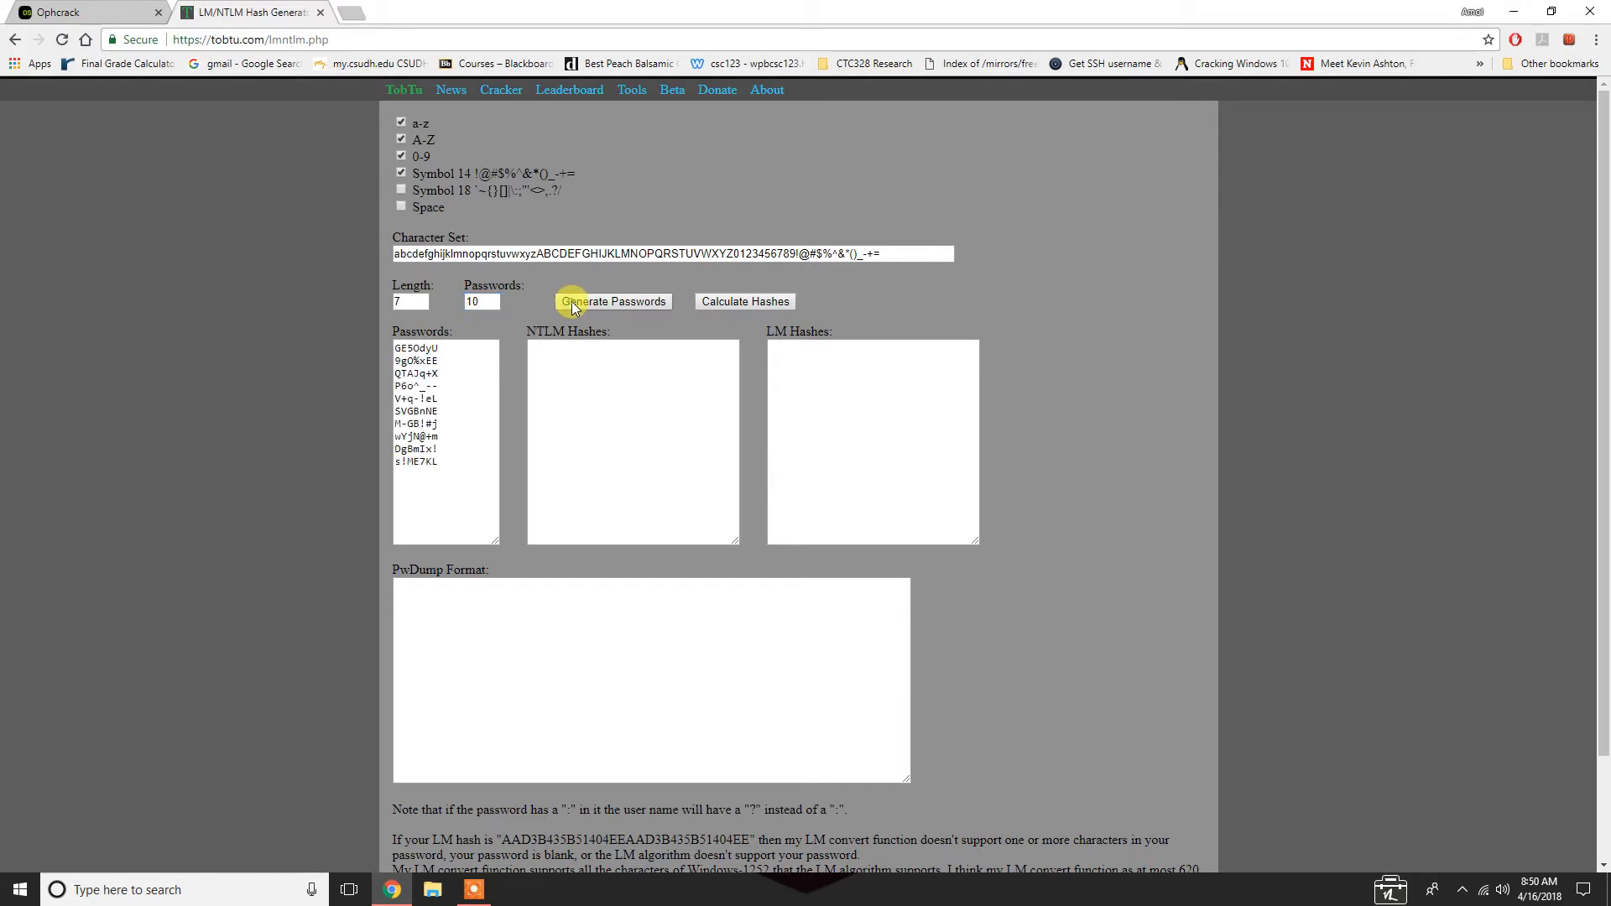
left_click(744, 301)
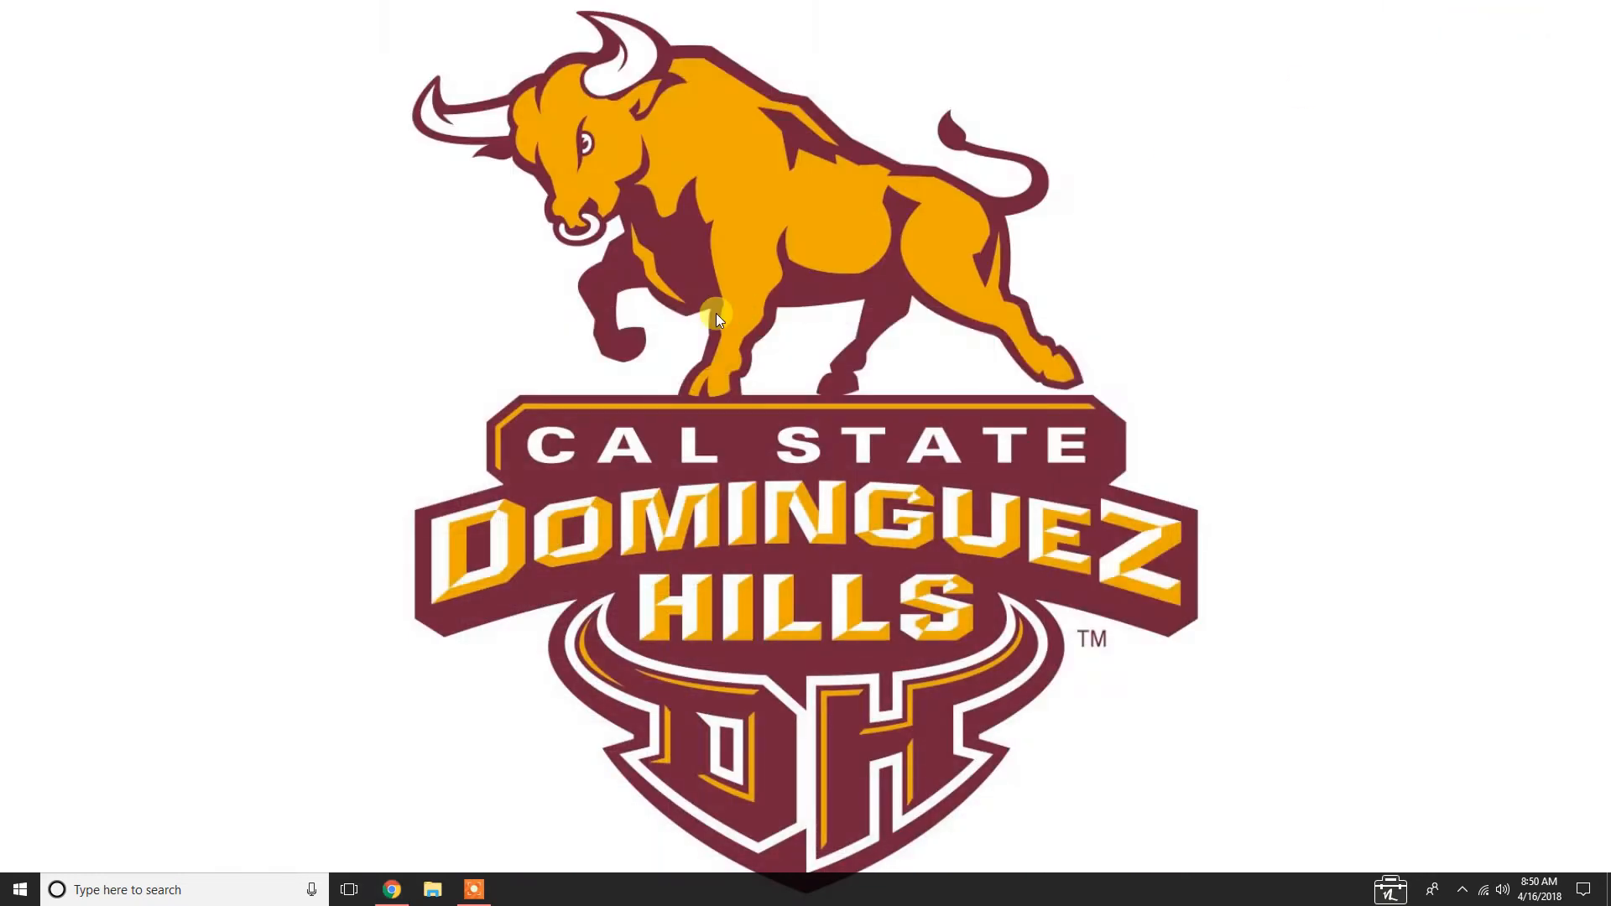
Open New Text Document in Notepad through a Windows search for 'new'
right_click(715, 317)
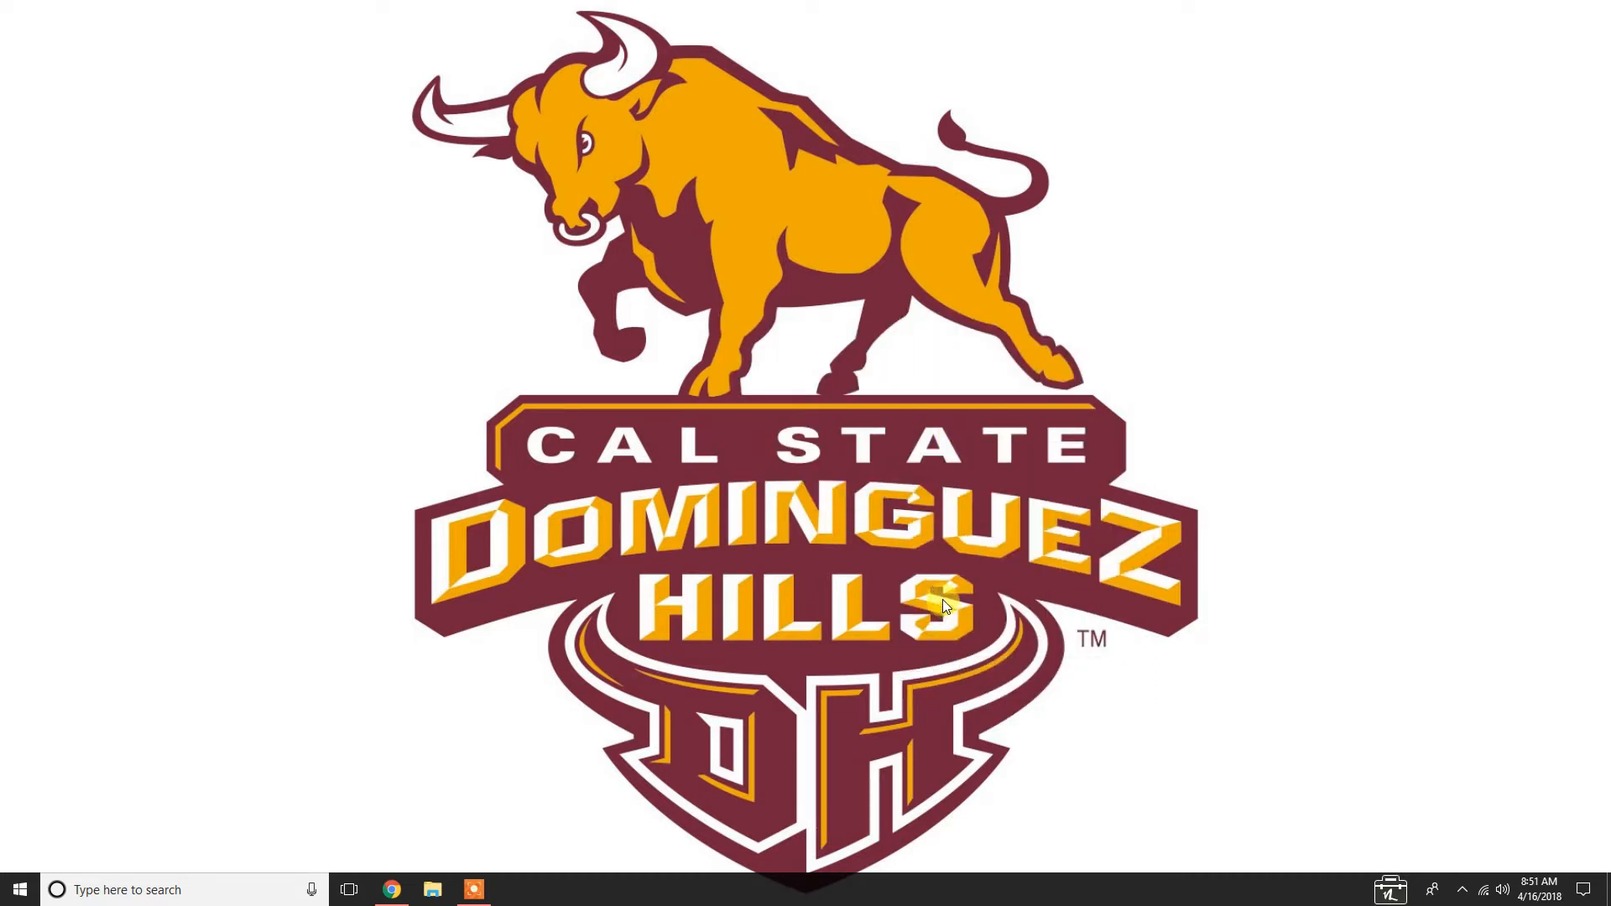
type("new")
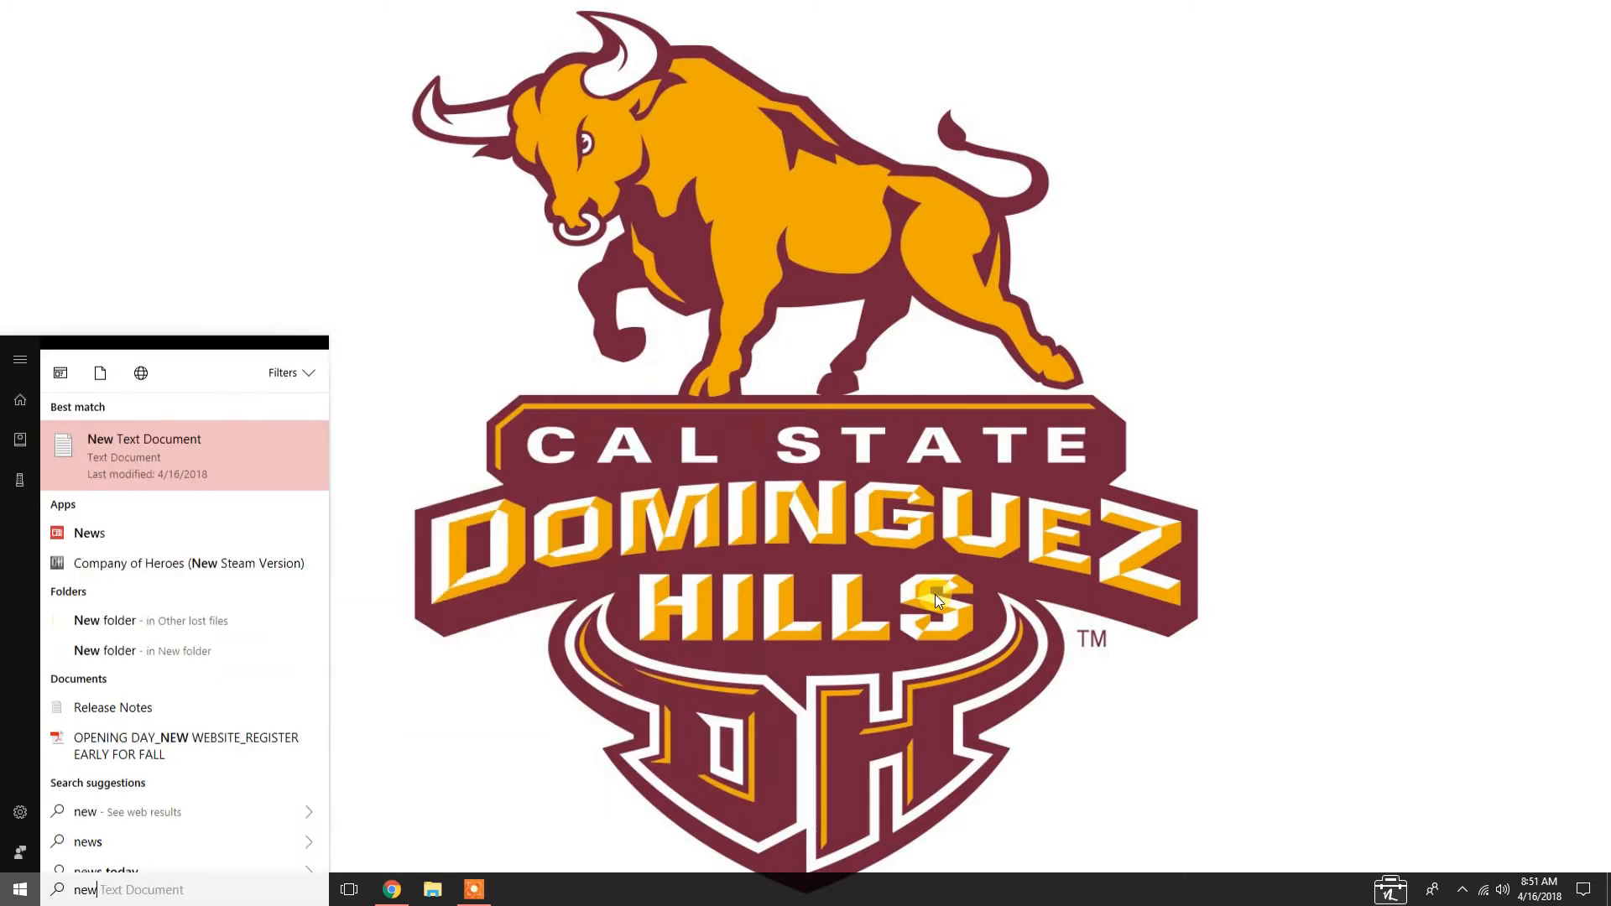
left_click(143, 455)
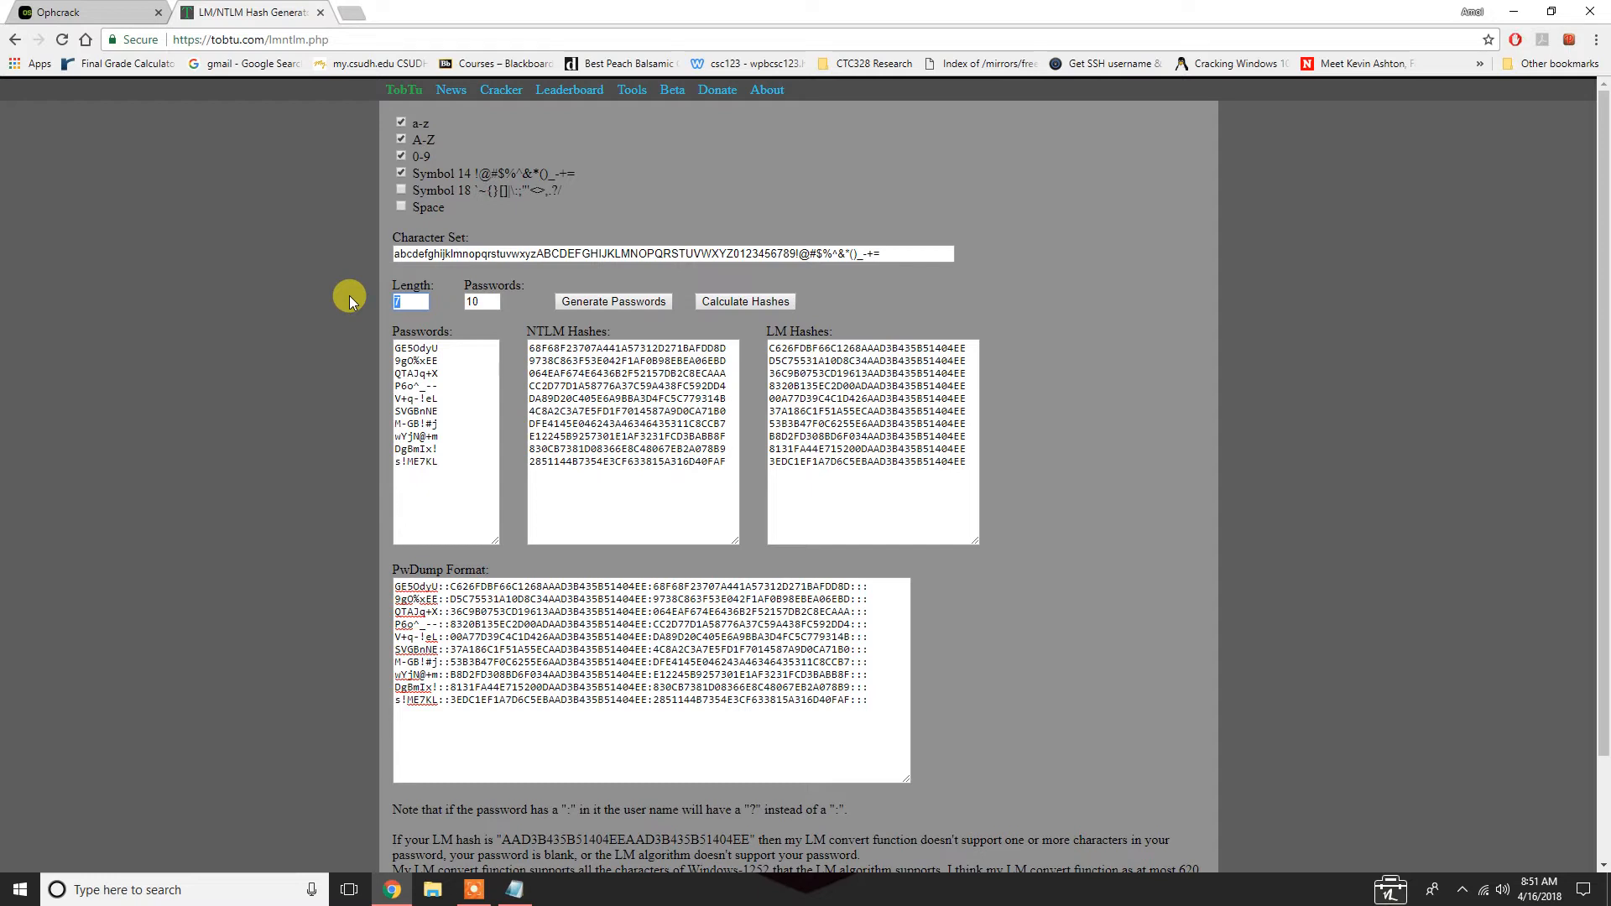
type("10")
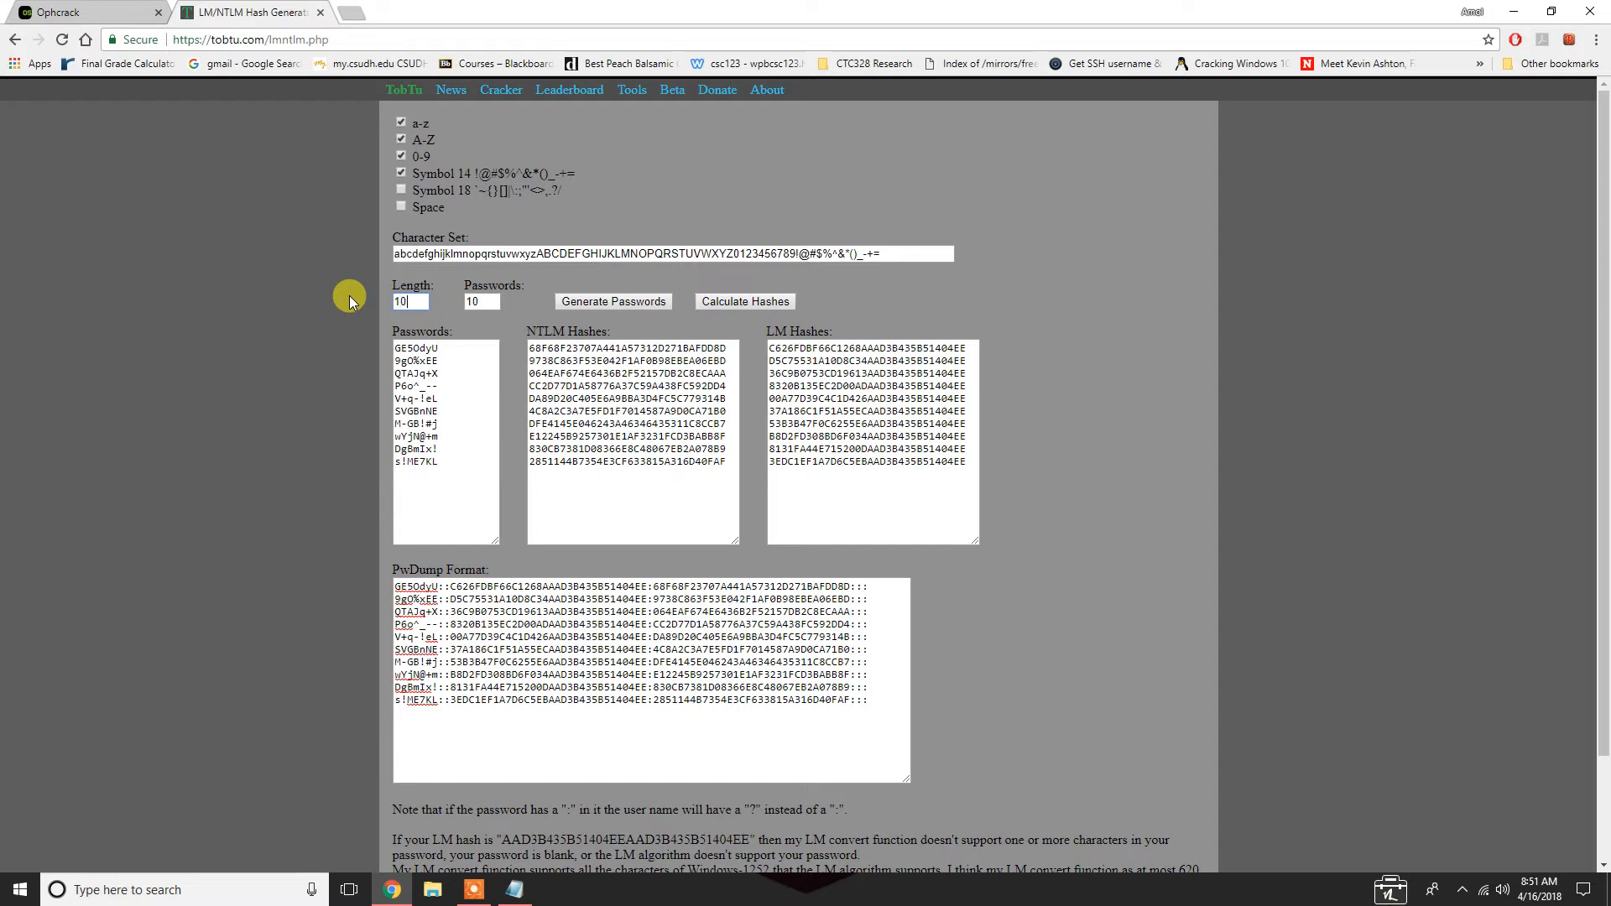
left_click(612, 301)
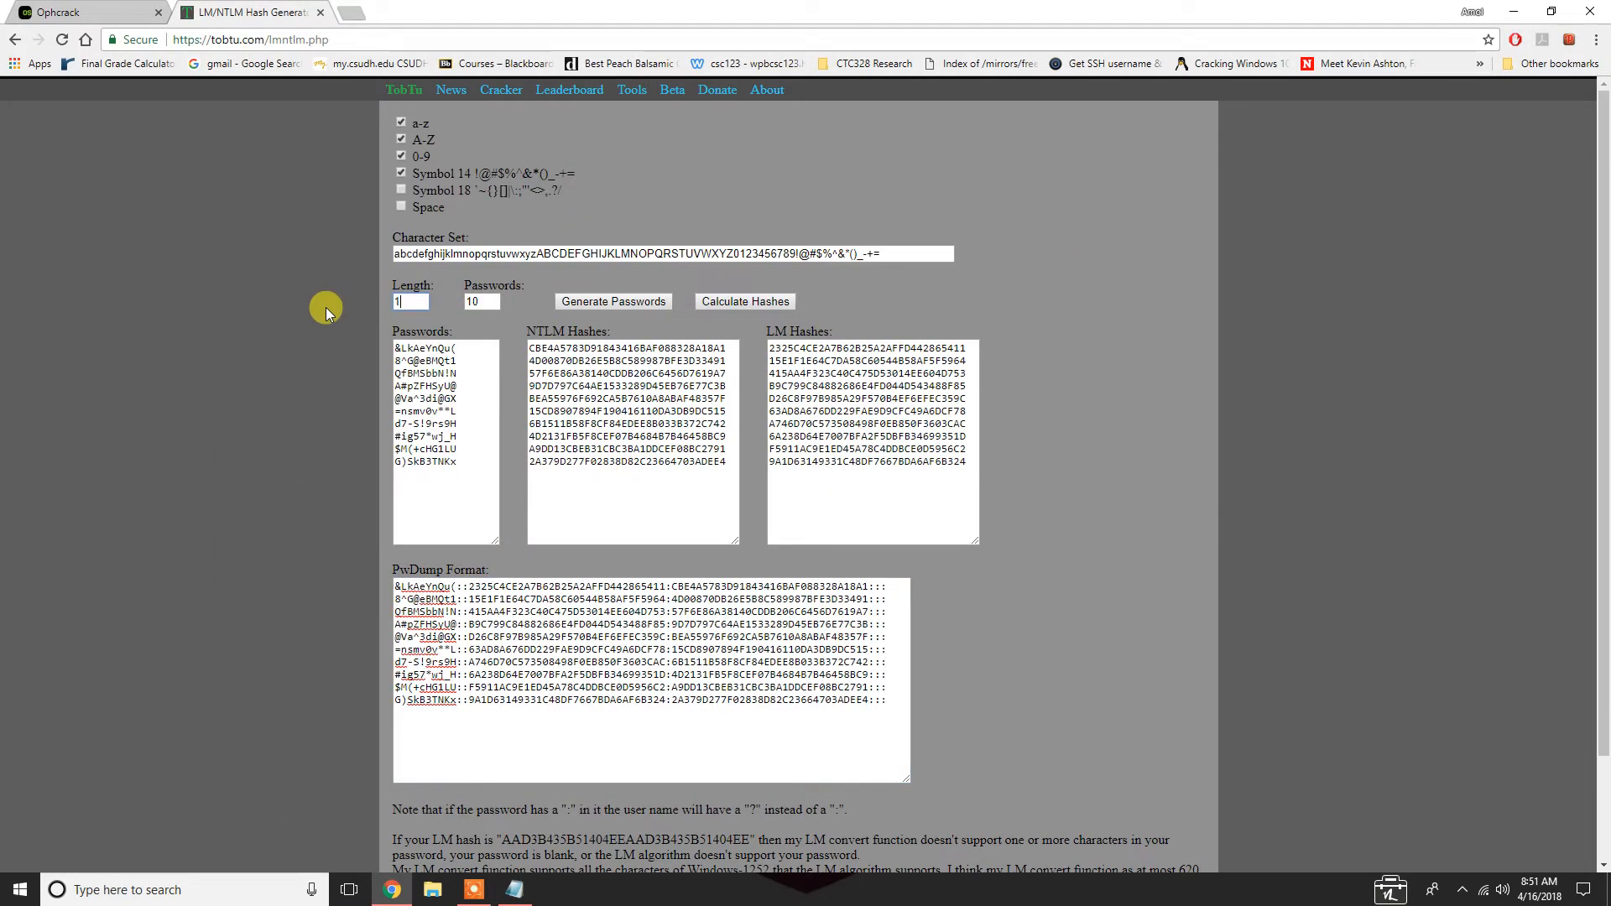
left_click(612, 301)
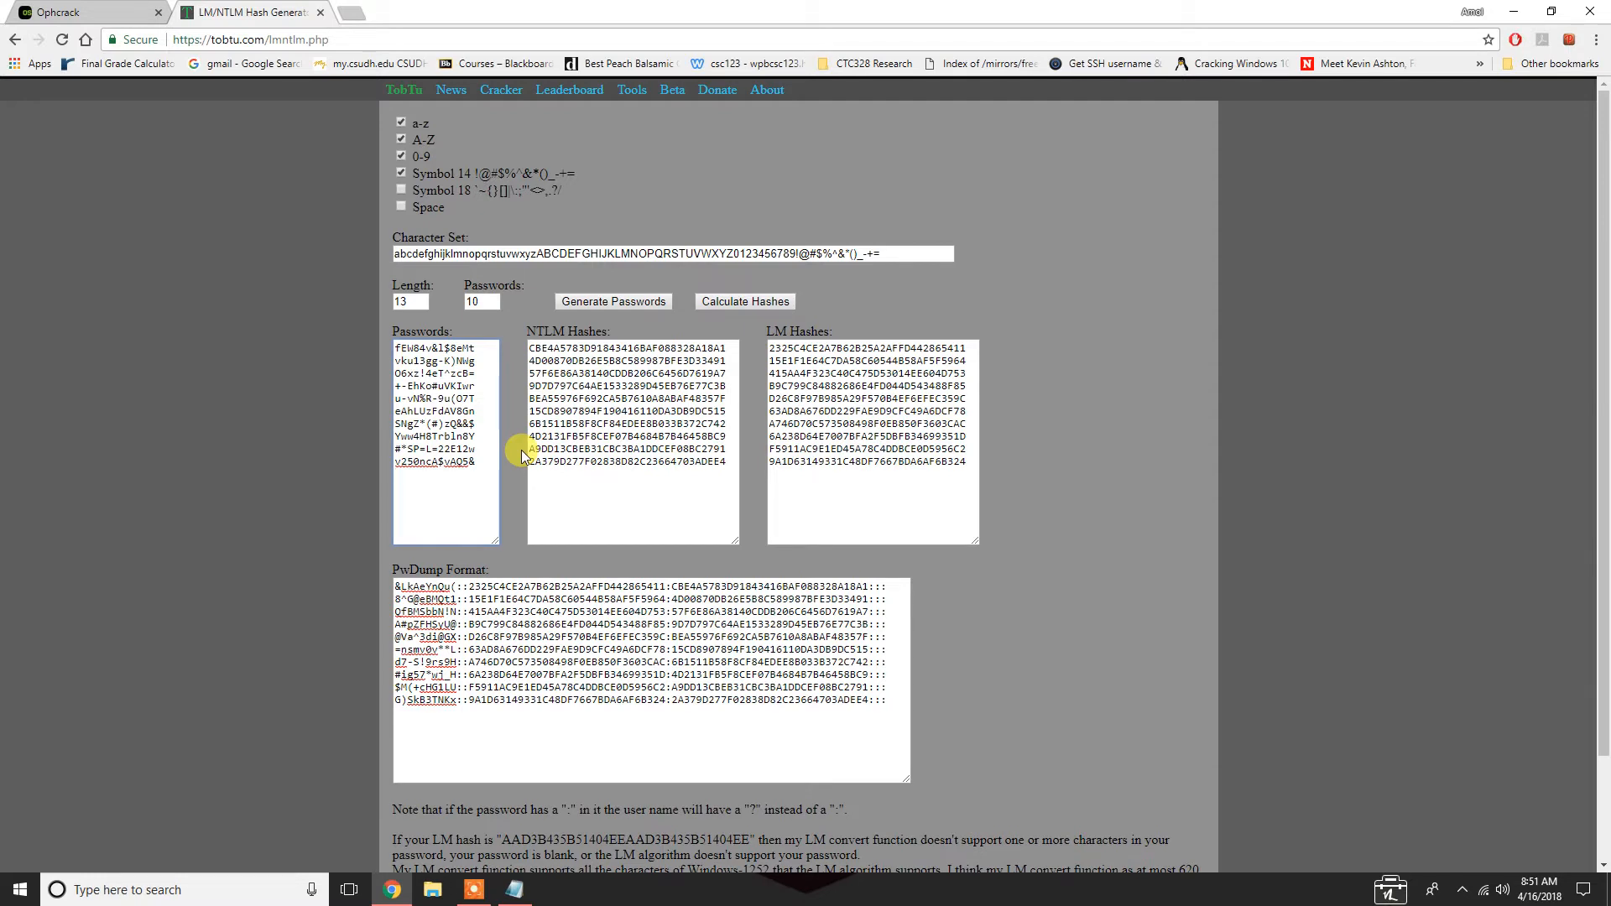
type("BecauseI'mBatman")
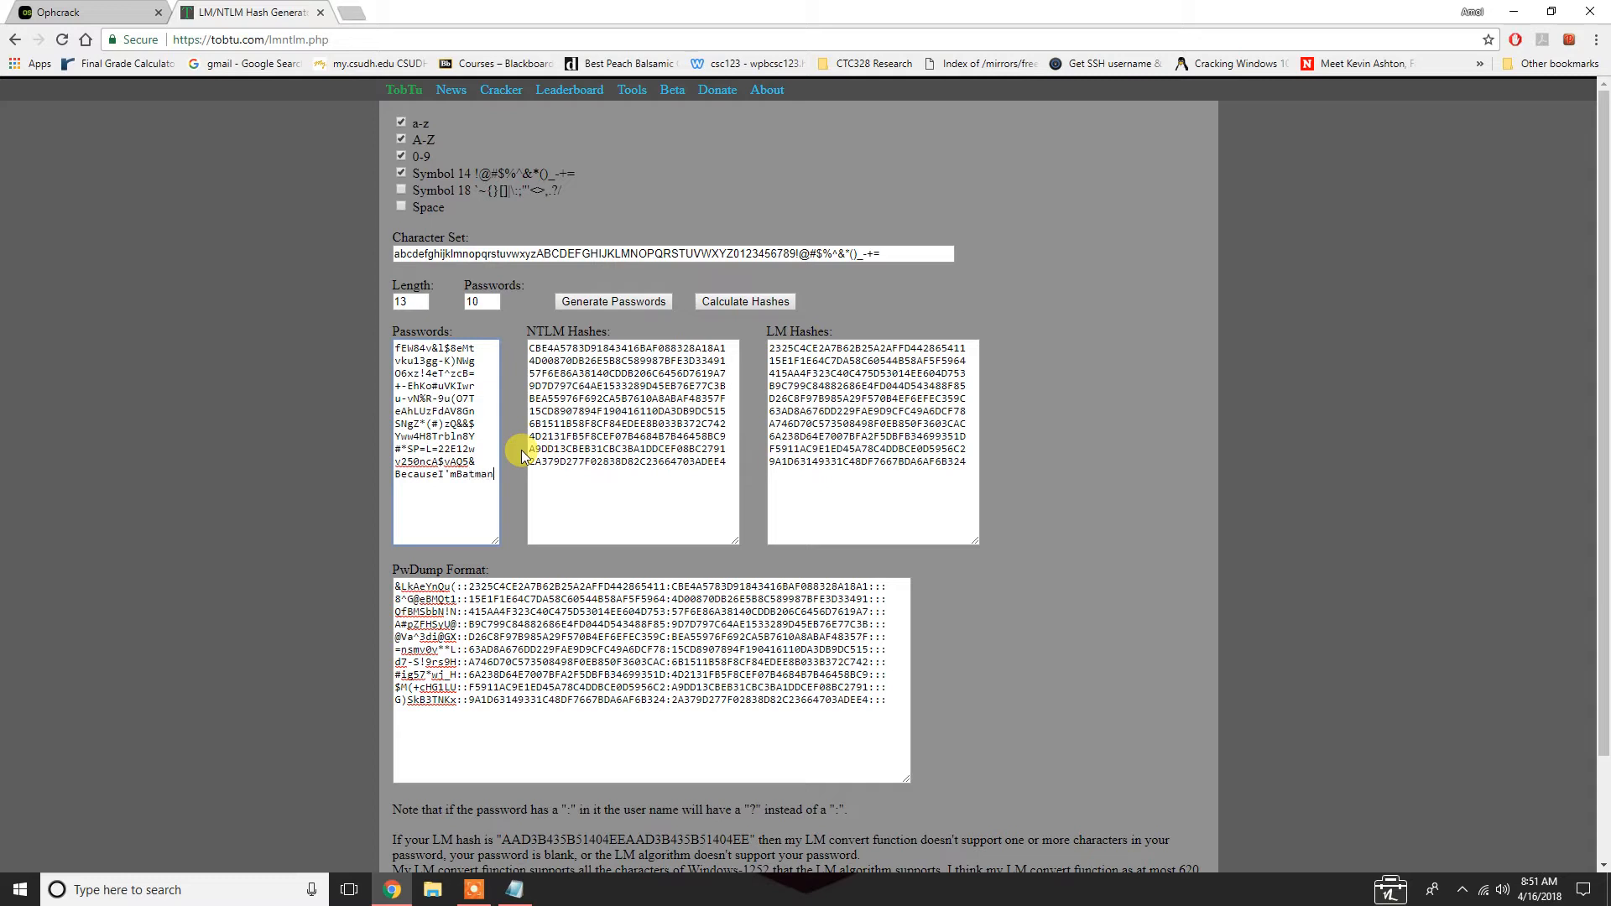
left_click(744, 301)
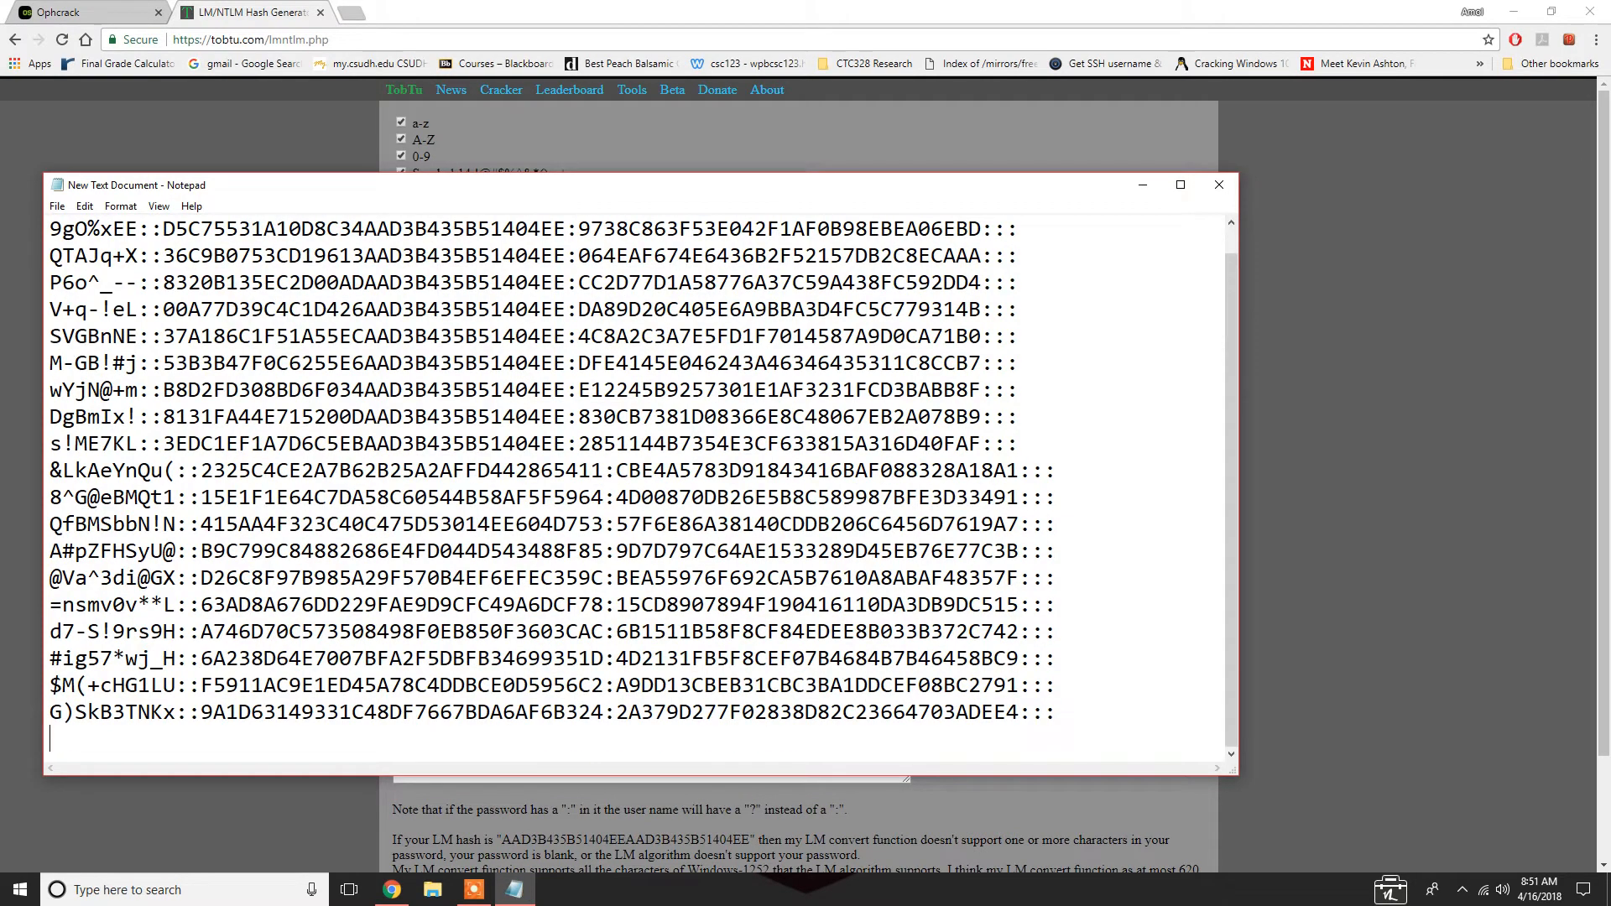
Save the Notepad hash list to the Desktop as 'ntlmhash'
scroll("down", 3)
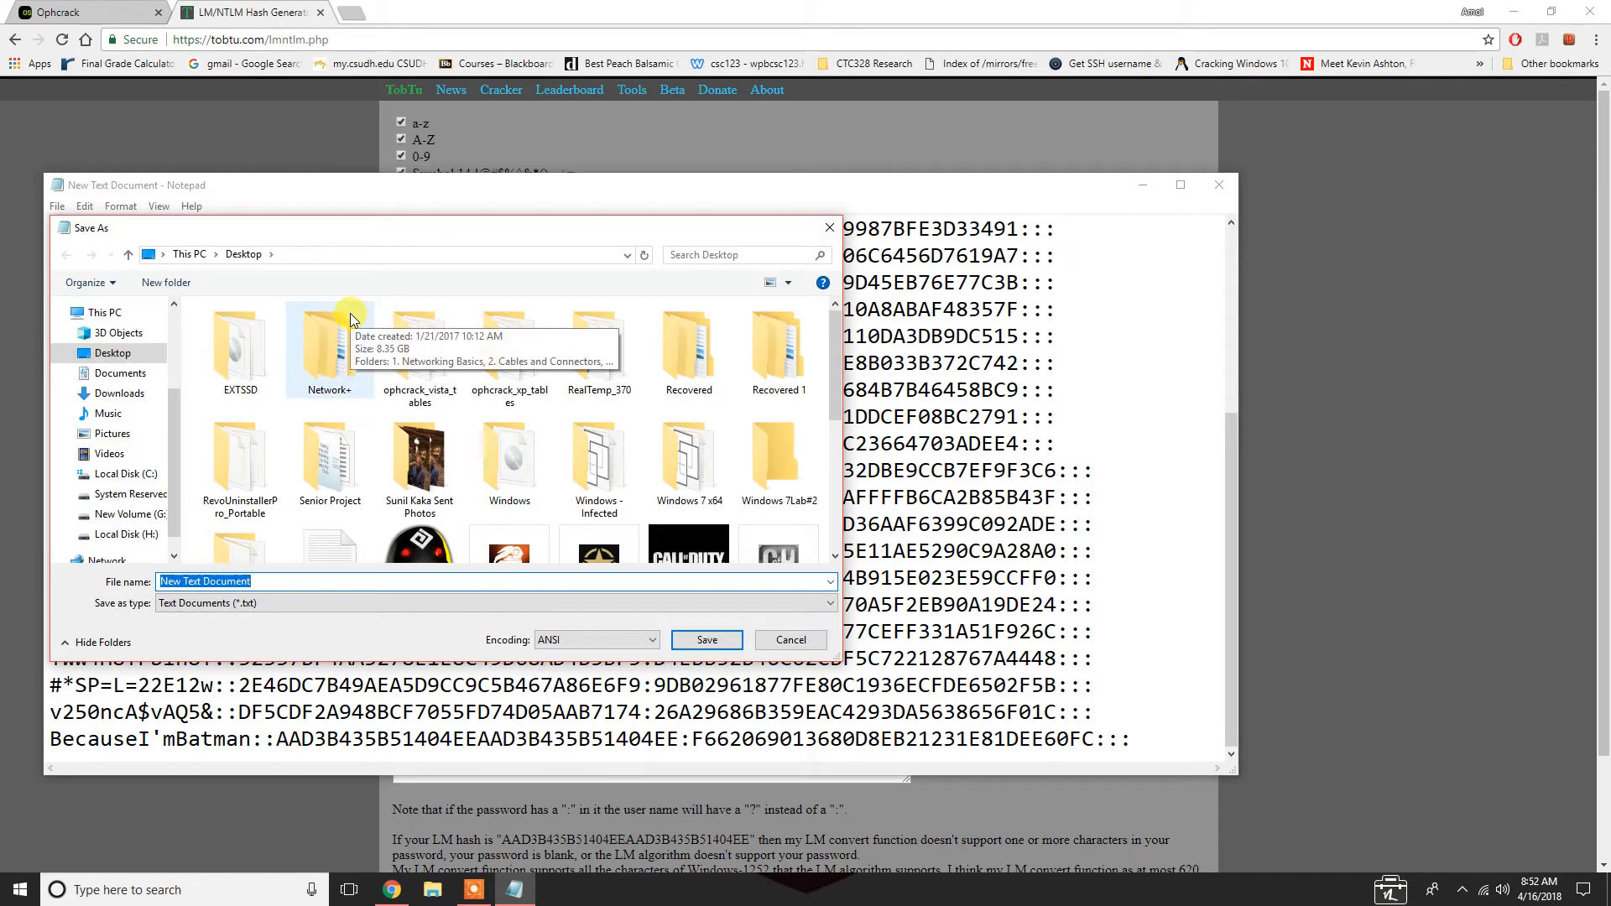
type("ntlmhas")
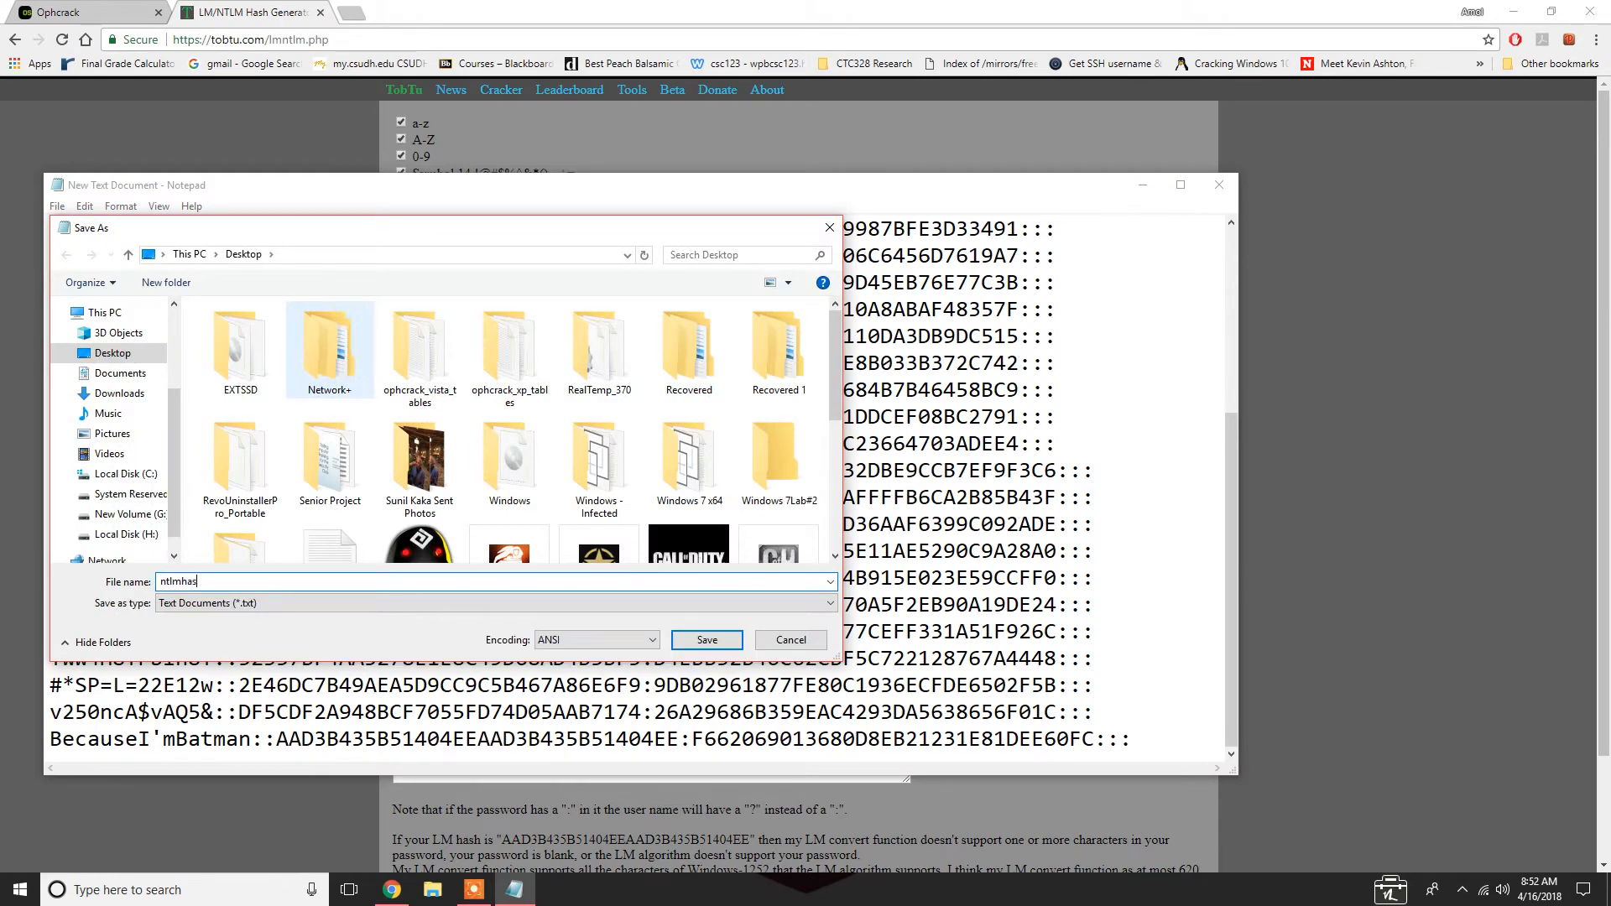
left_click(705, 639)
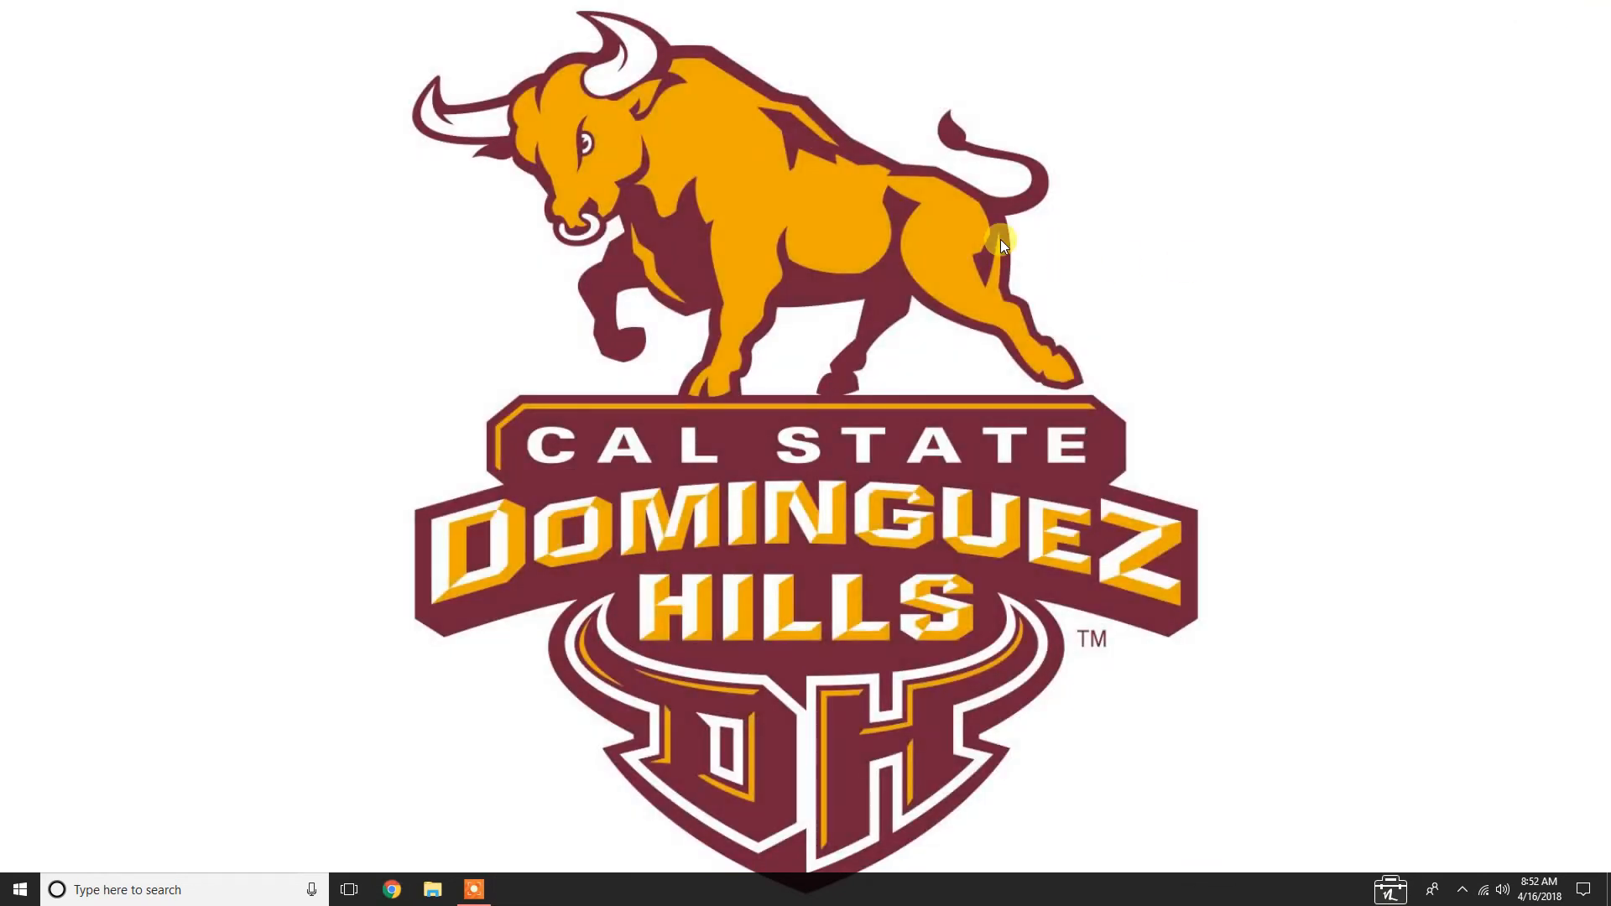
Launch Ophcrack from the Start menu and widen the Table column to show full table names
type("op")
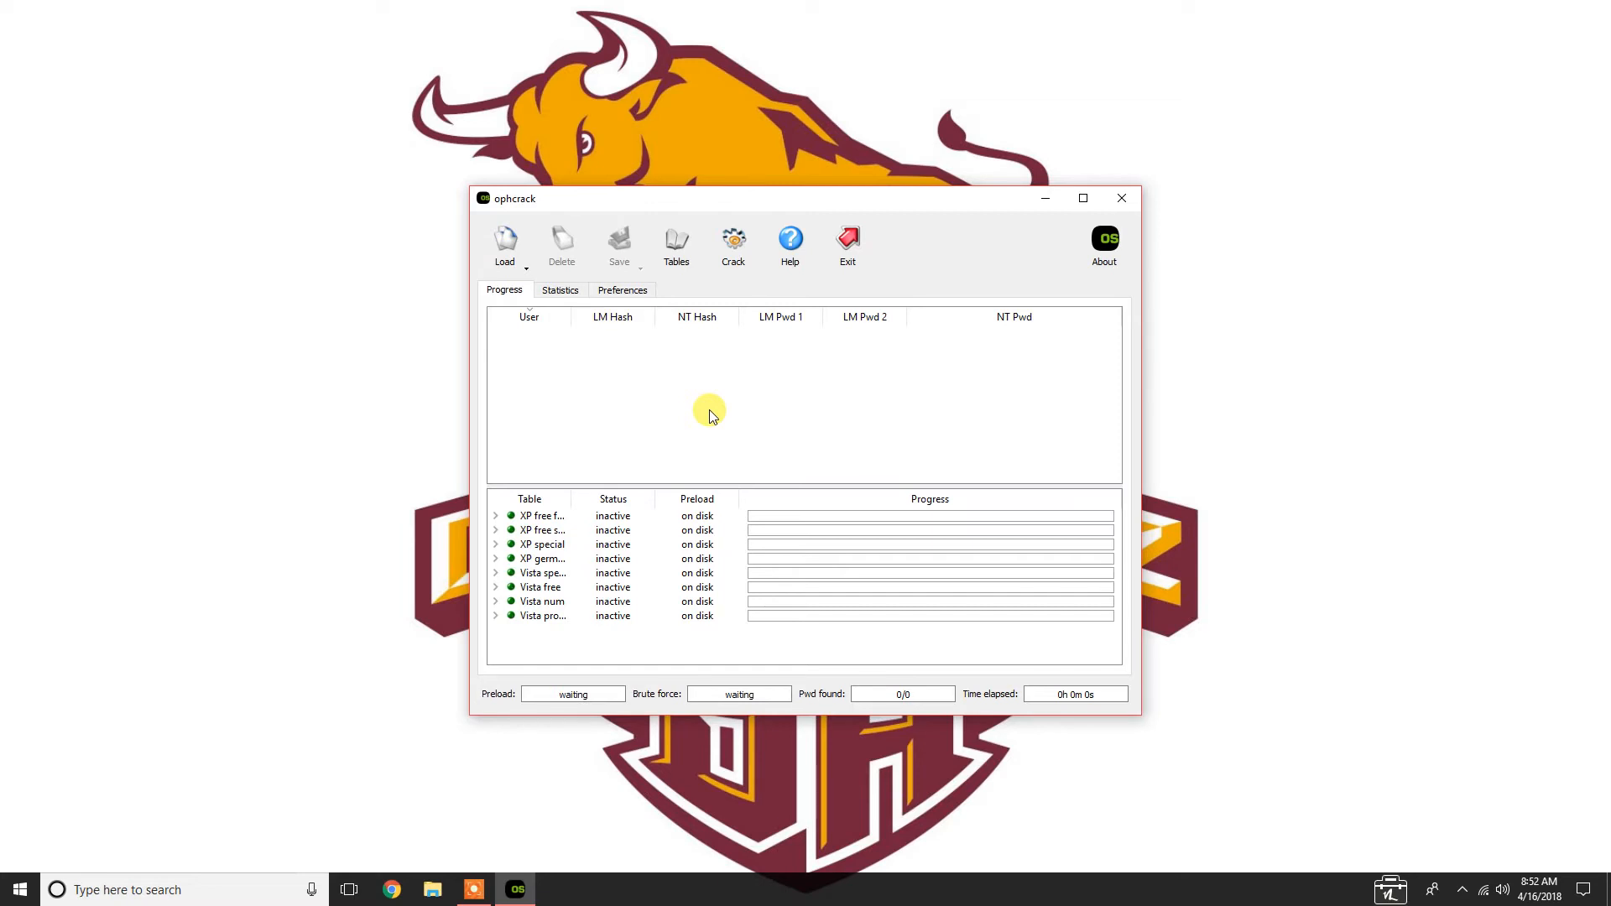
mouse_move(691, 471)
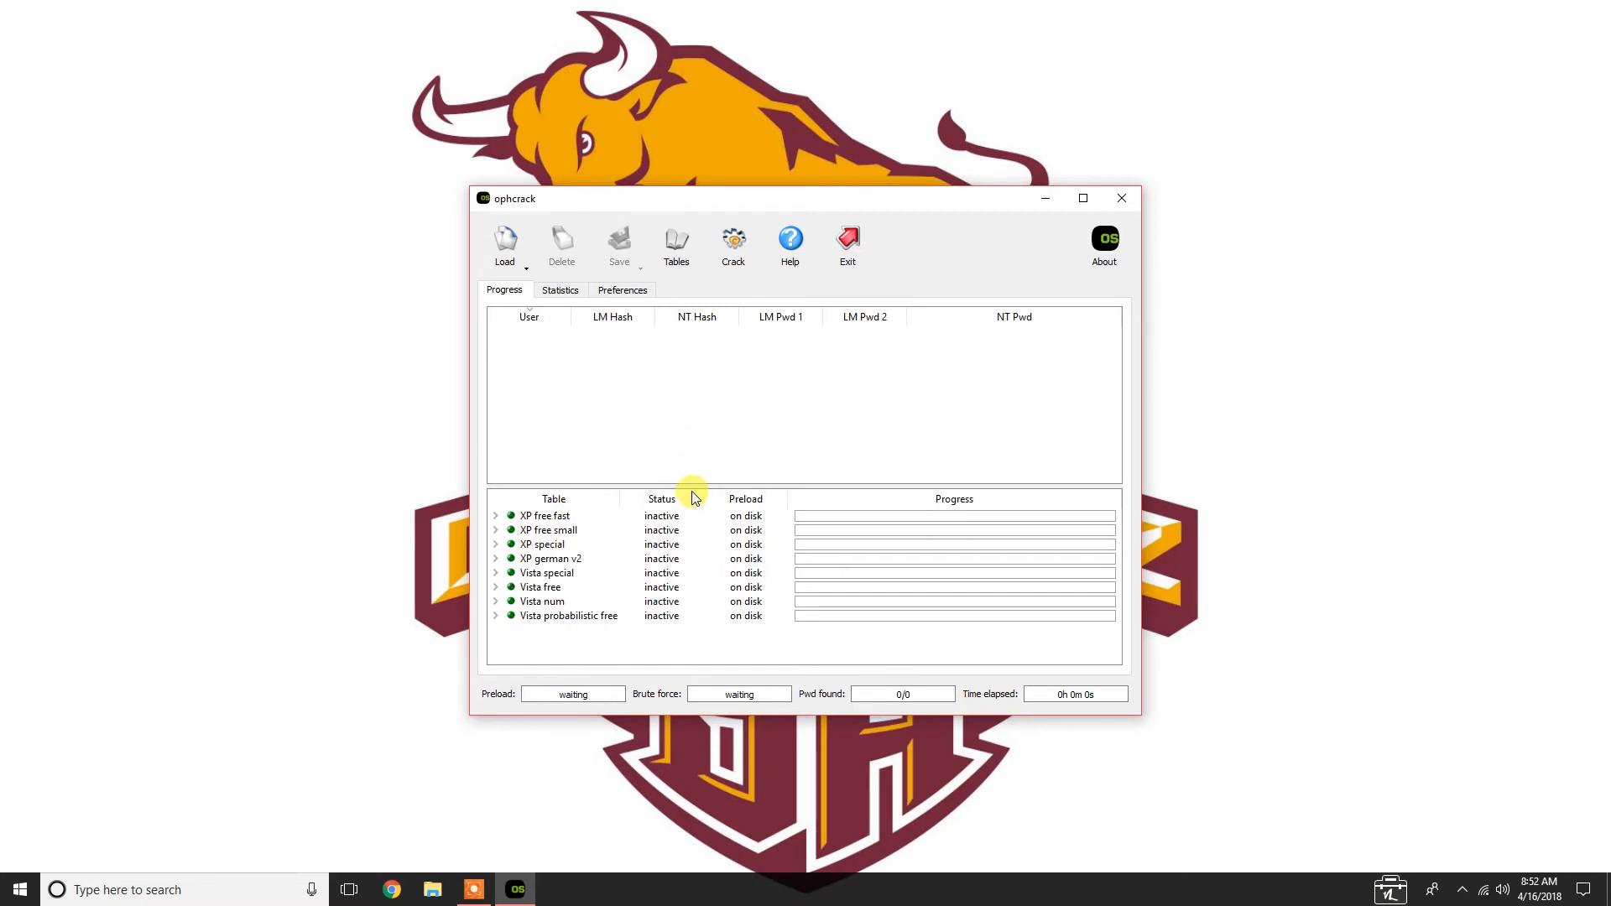
left_click_drag(692, 499, 741, 489)
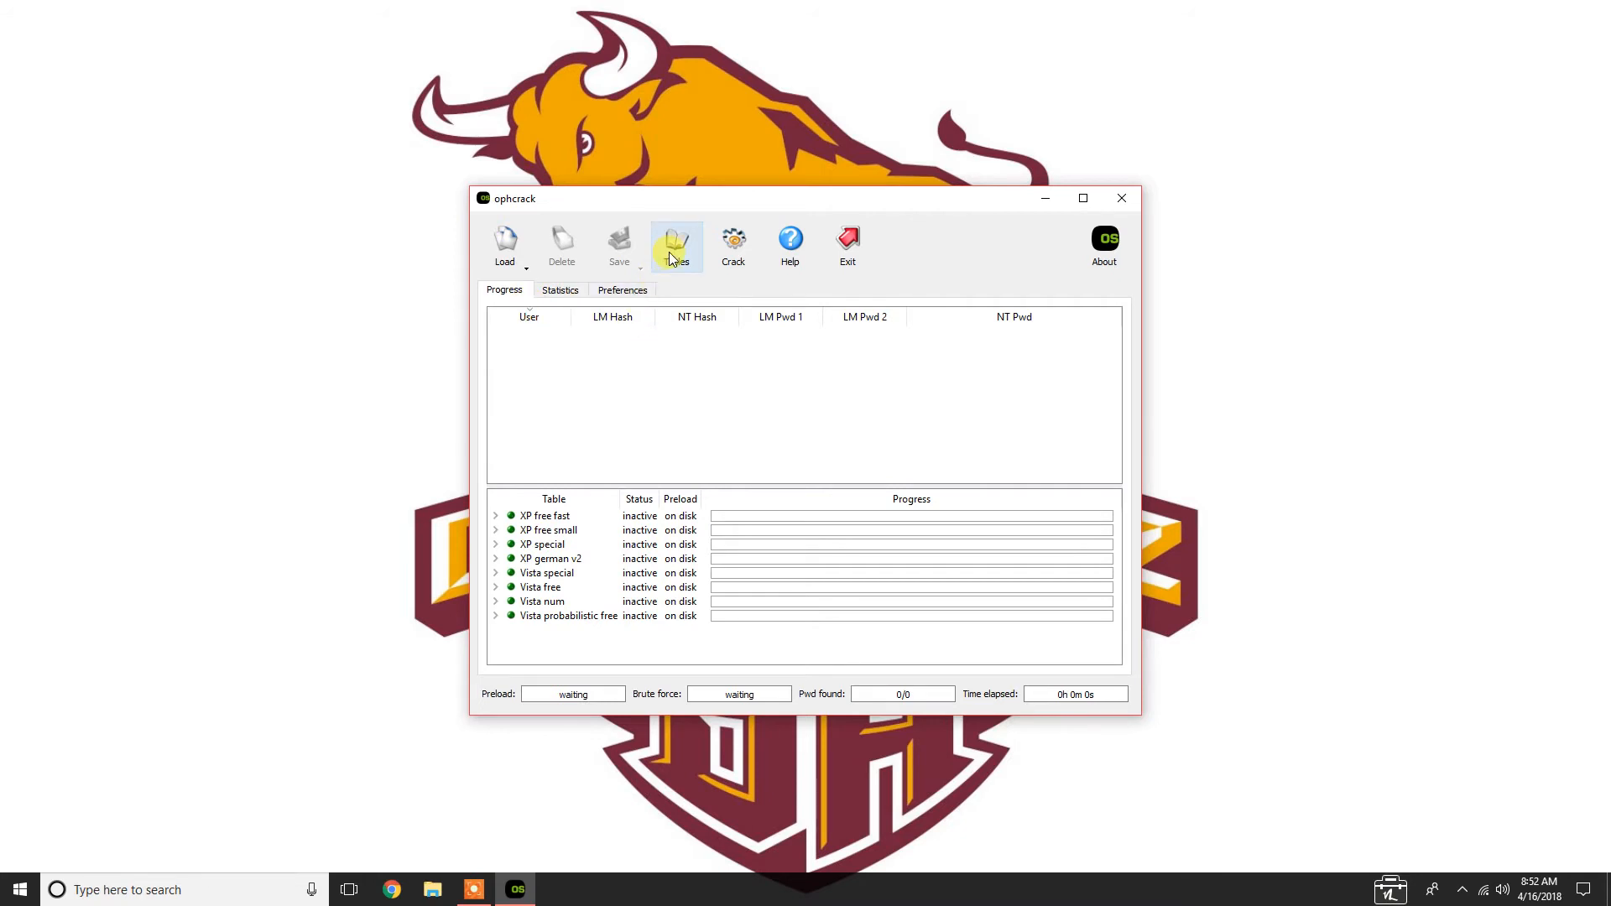
left_click(677, 244)
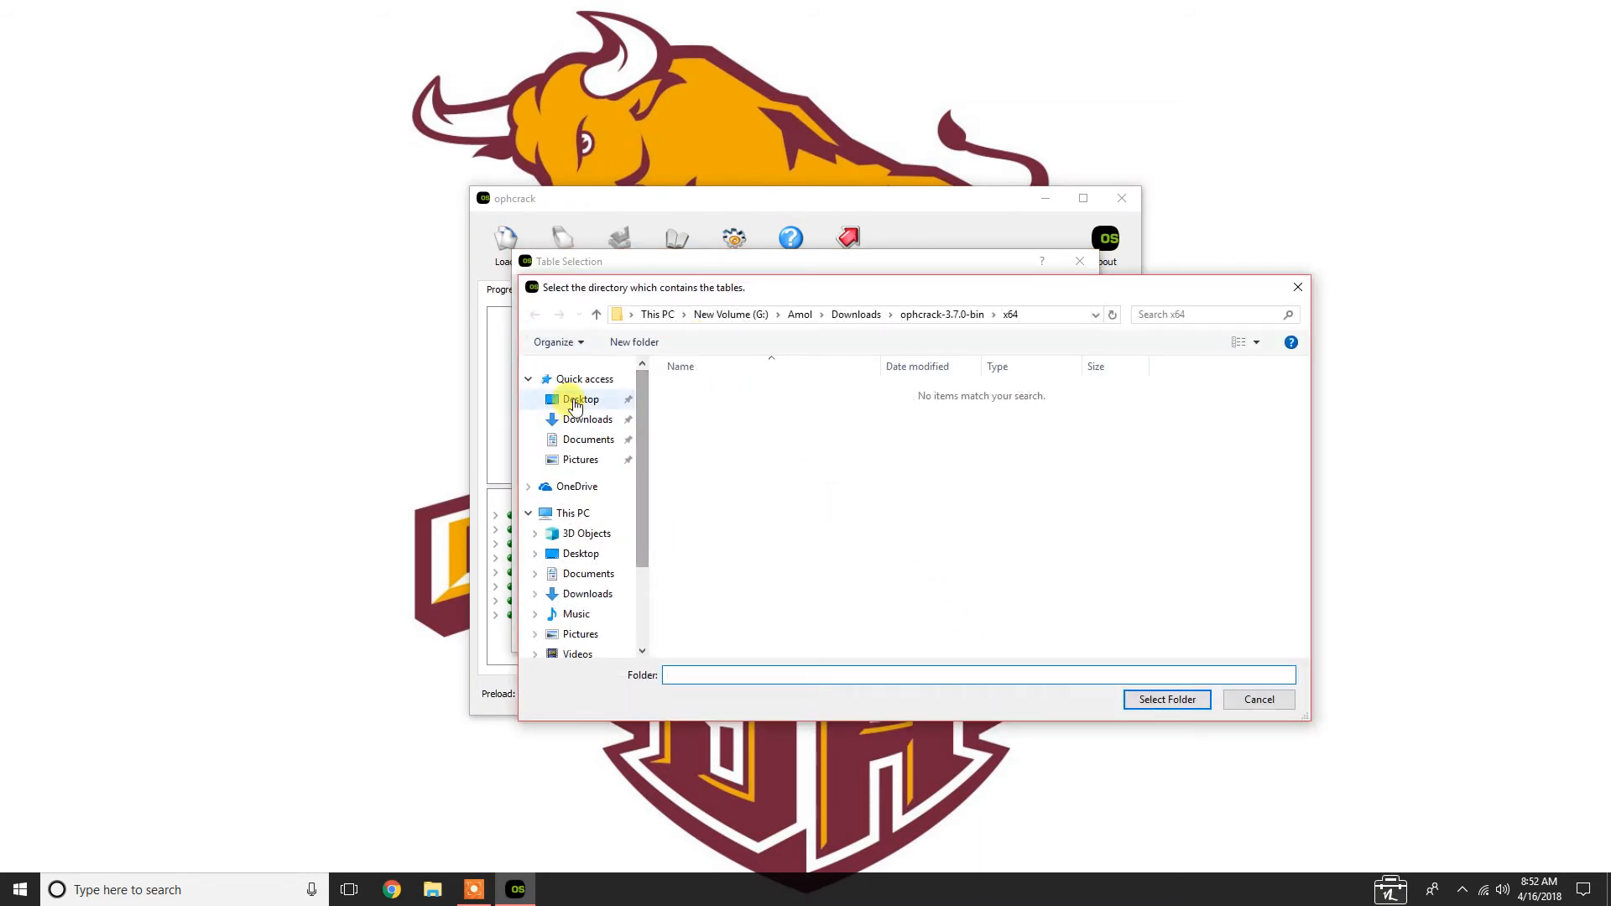
Install tables from Desktop\ophcrack_xp_tables, selecting XP free fast and XP special
left_click(580, 398)
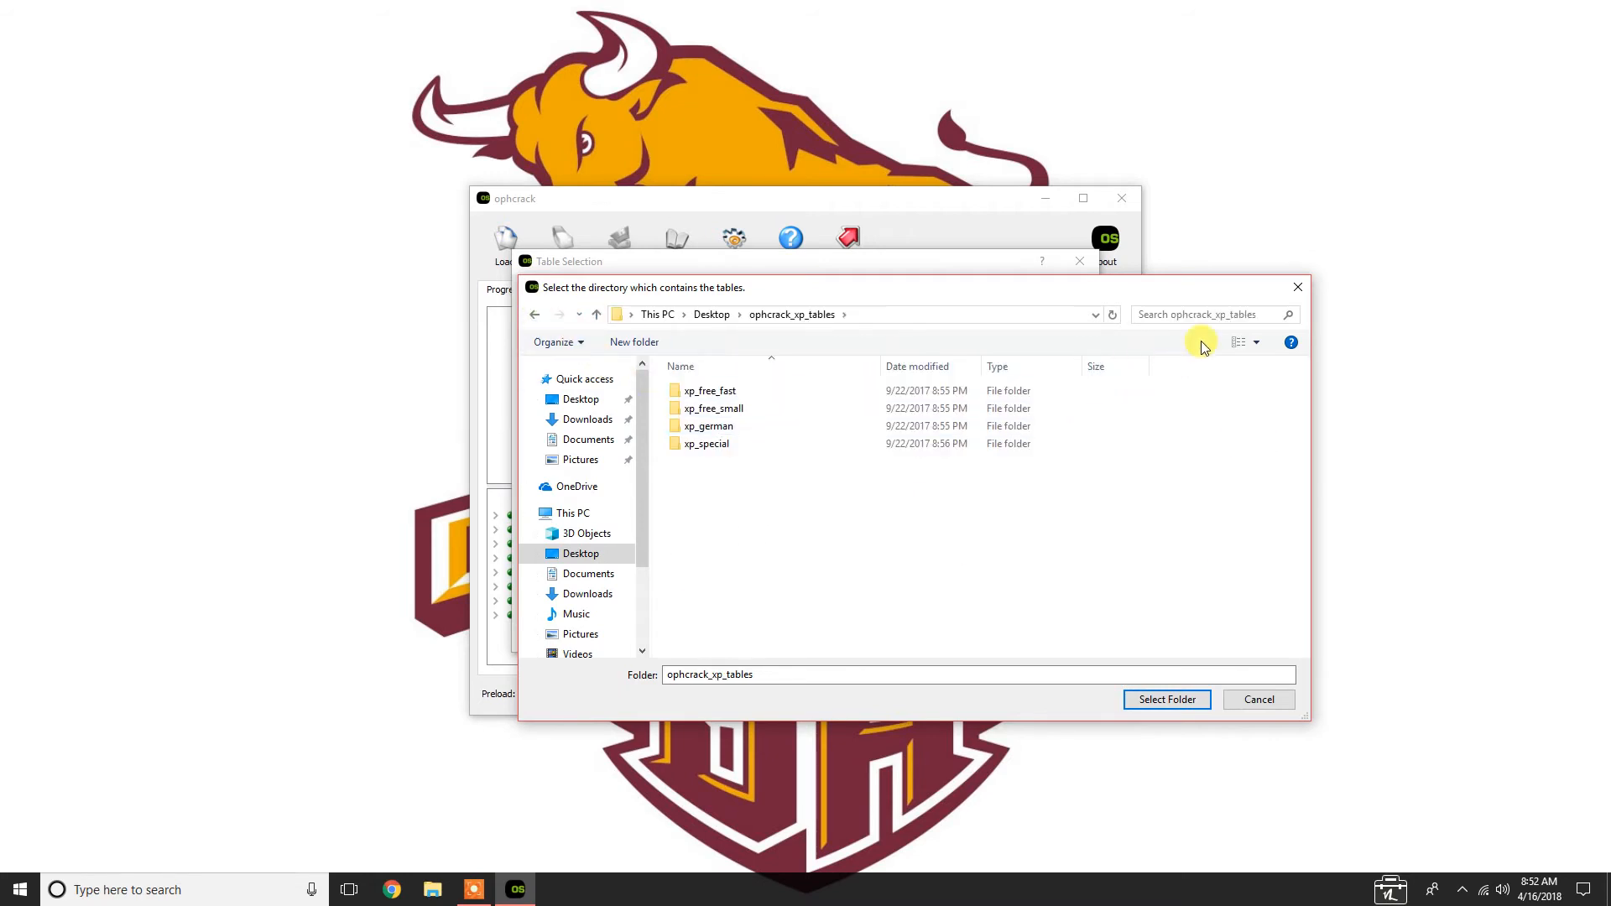
left_click(1166, 699)
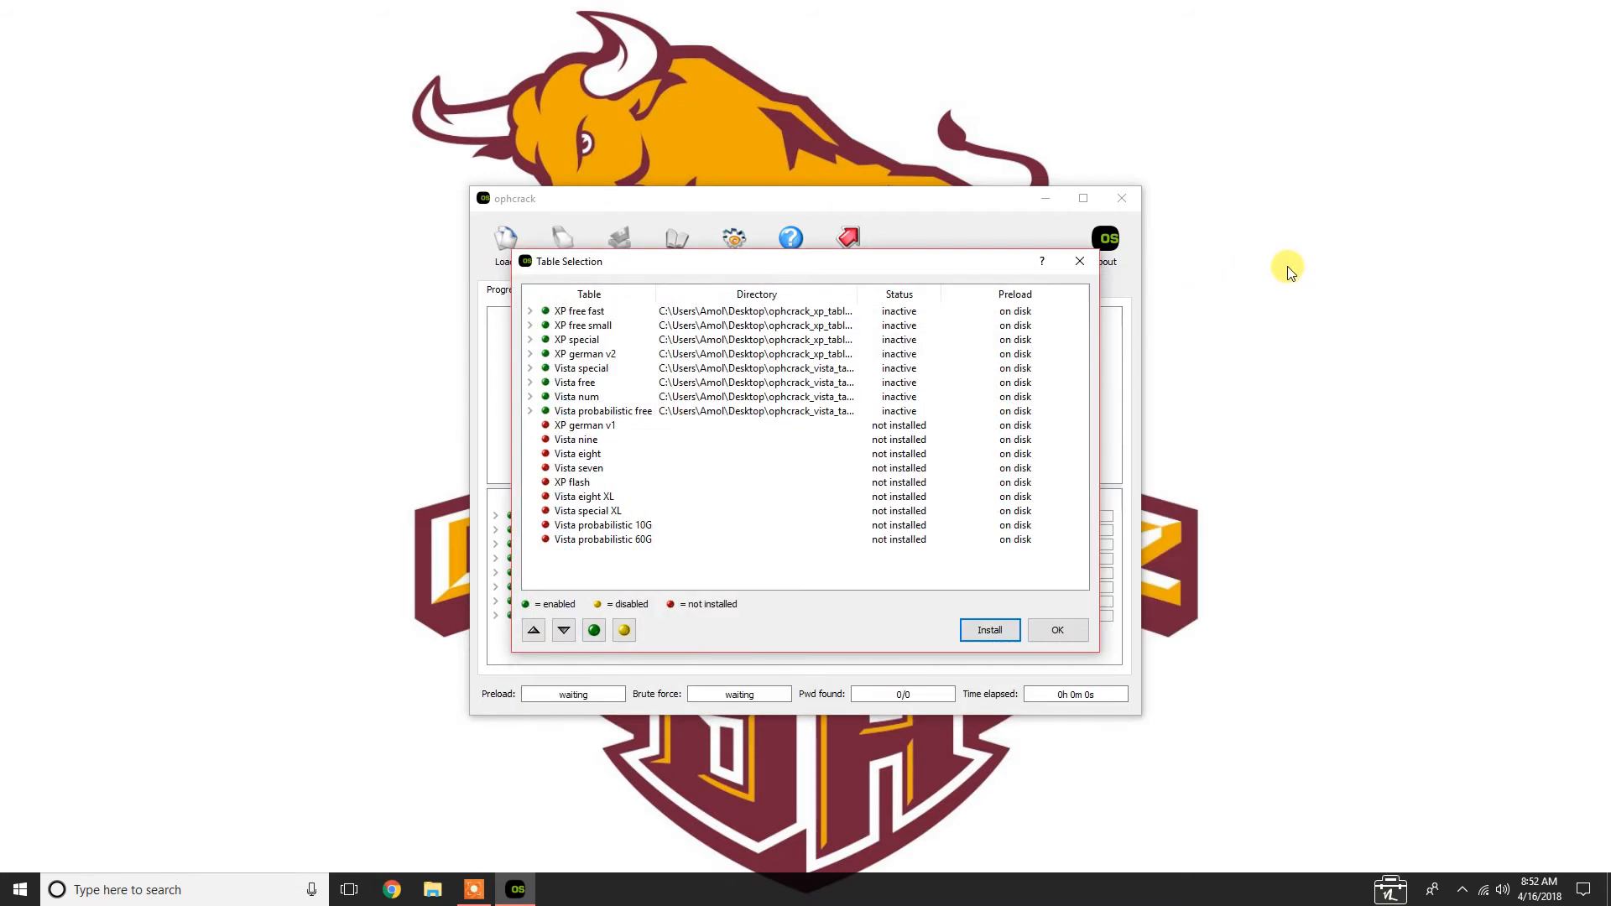
mouse_move(1279, 295)
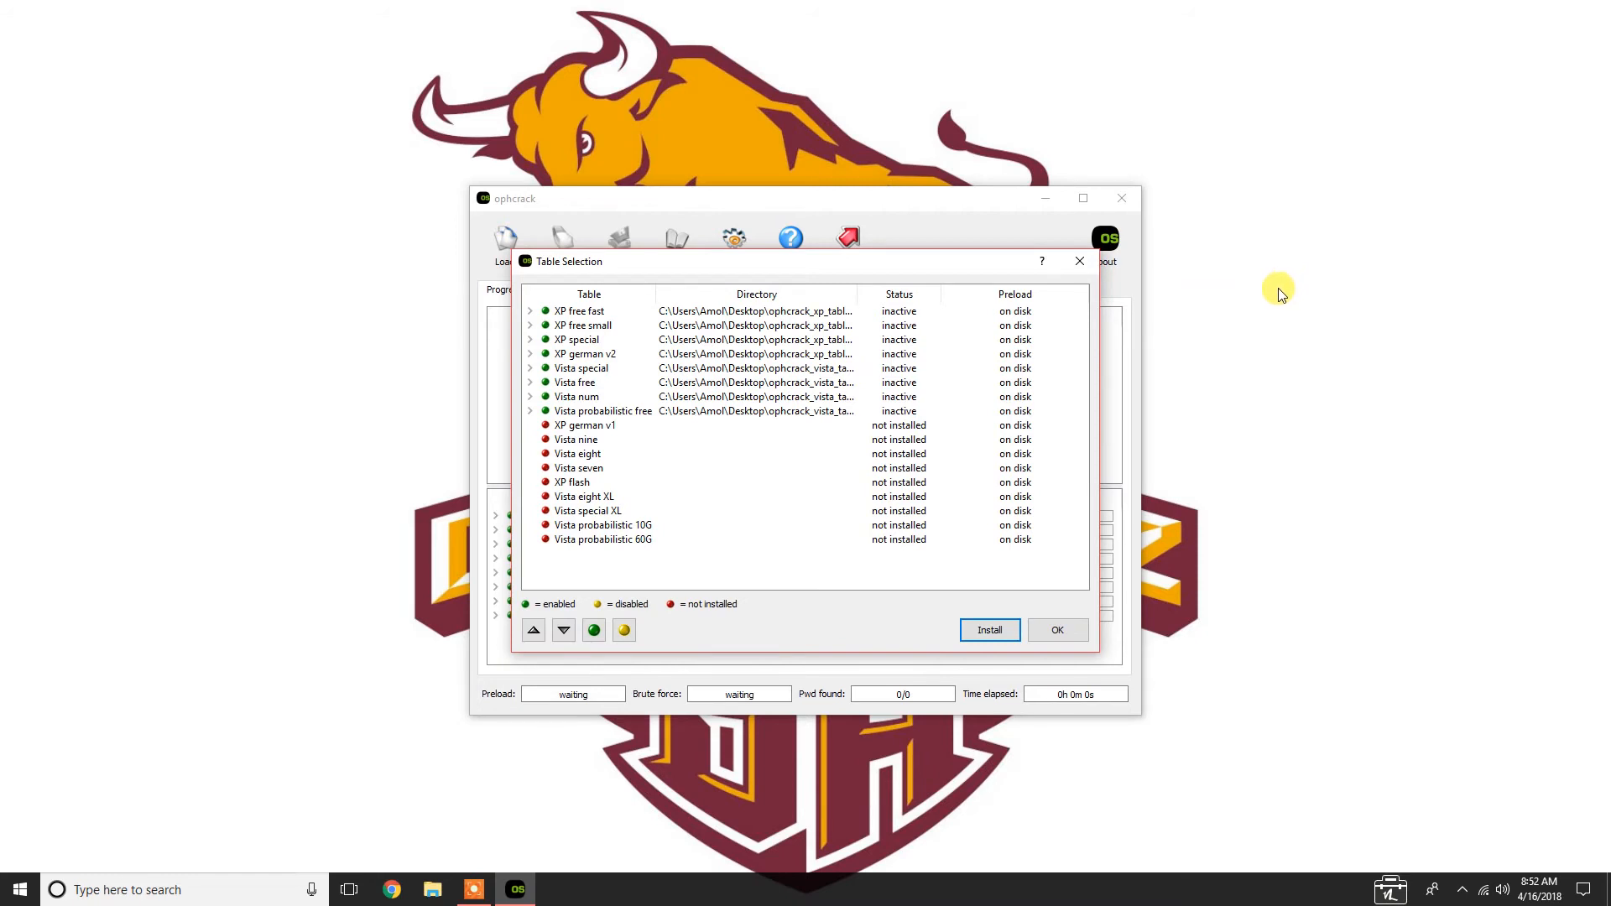
left_click(582, 367)
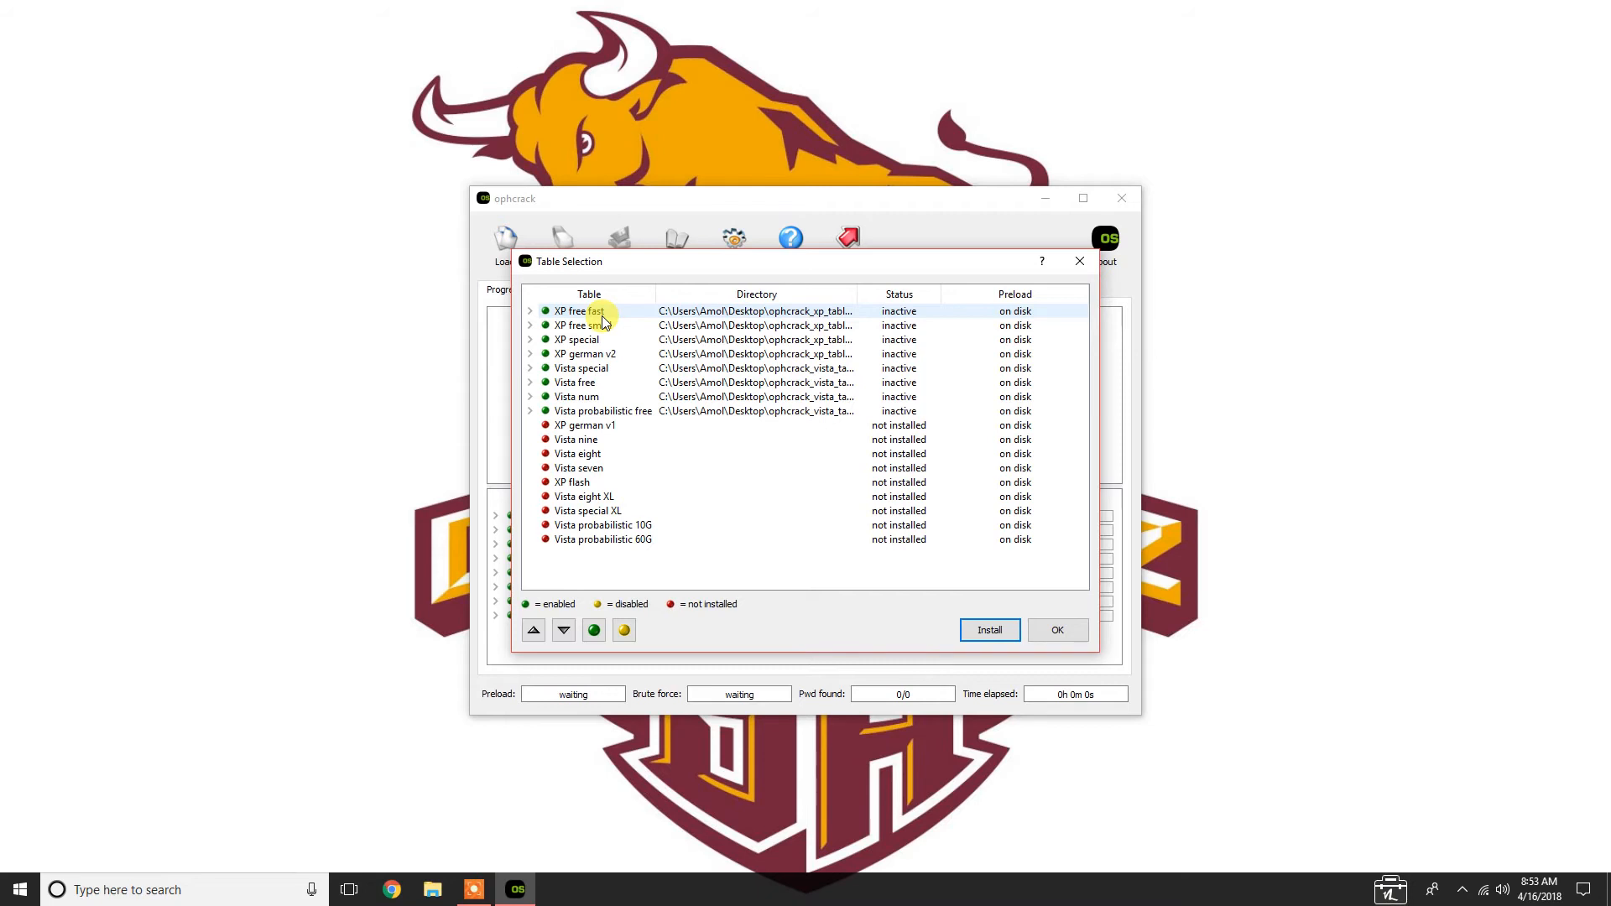
left_click(578, 339)
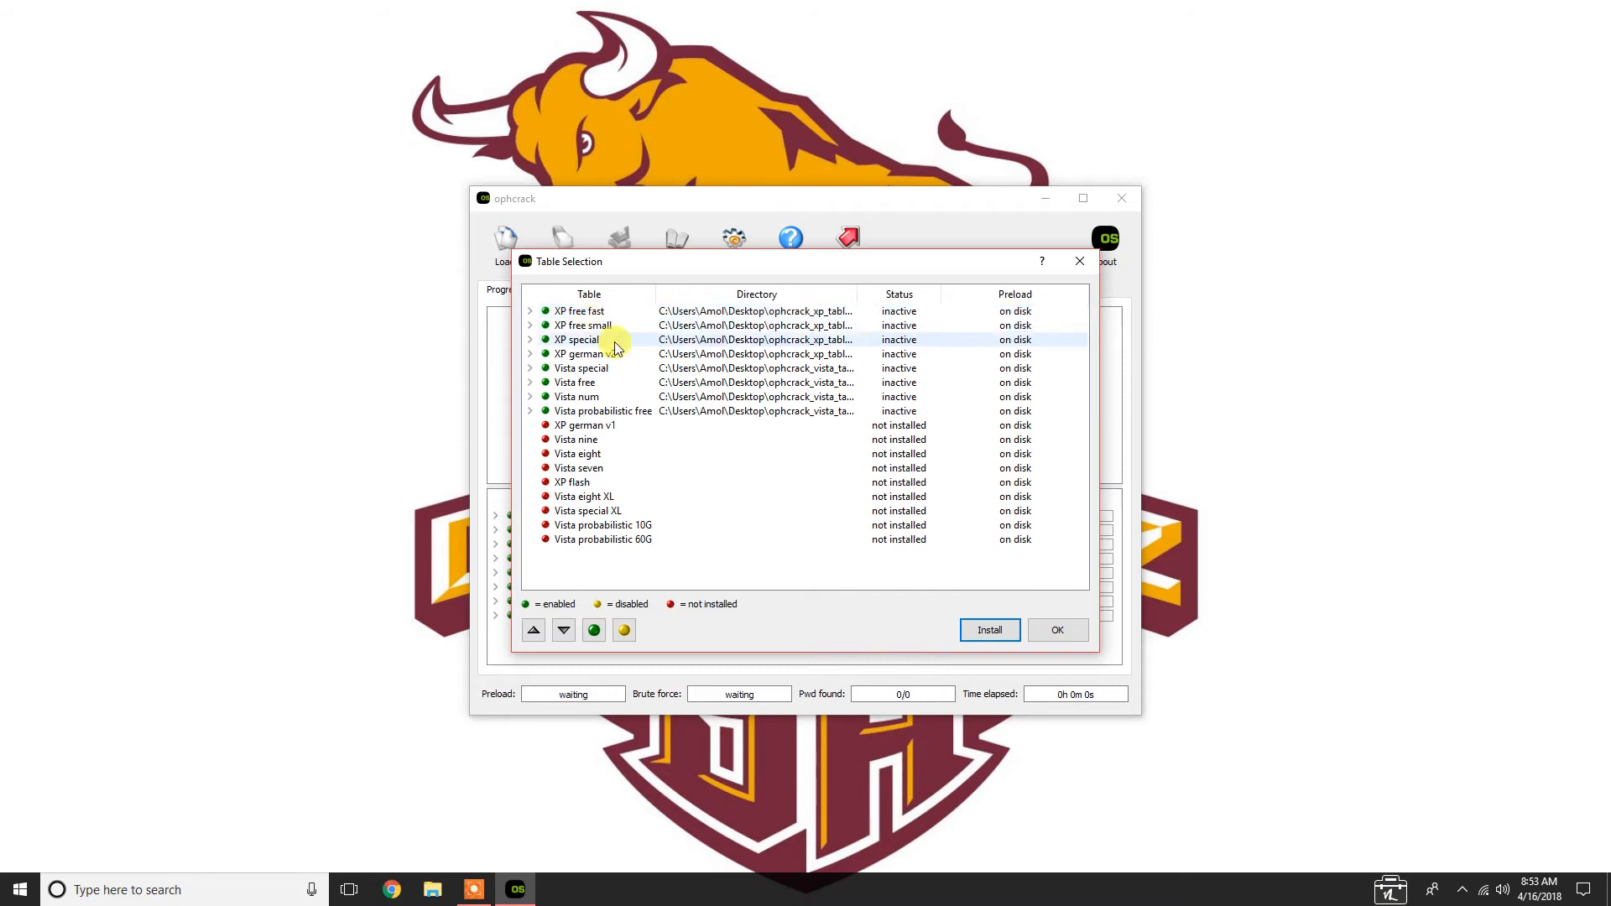
left_click(1057, 628)
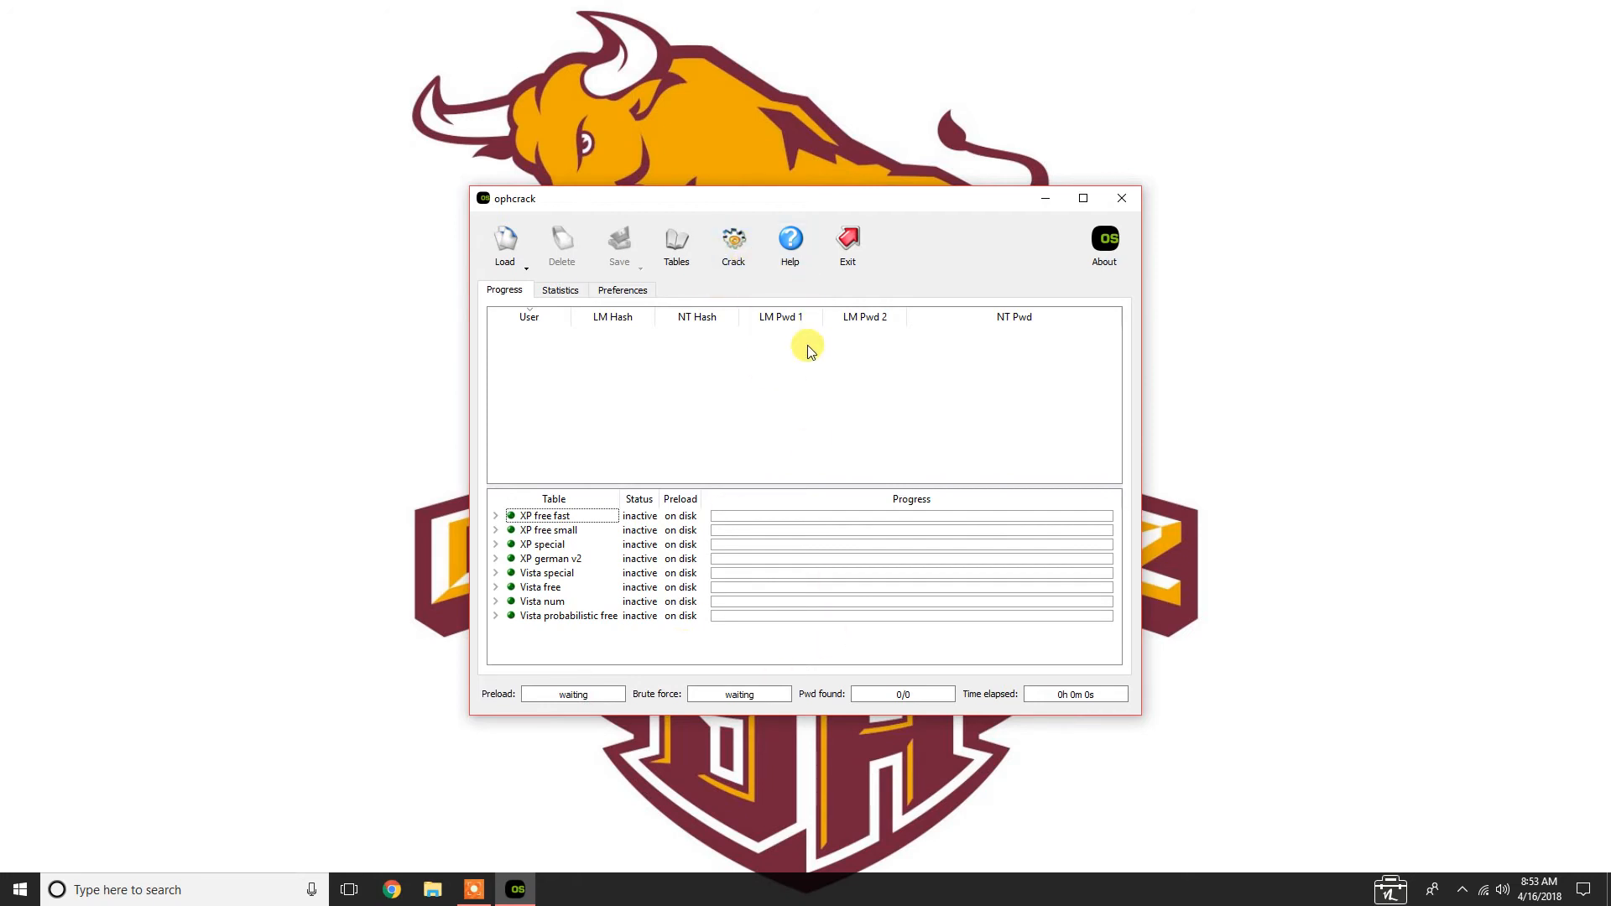
mouse_move(919, 524)
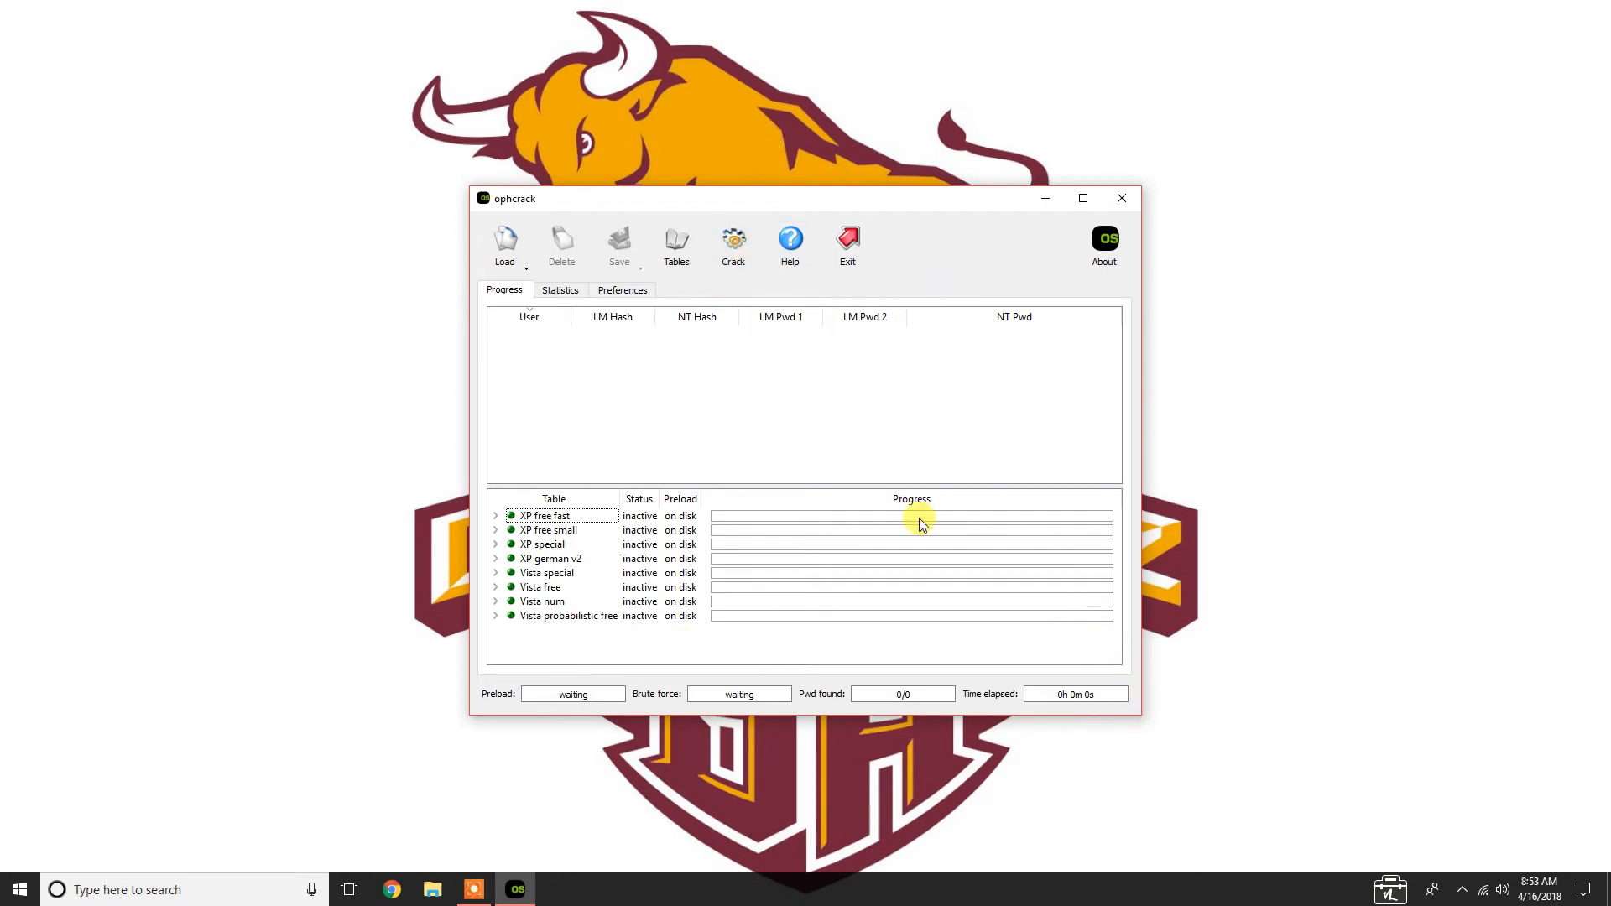
mouse_move(558, 246)
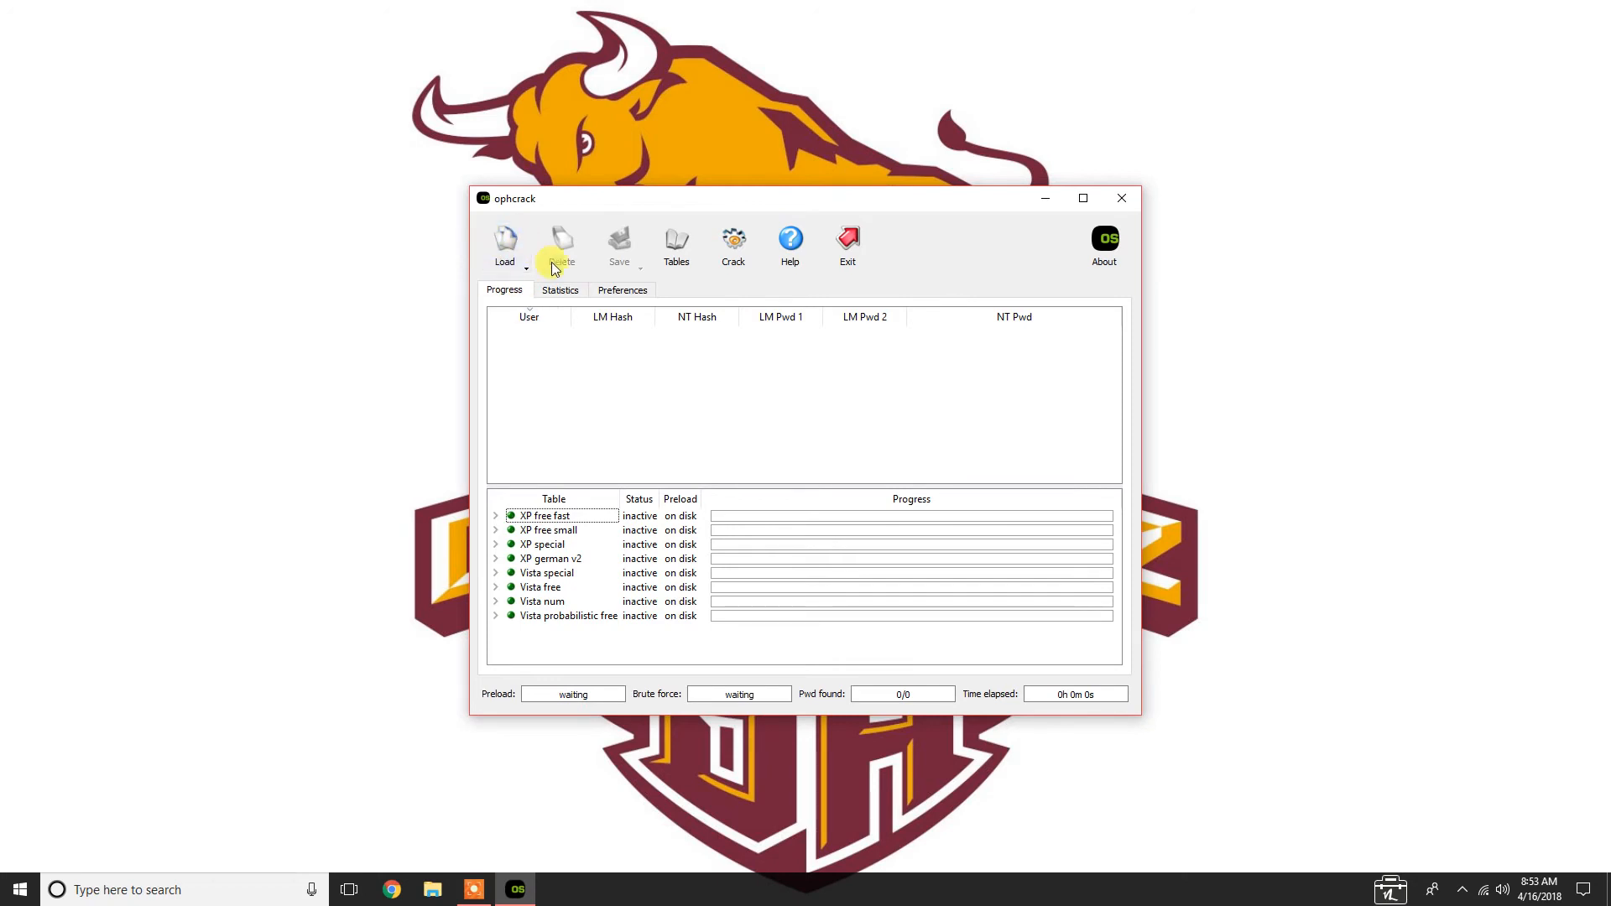
Load Desktop\ntlmhash as a PWDUMP file, listing 31 user hashes
left_click(505, 244)
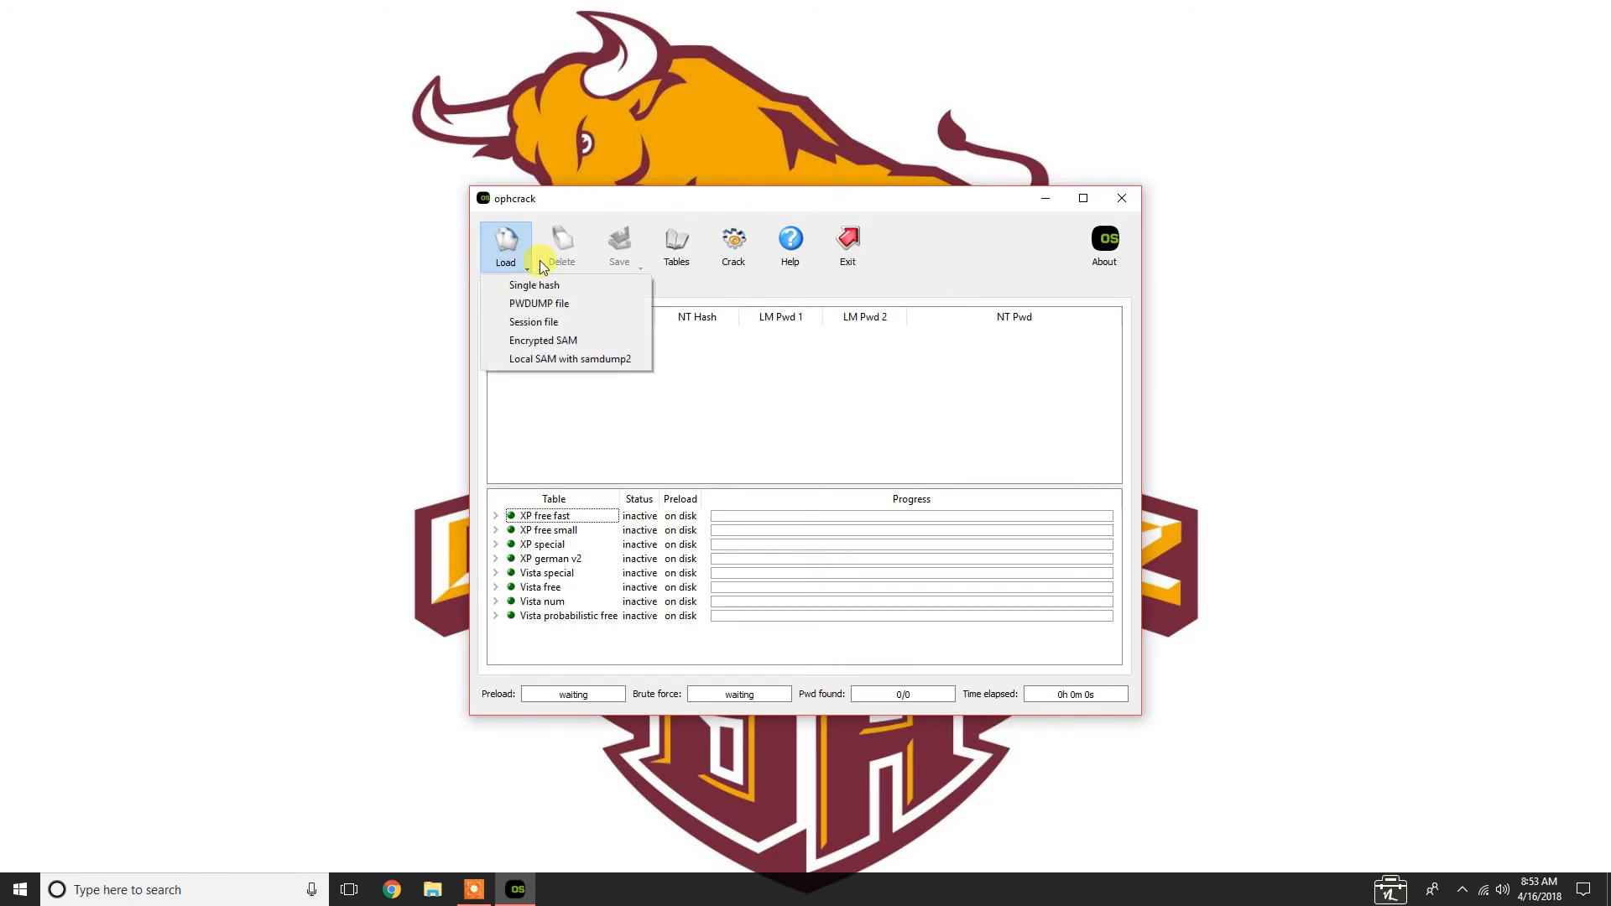
mouse_move(534, 284)
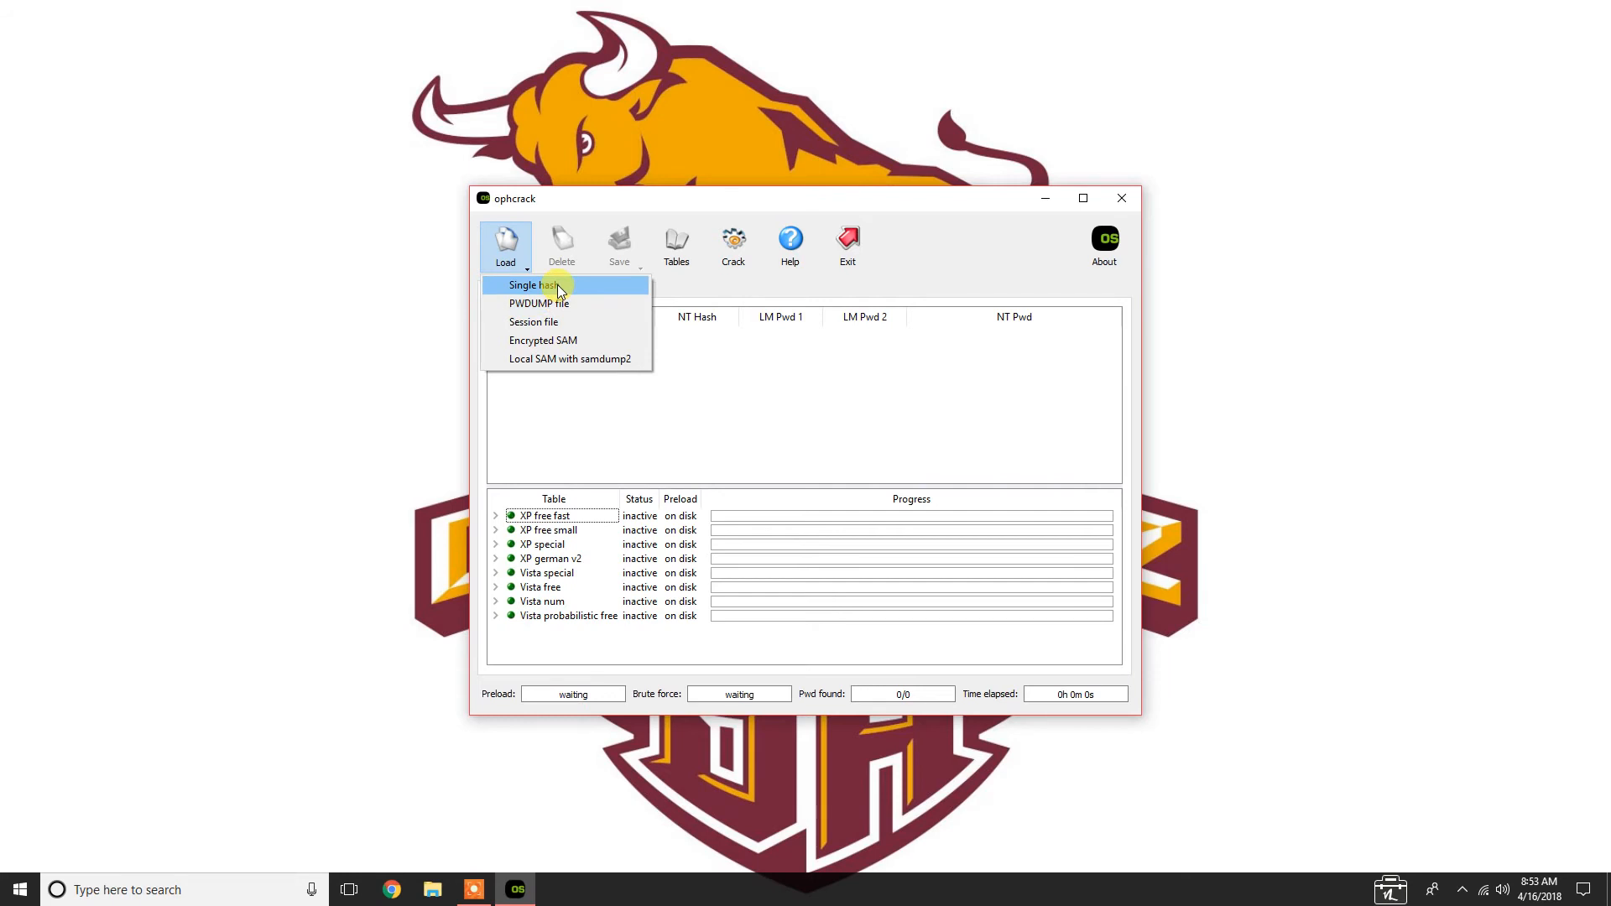
left_click(538, 303)
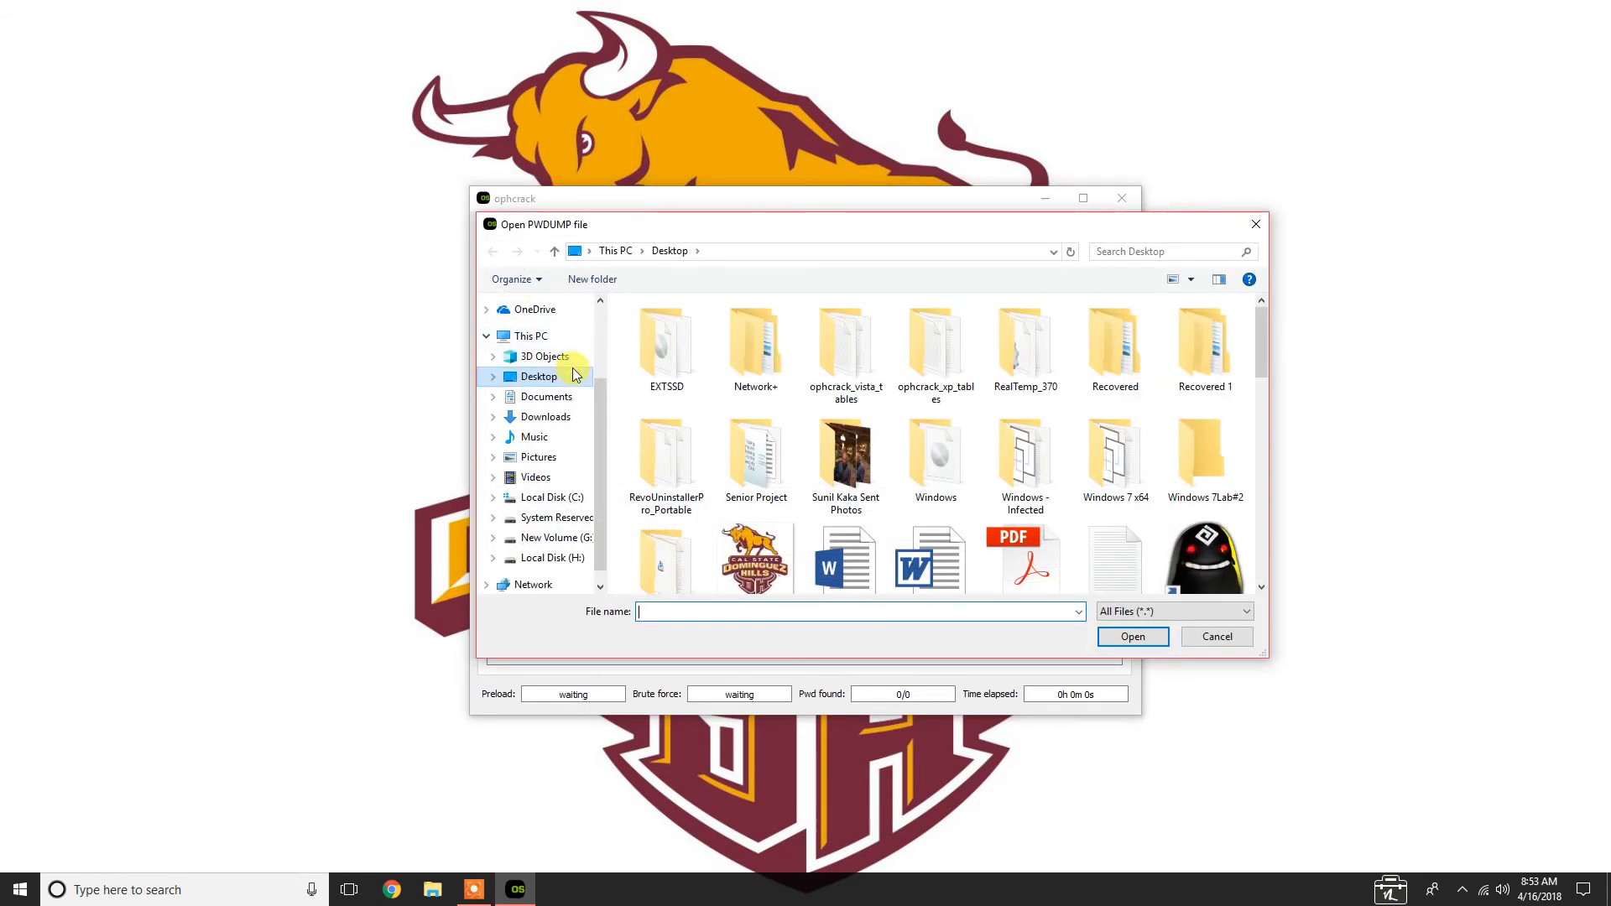
scroll("down", 3)
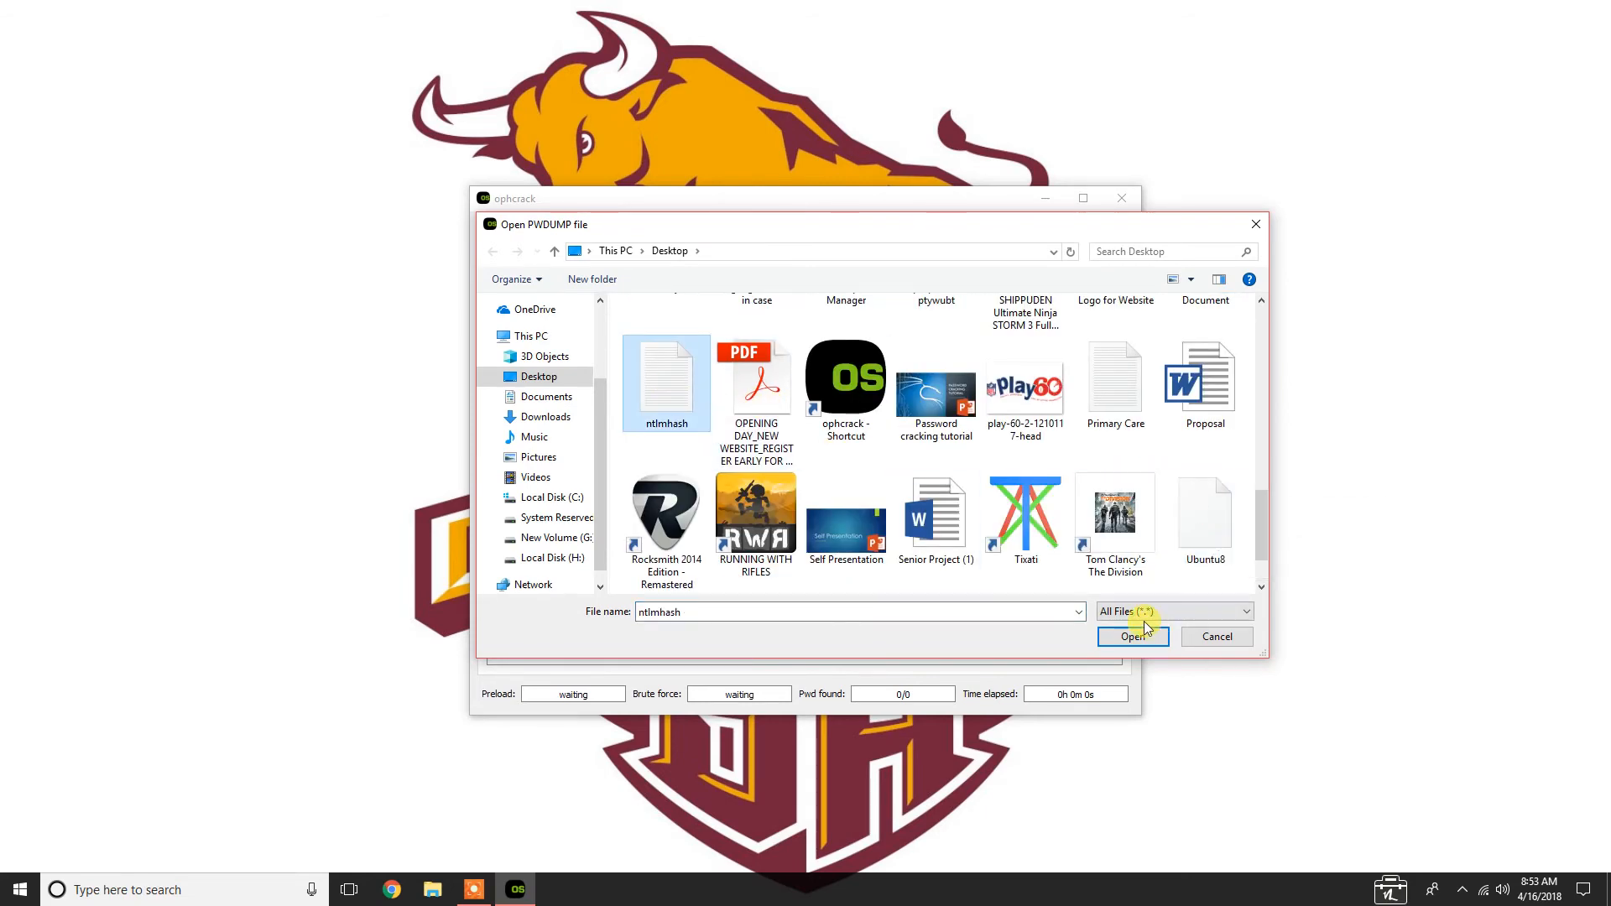
left_click(1133, 636)
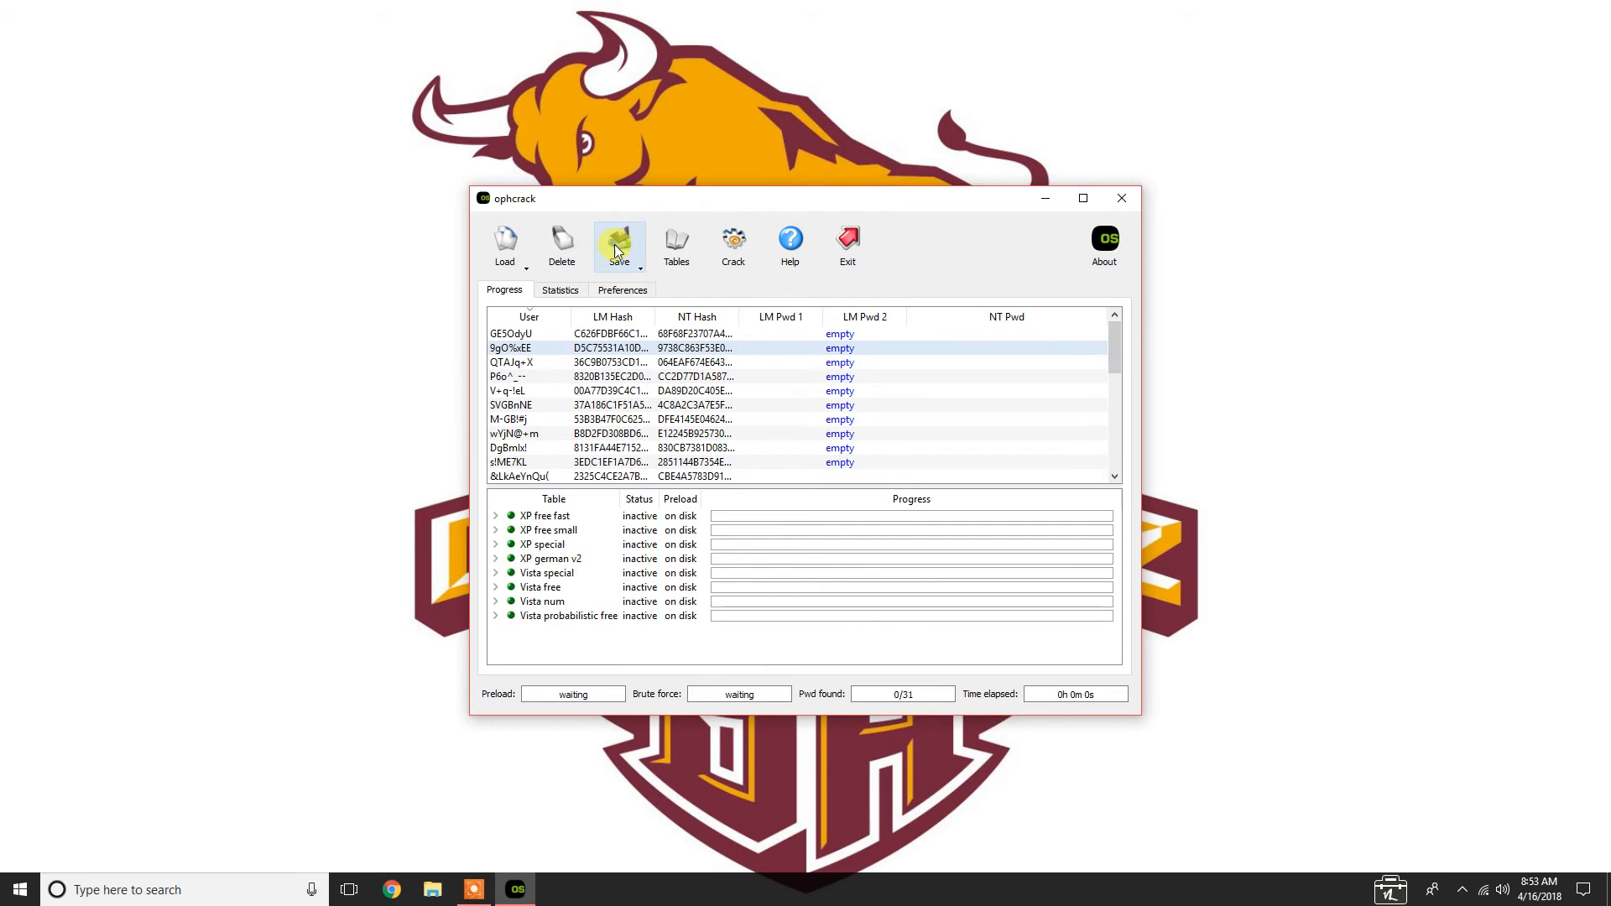
Start cracking the loaded hashes and maximize the Ophcrack window
left_click(732, 243)
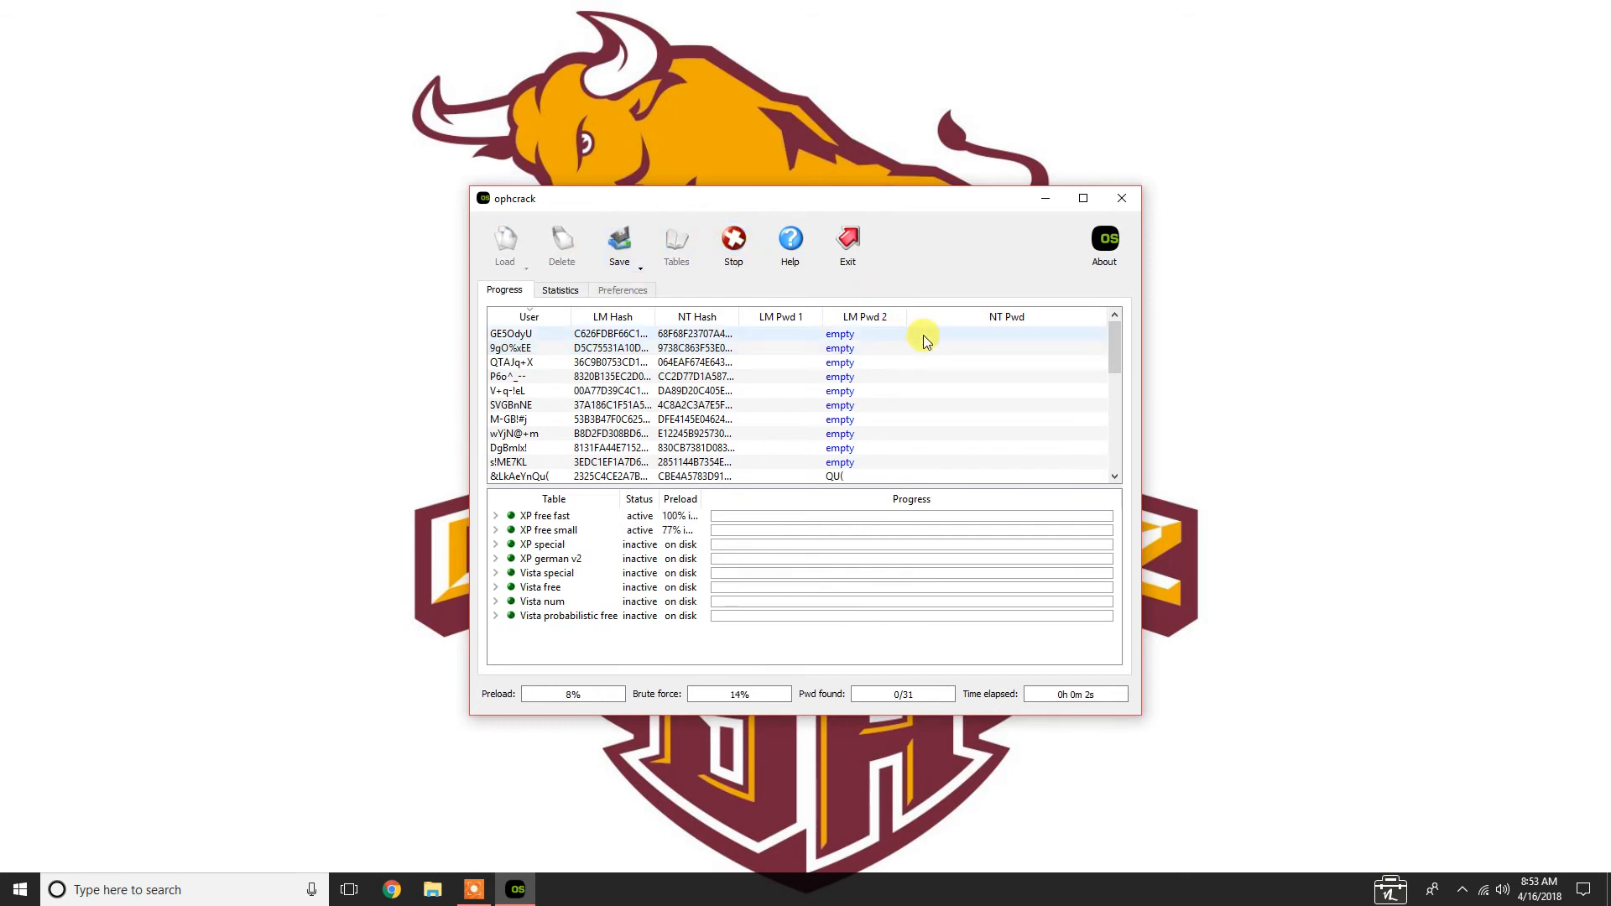
left_click(1081, 198)
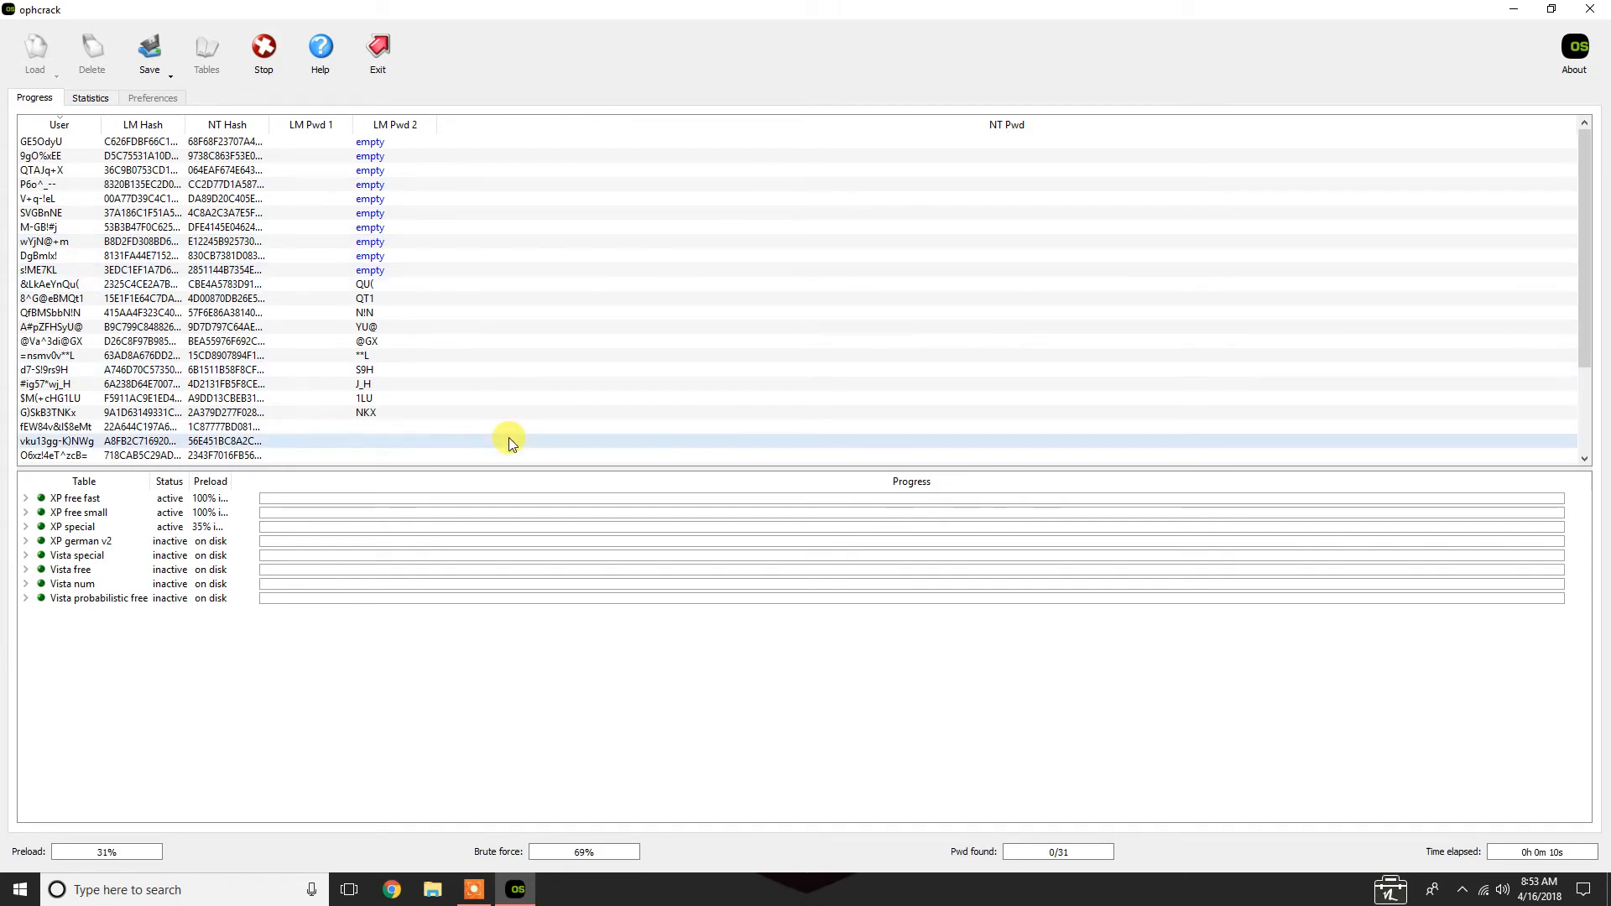
mouse_move(461, 317)
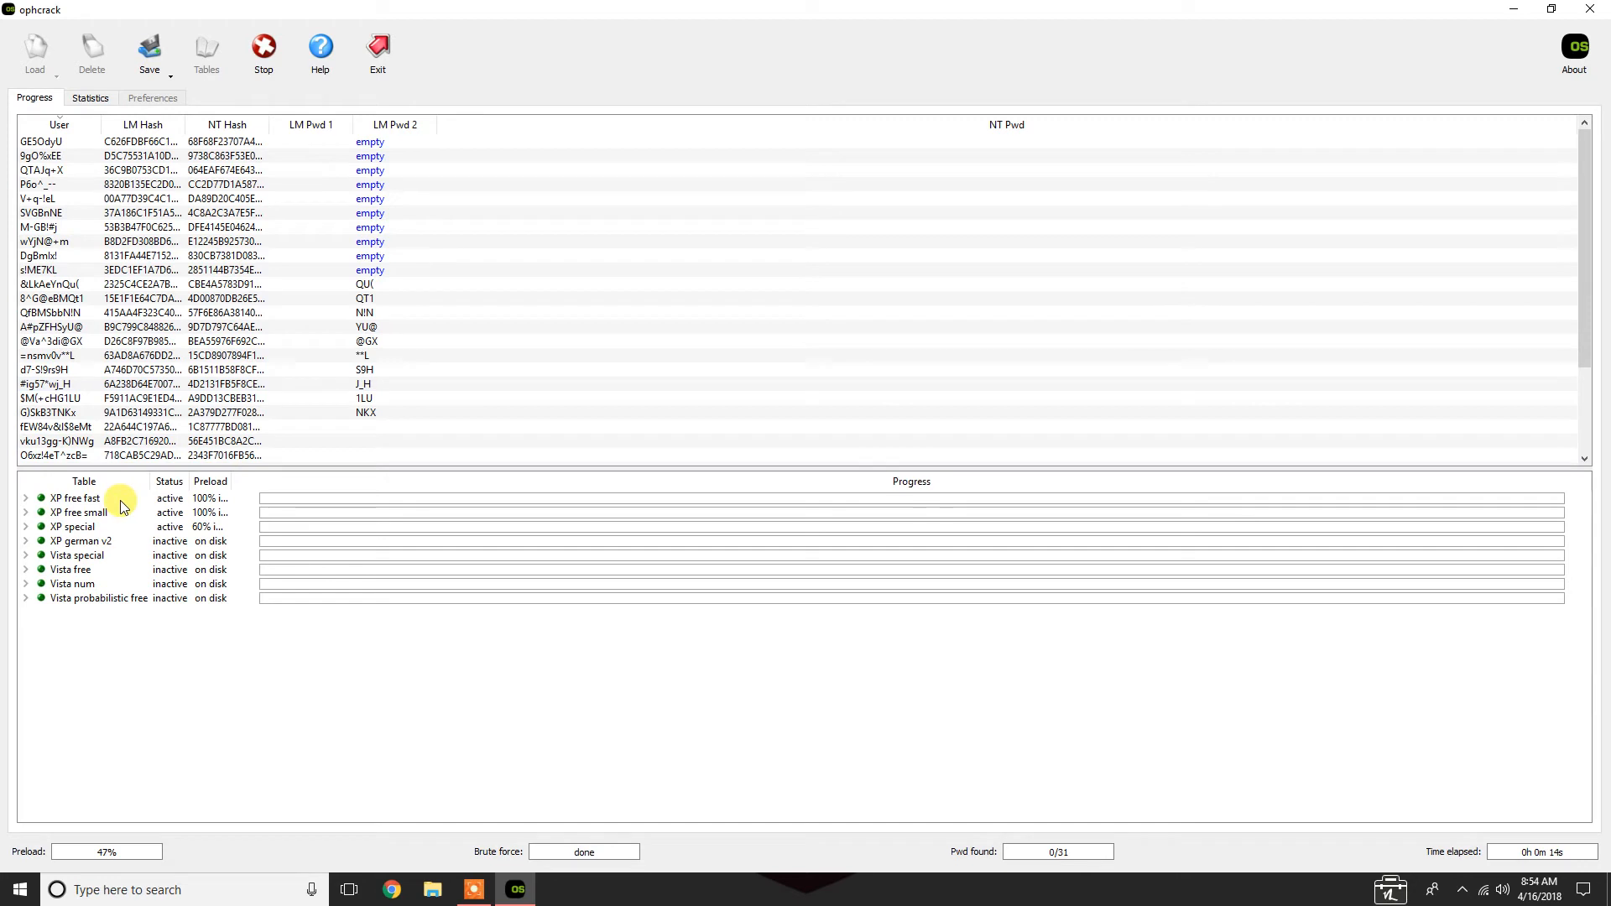
mouse_move(380, 503)
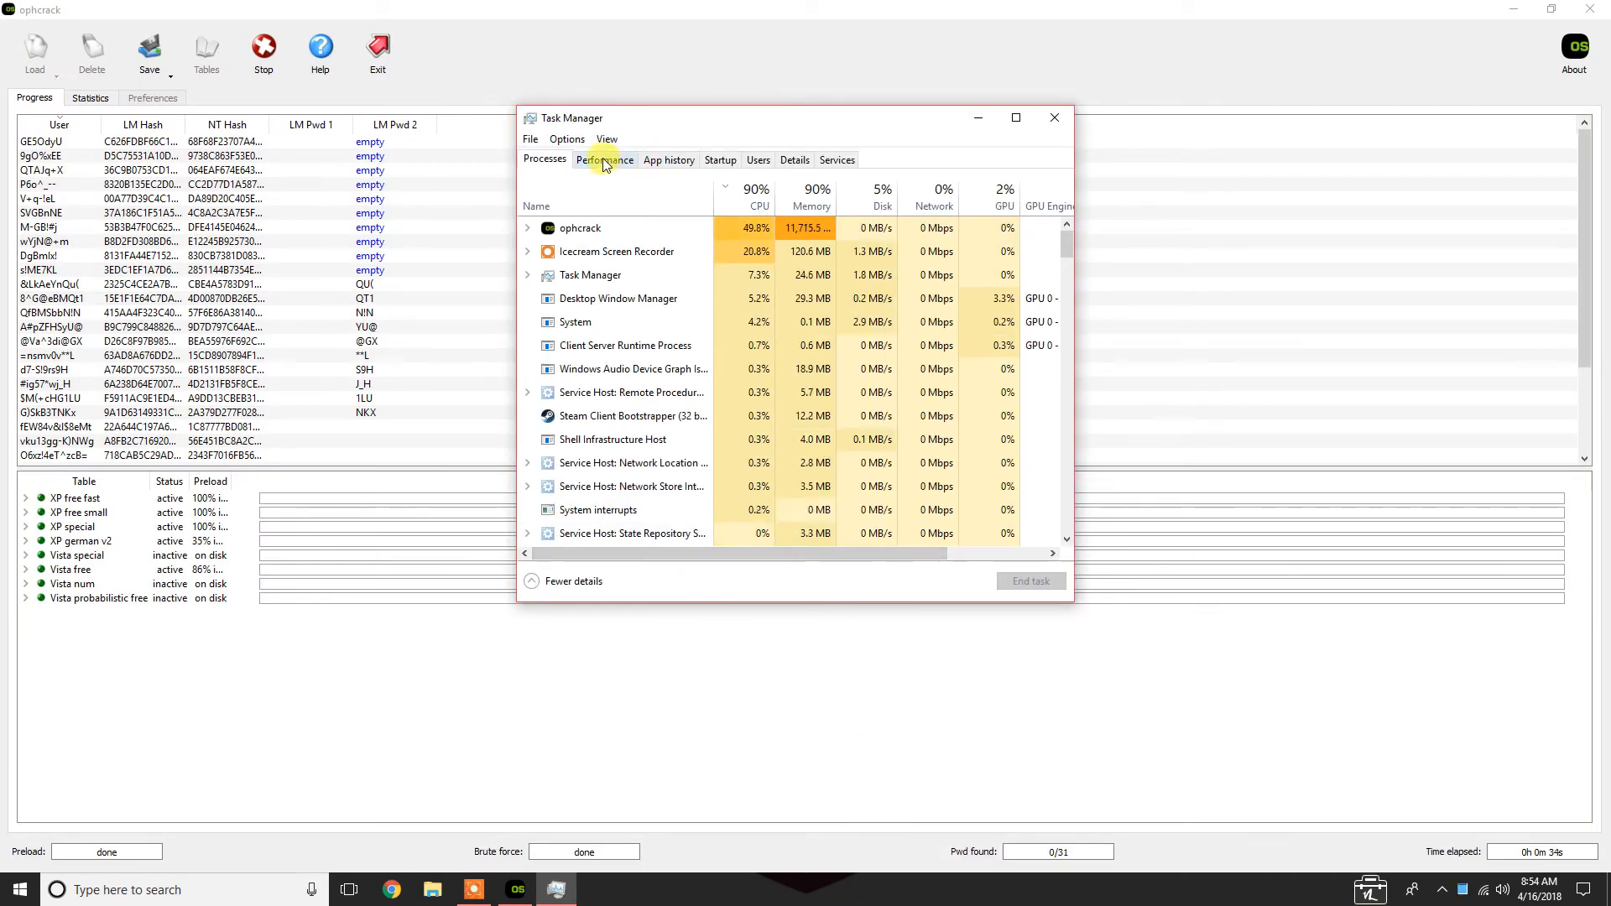
Show Task Manager's Performance graphs: CPU at 86%, memory at 91% while Ophcrack cracks
left_click(604, 159)
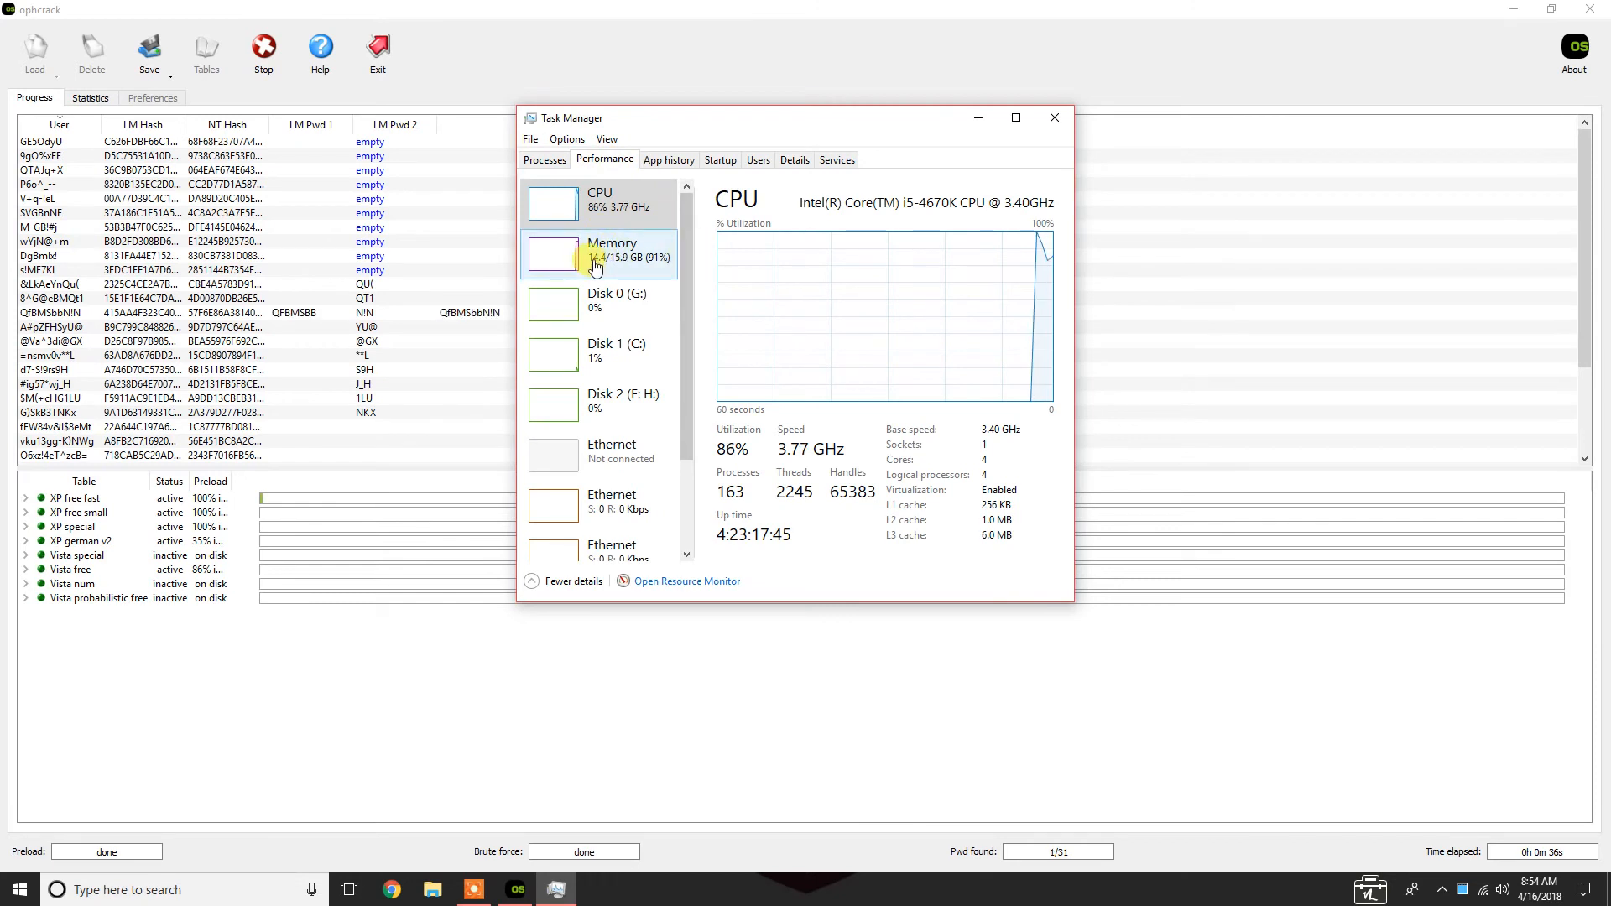
mouse_move(612, 270)
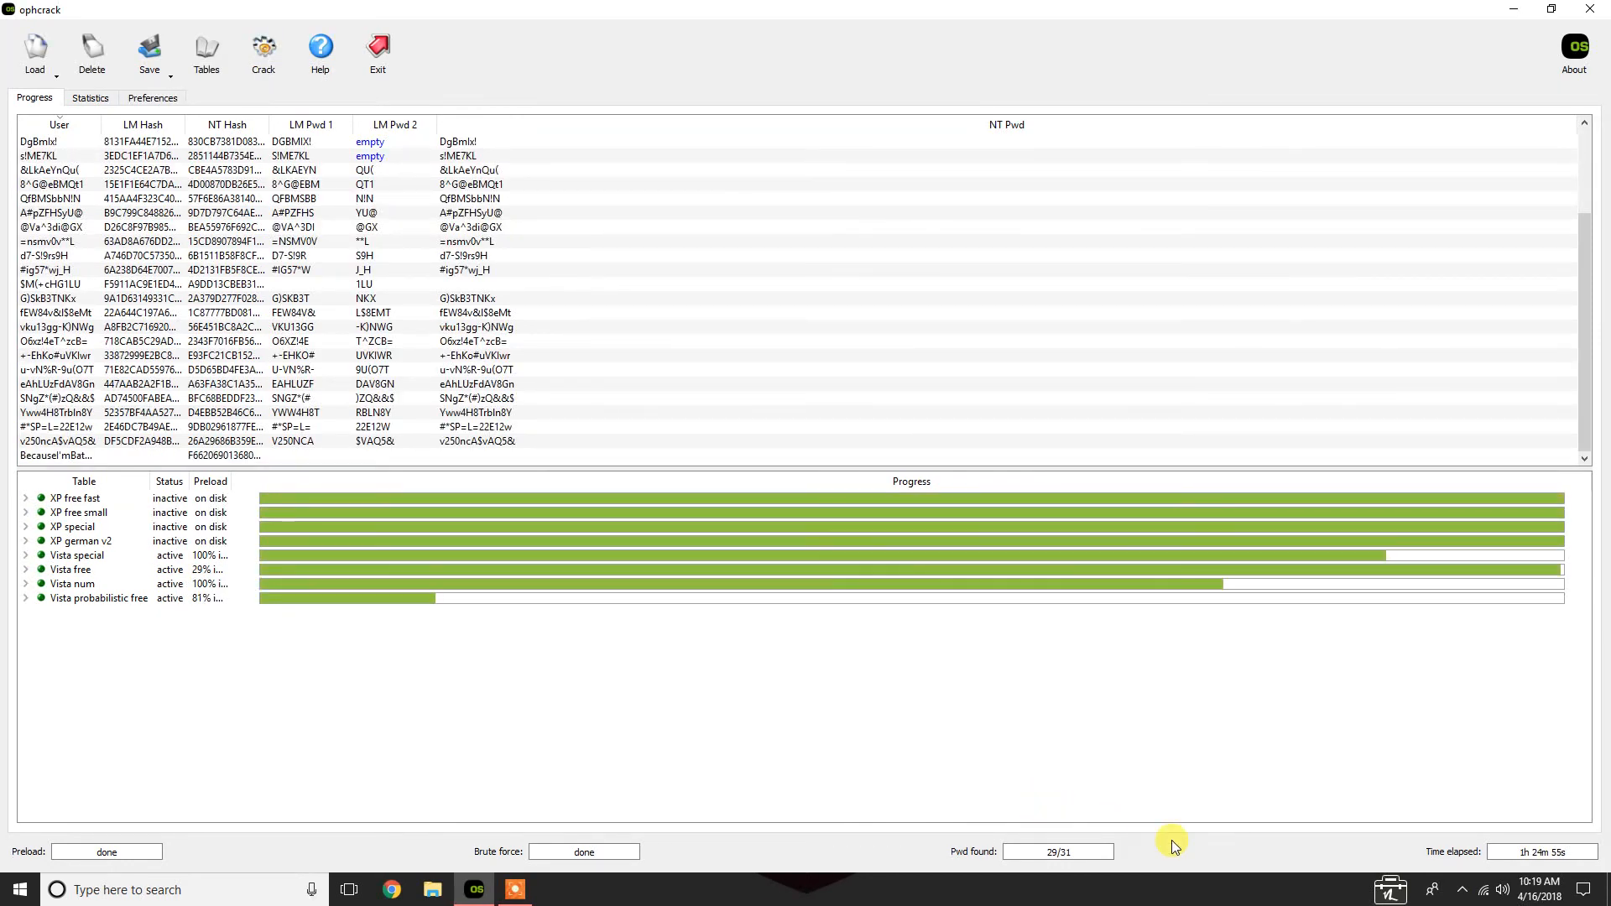
mouse_move(886, 719)
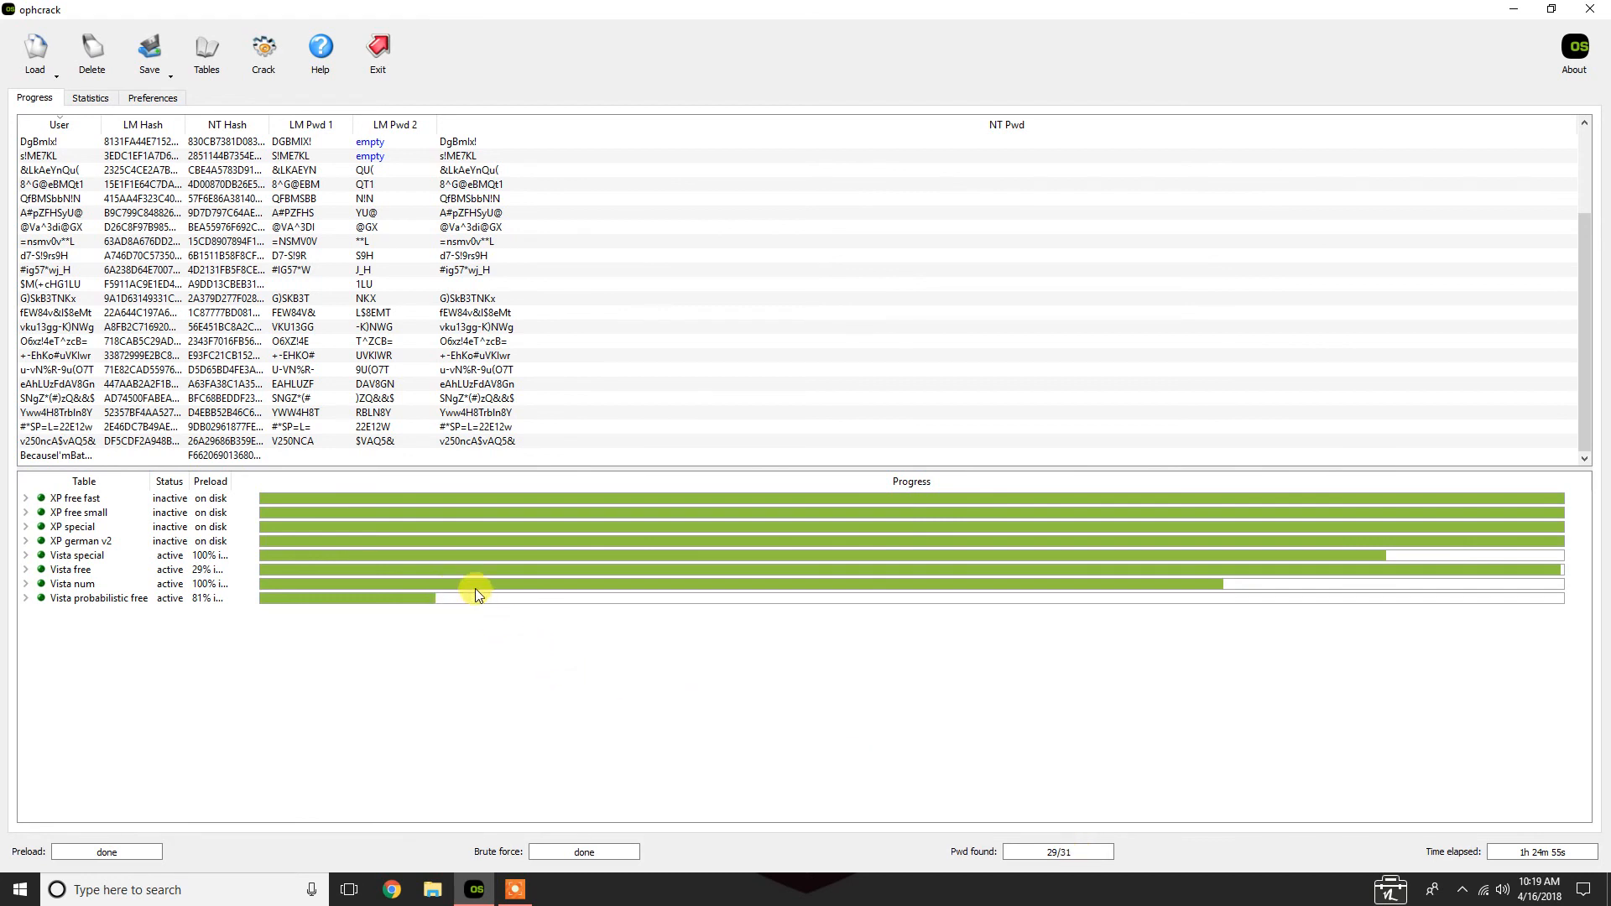
mouse_move(1408, 600)
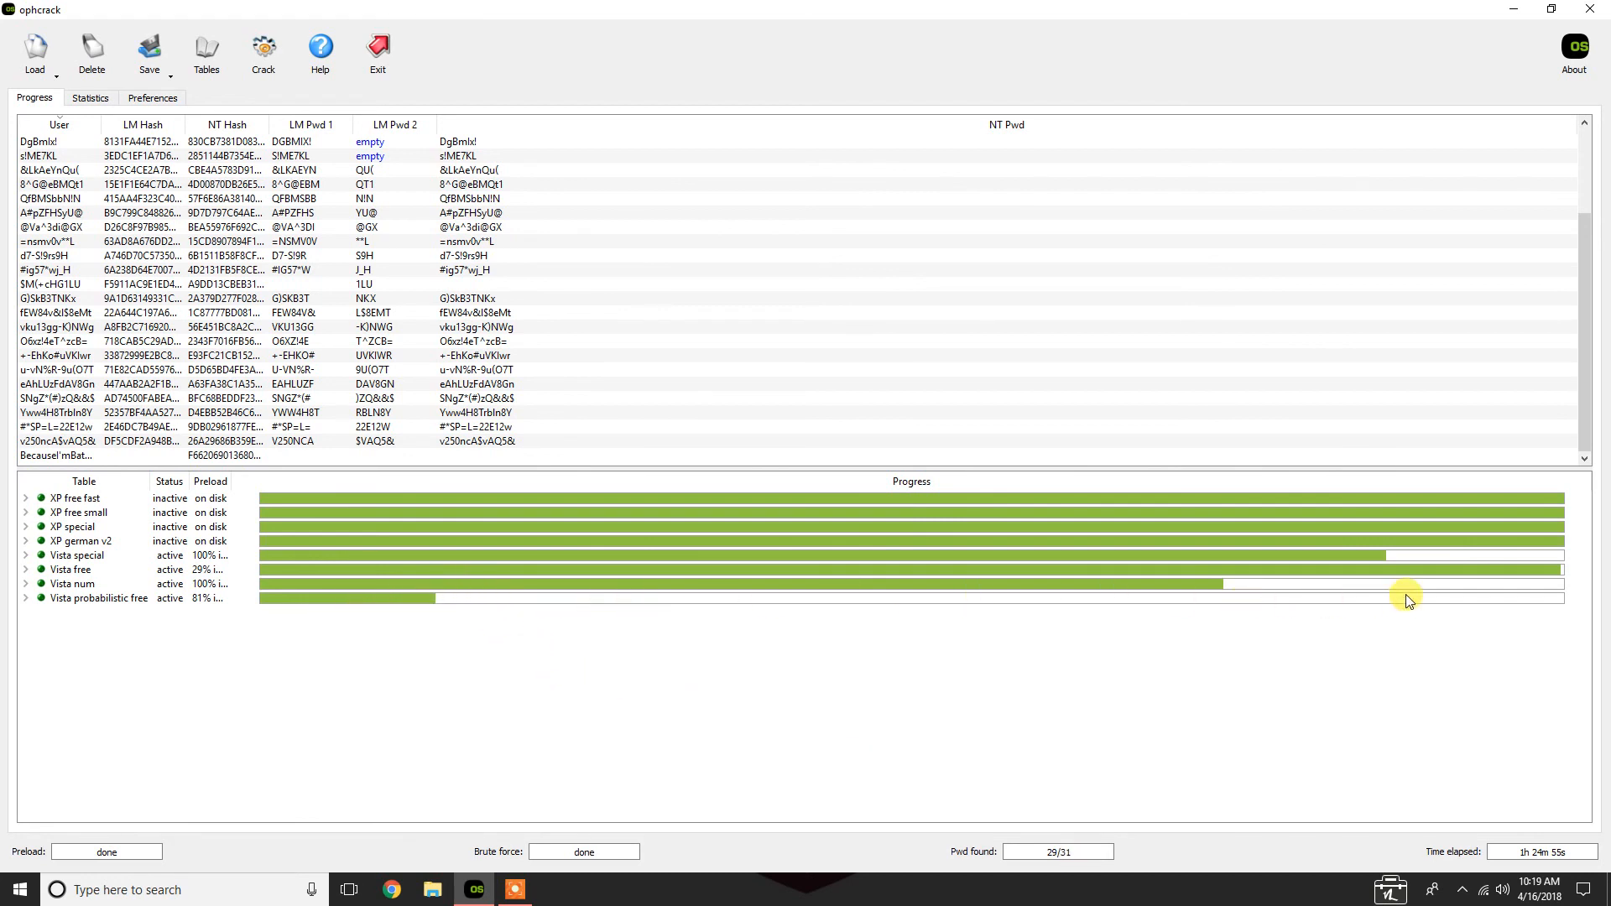
mouse_move(1440, 563)
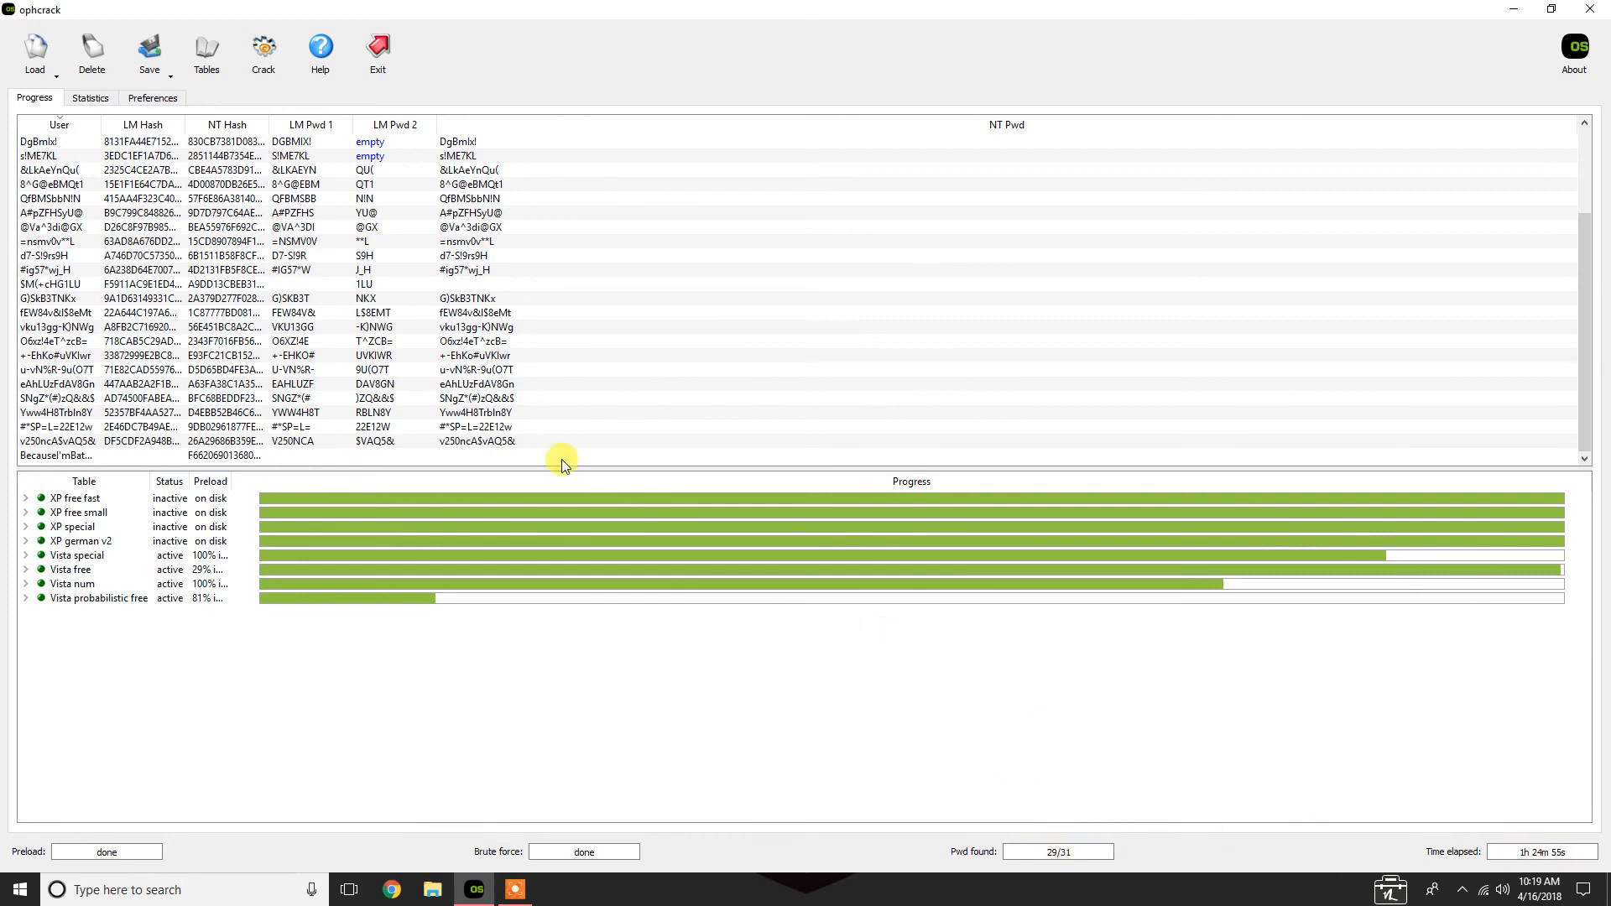
left_click(283, 155)
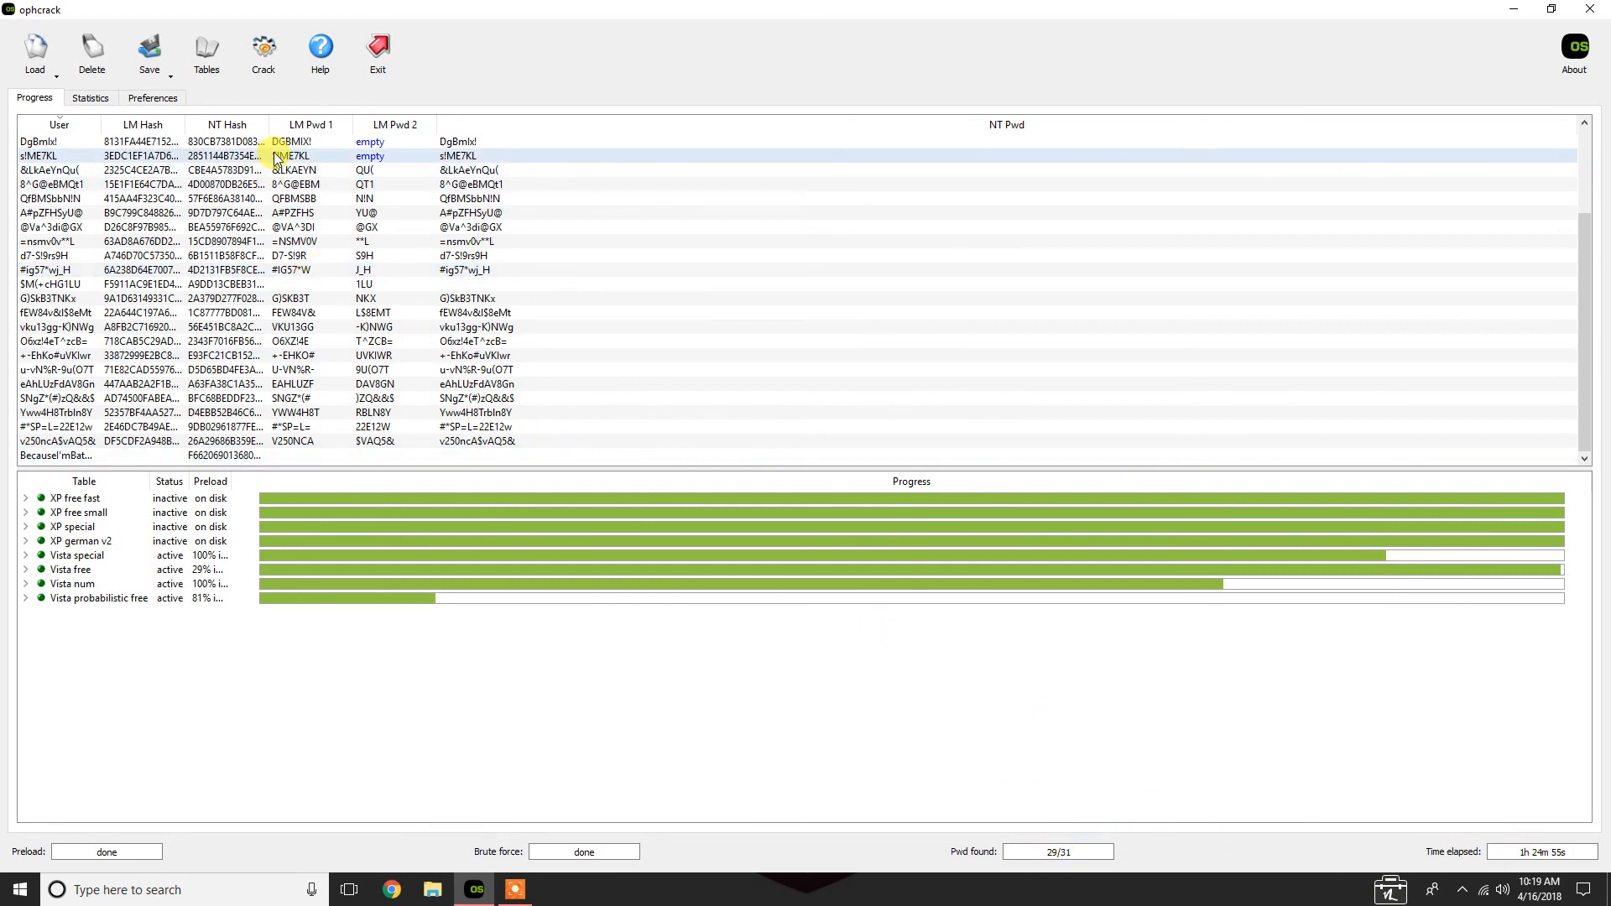